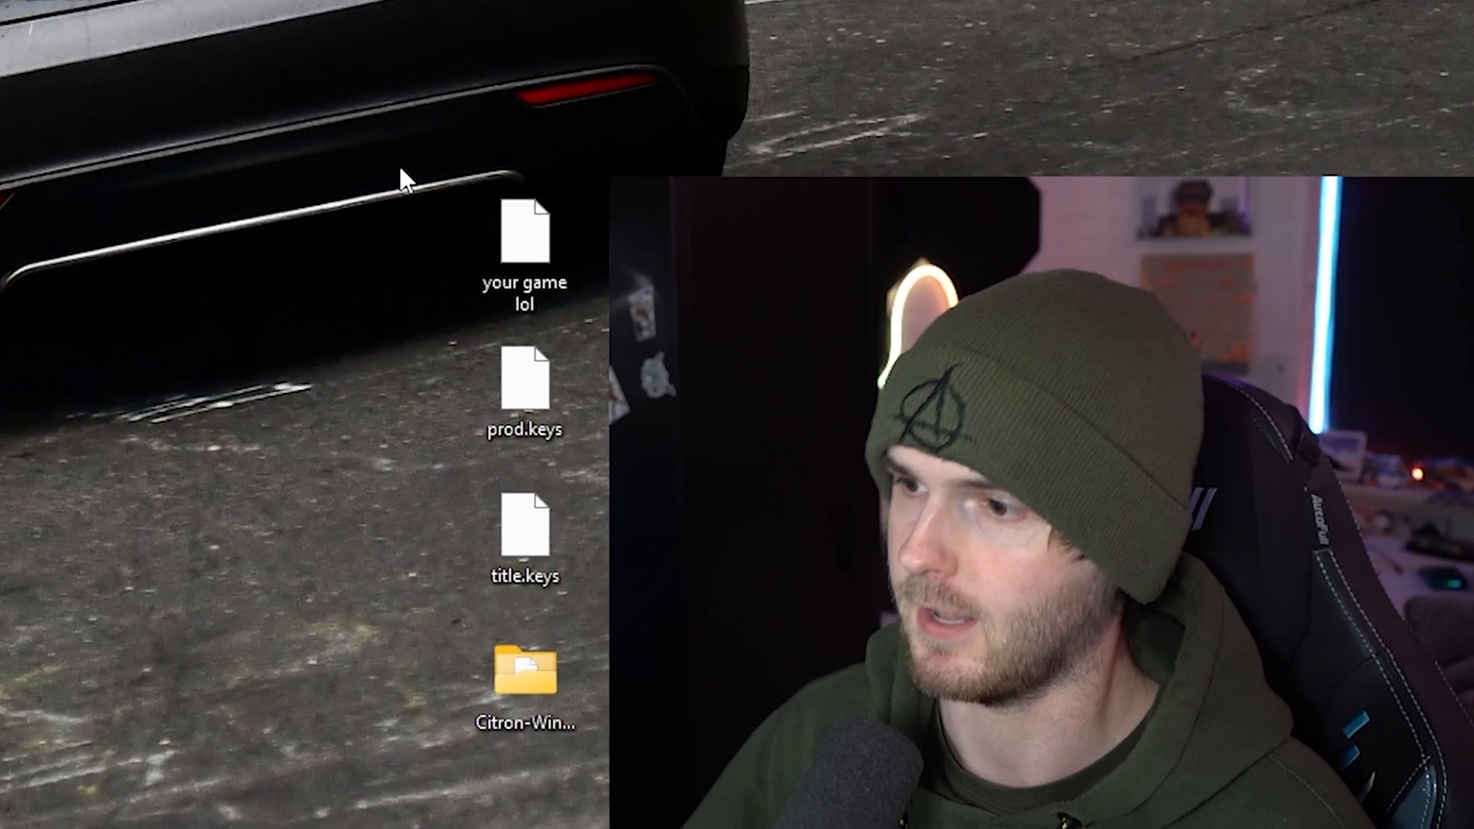
# Select the prod.keys file, then launch Citron from citron.exe.
pyautogui.click(524, 254)
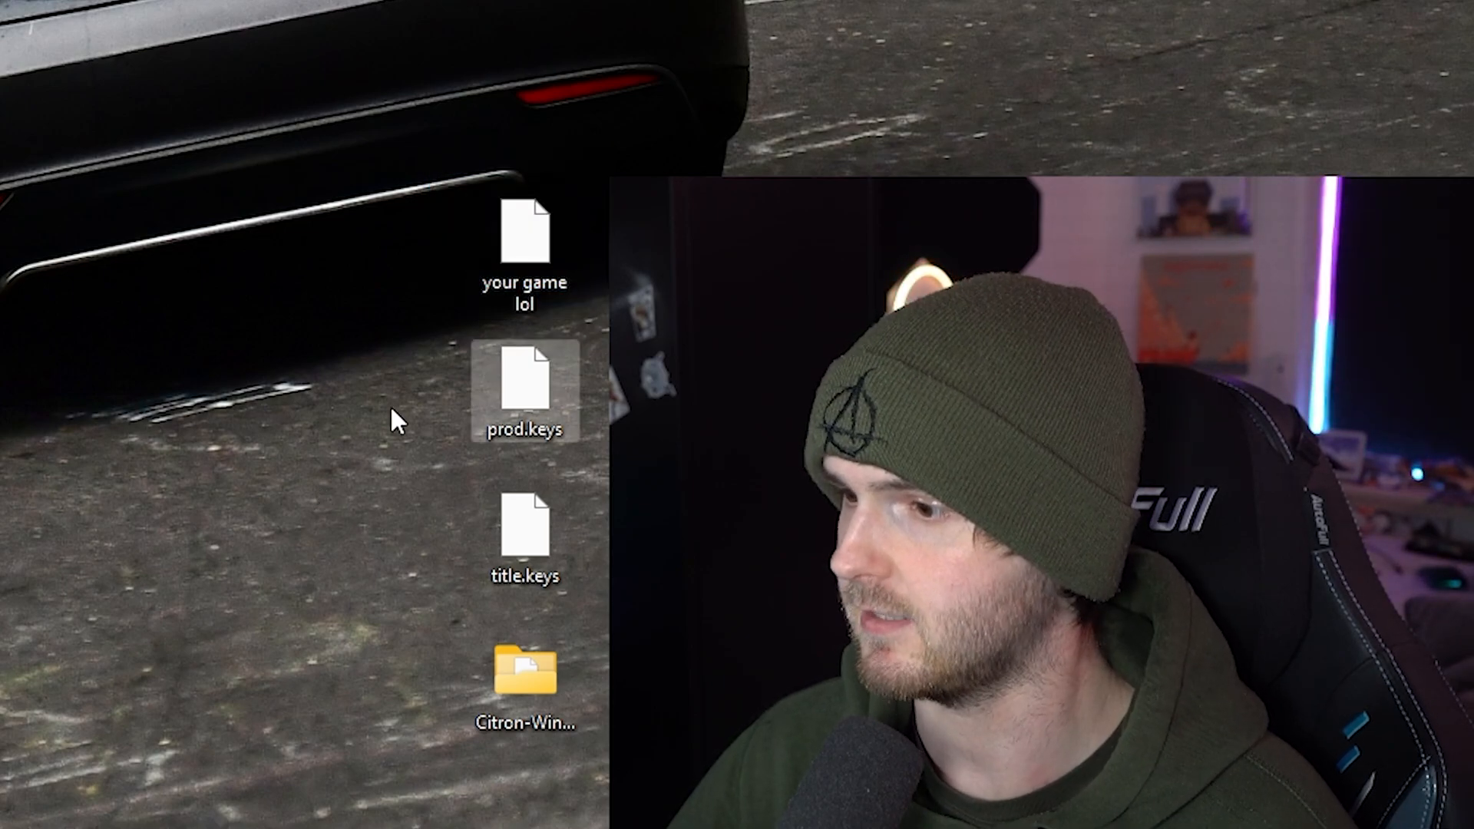
pyautogui.click(525, 524)
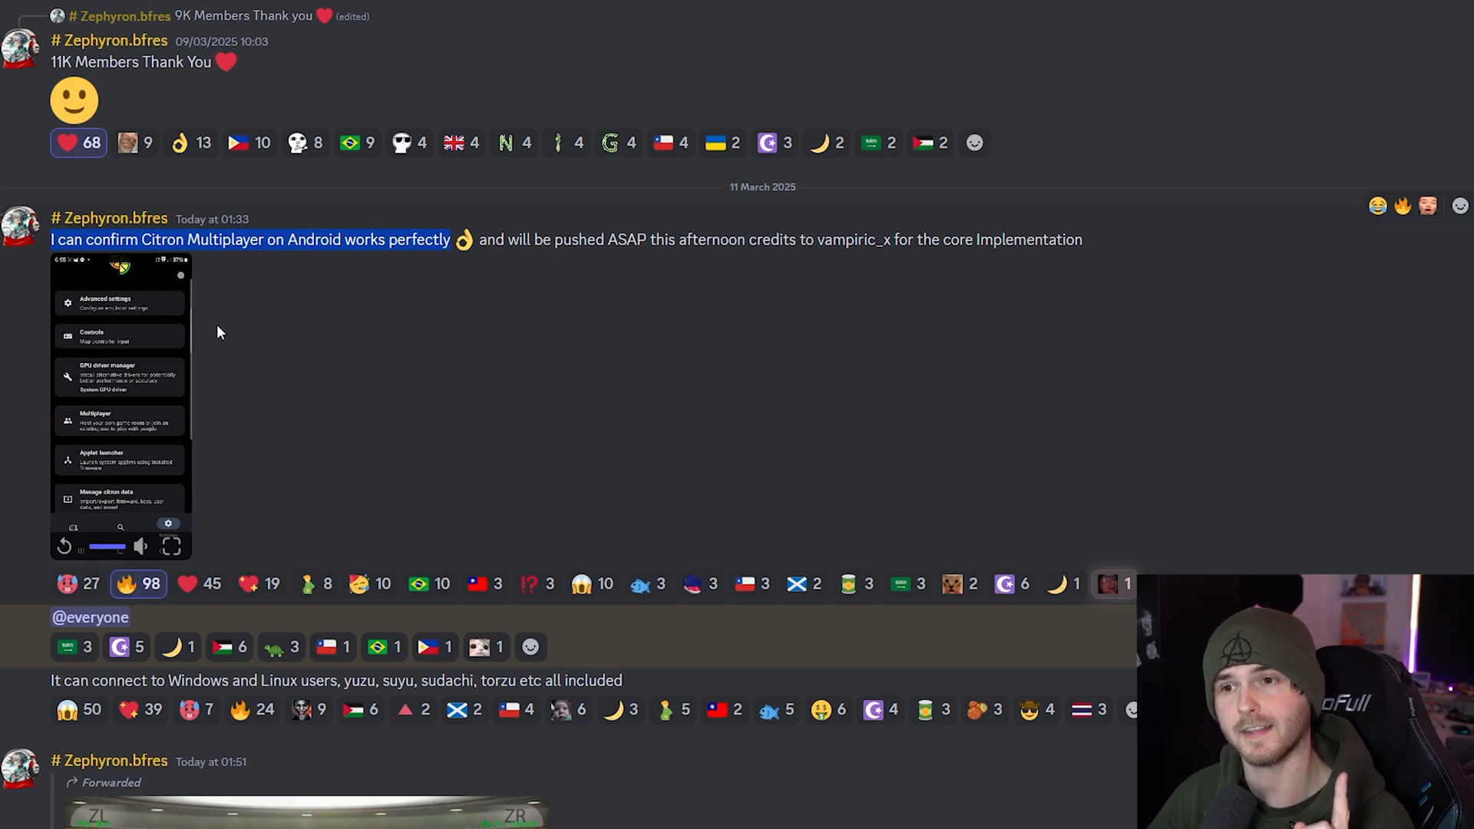
pyautogui.moveTo(355, 285)
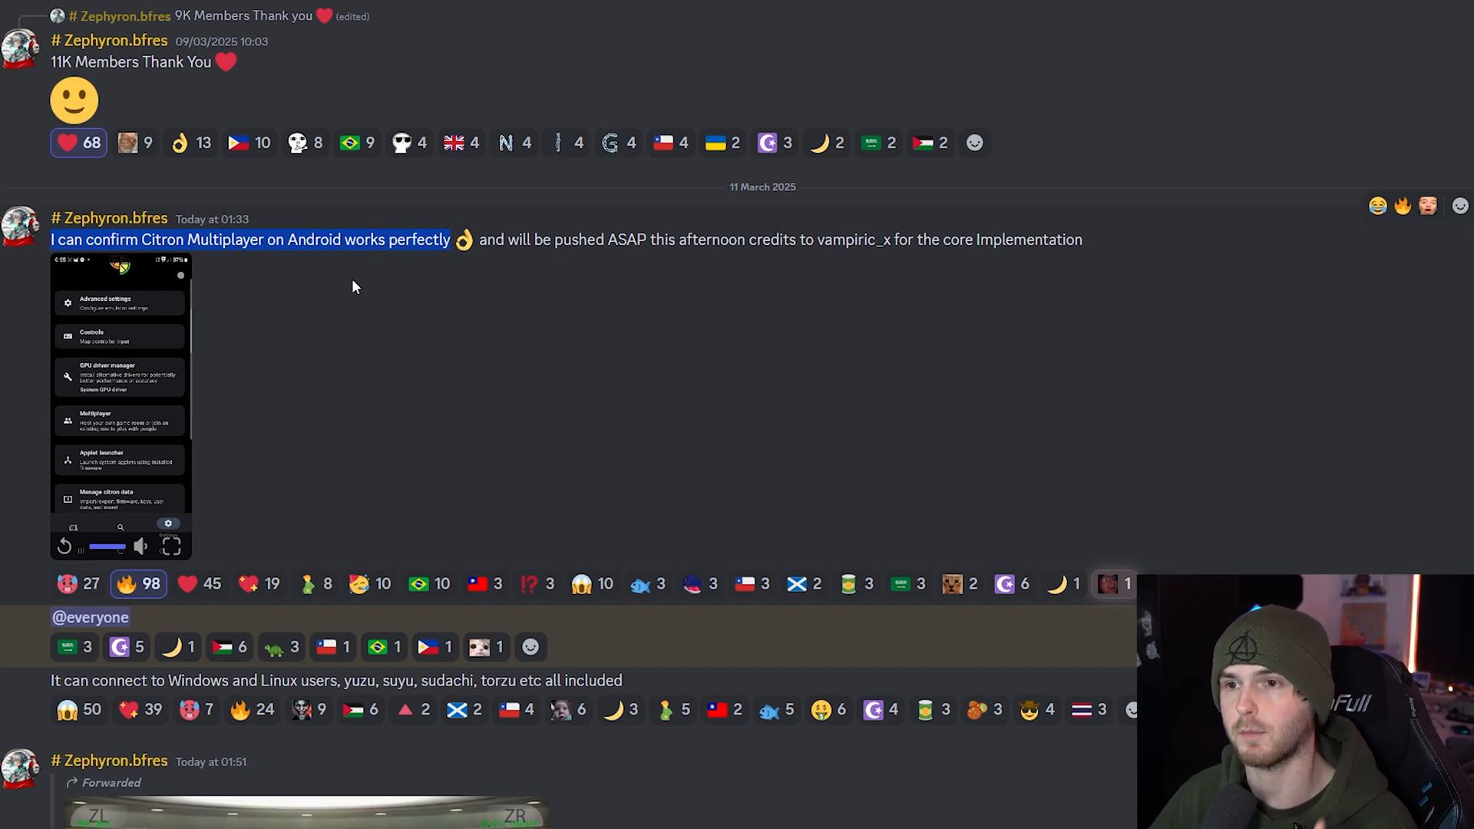
pyautogui.moveTo(361, 289)
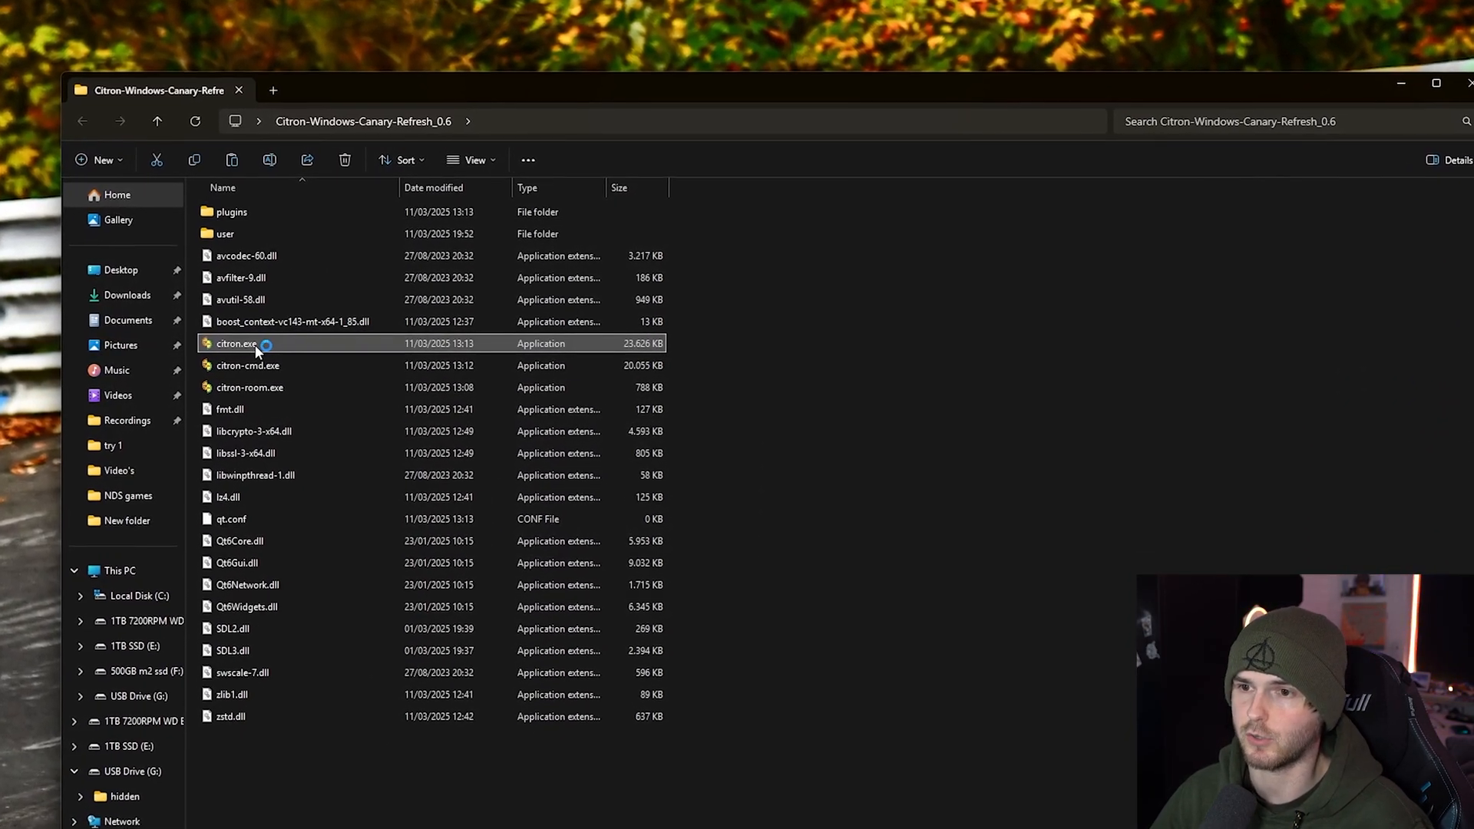
pyautogui.doubleClick(235, 343)
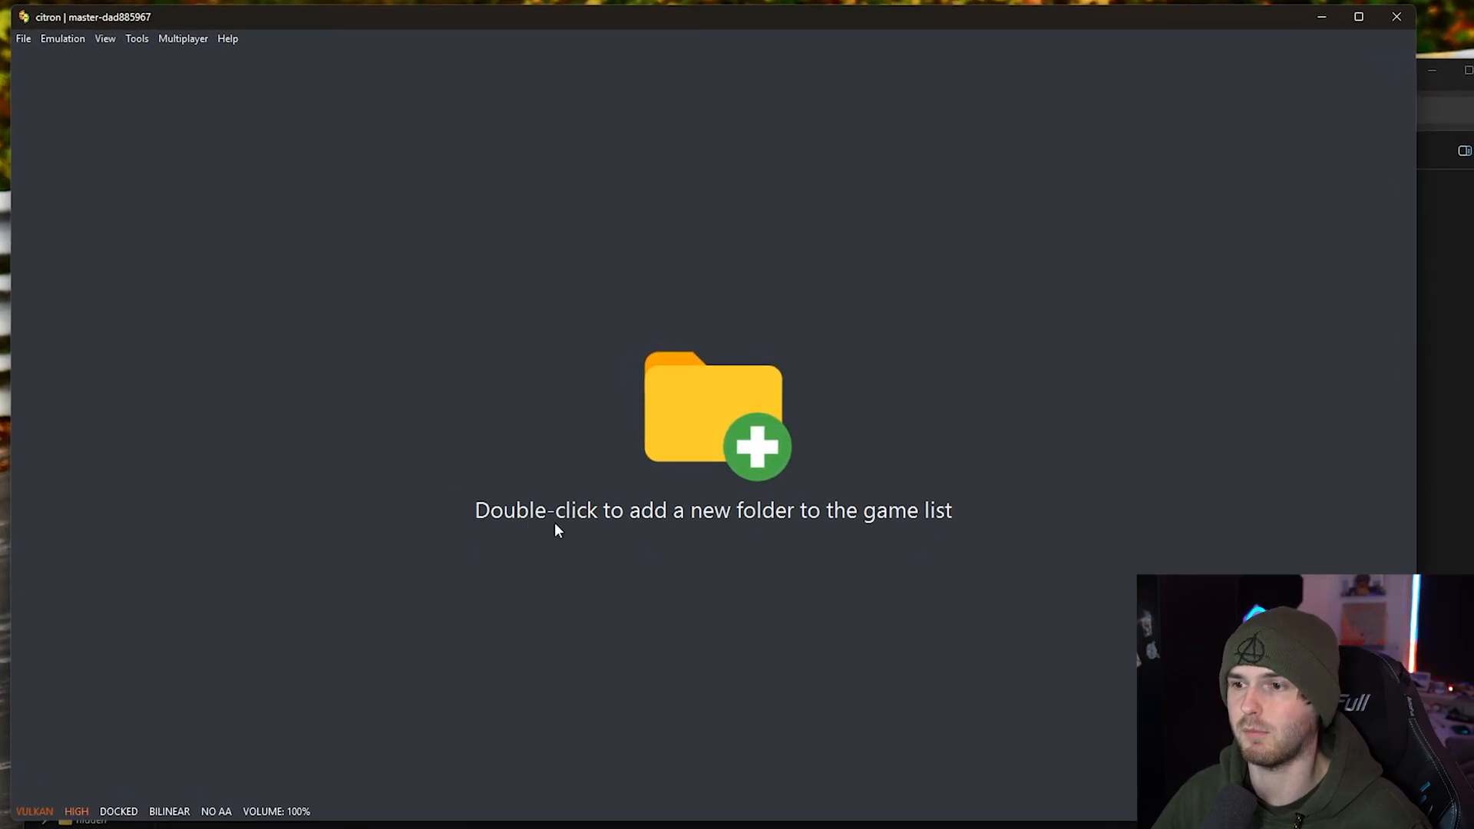
pyautogui.moveTo(734, 524)
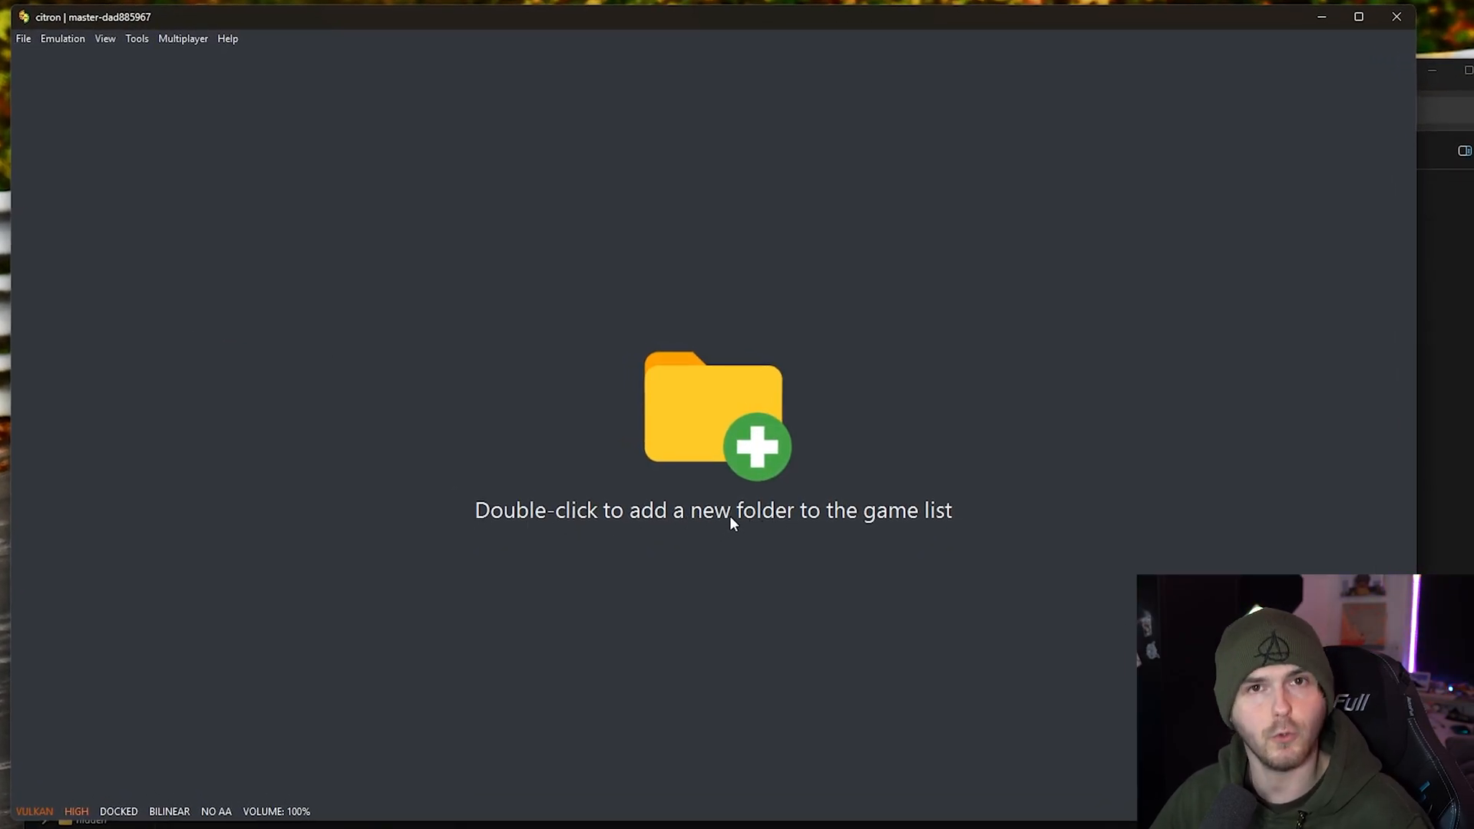
# Add E:\Citron Games as a game folder with Scan Subfolders enabled.
pyautogui.doubleClick(713, 423)
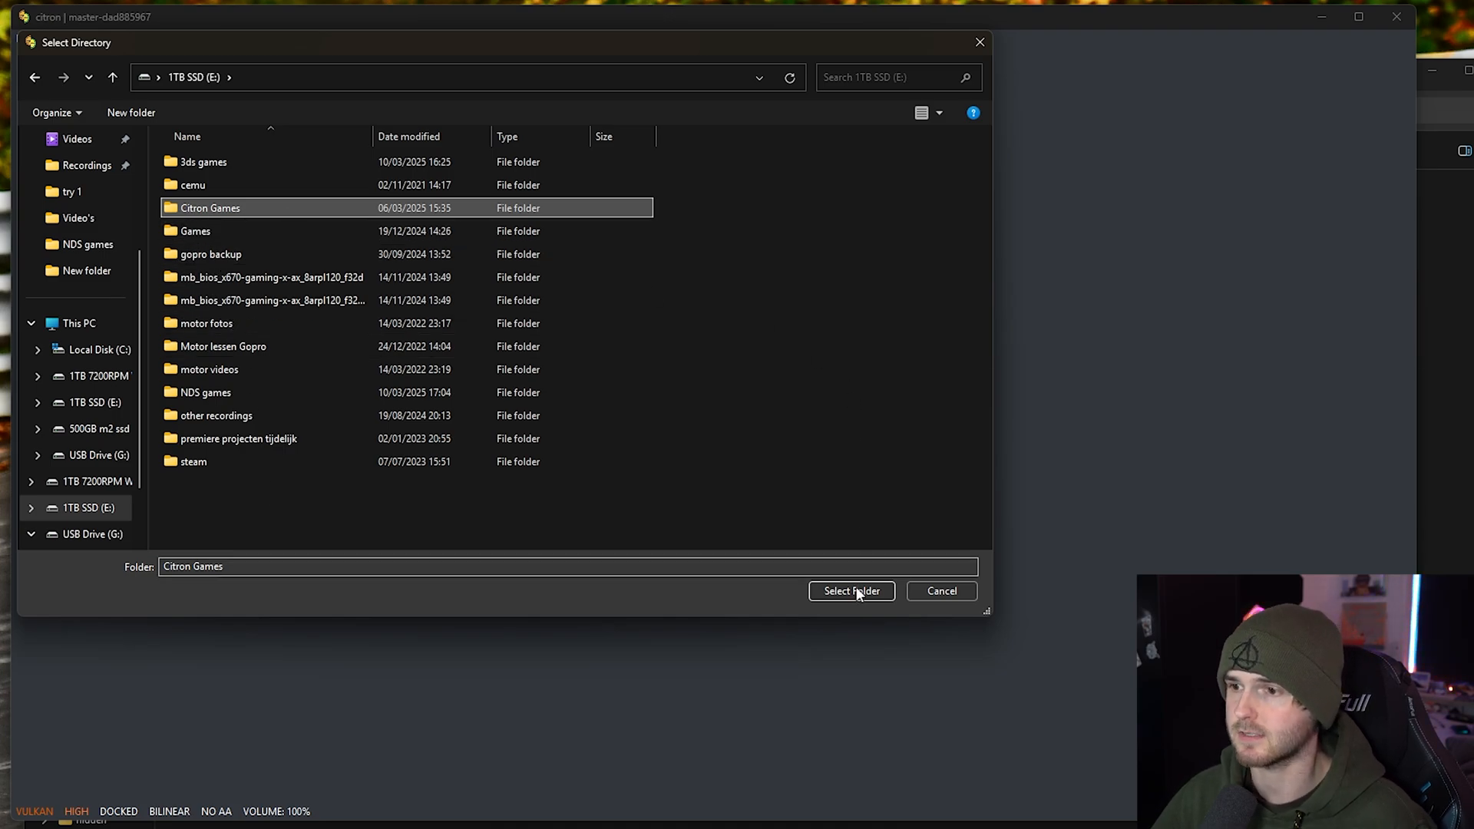
pyautogui.click(850, 591)
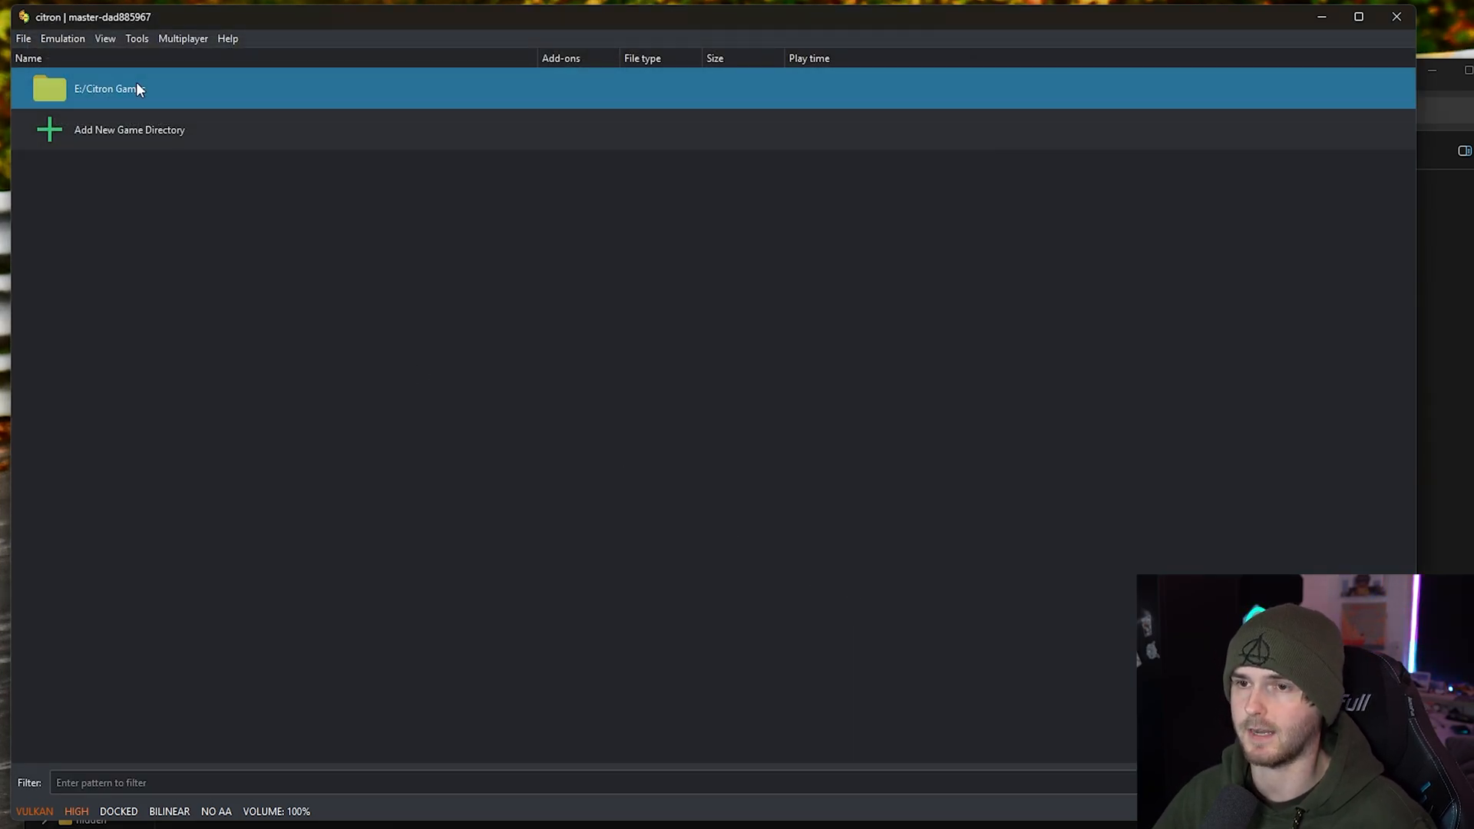
pyautogui.rightClick(104, 88)
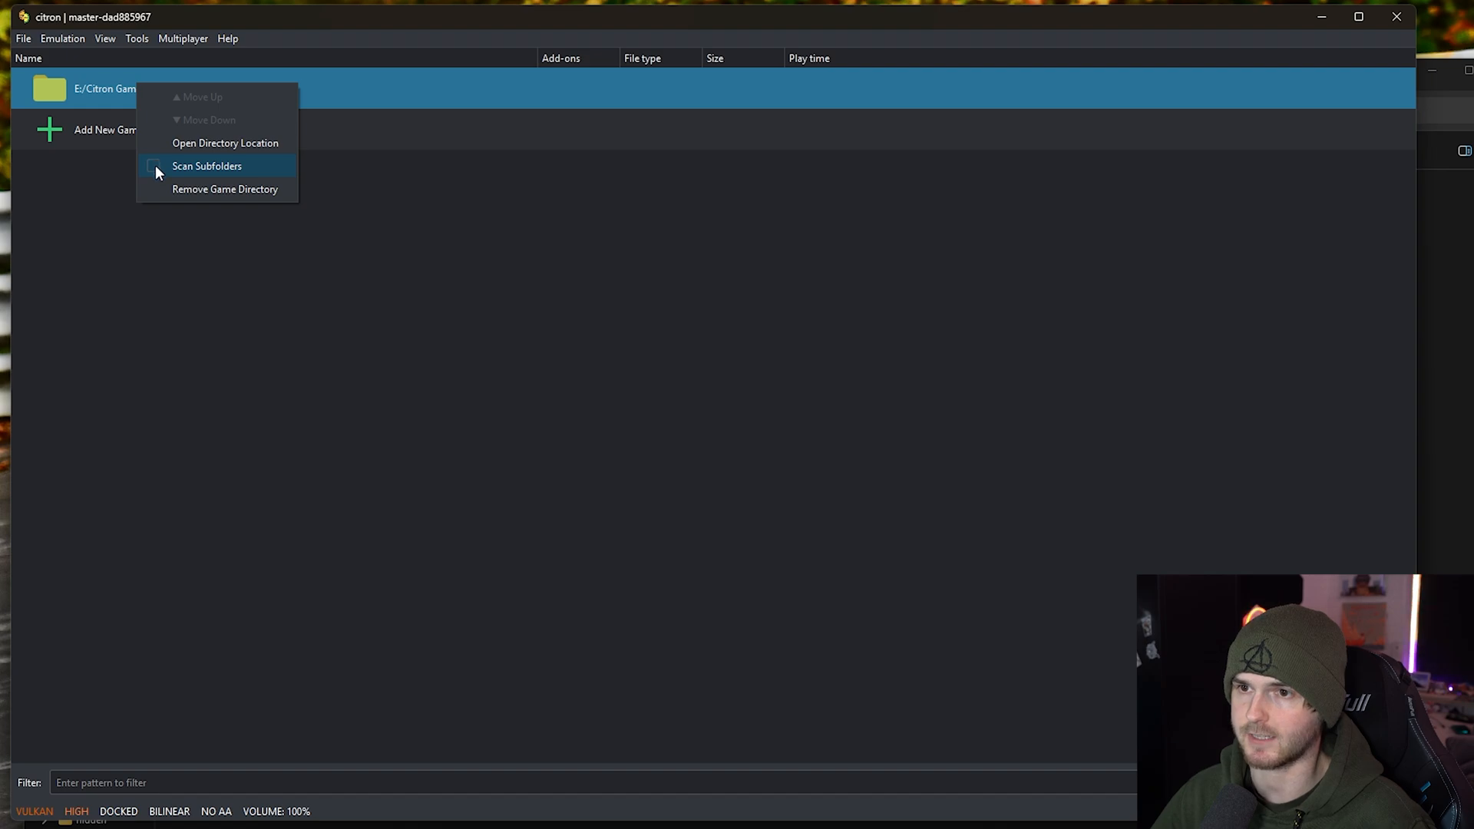
pyautogui.click(206, 166)
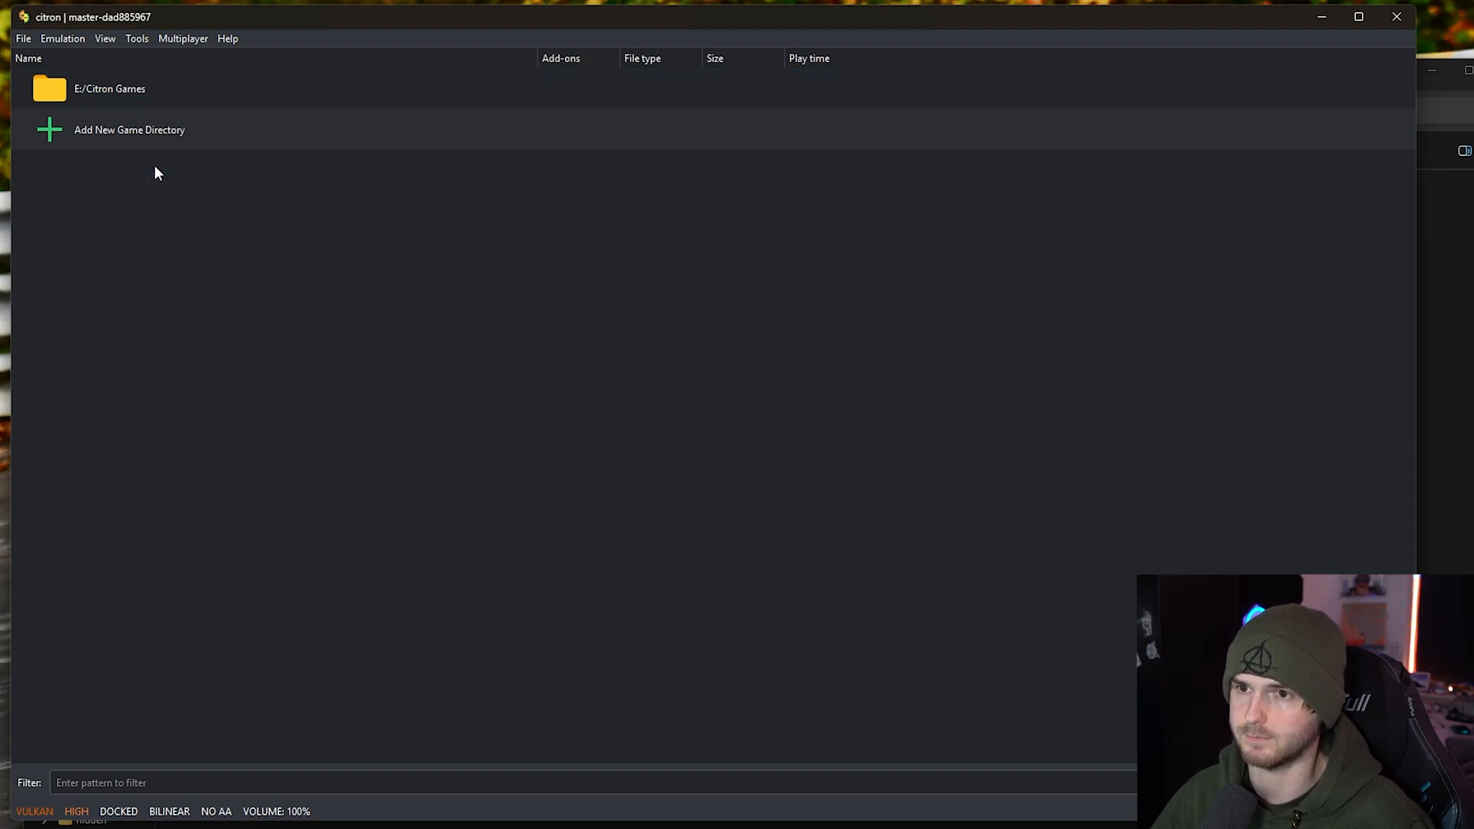
pyautogui.moveTo(223, 301)
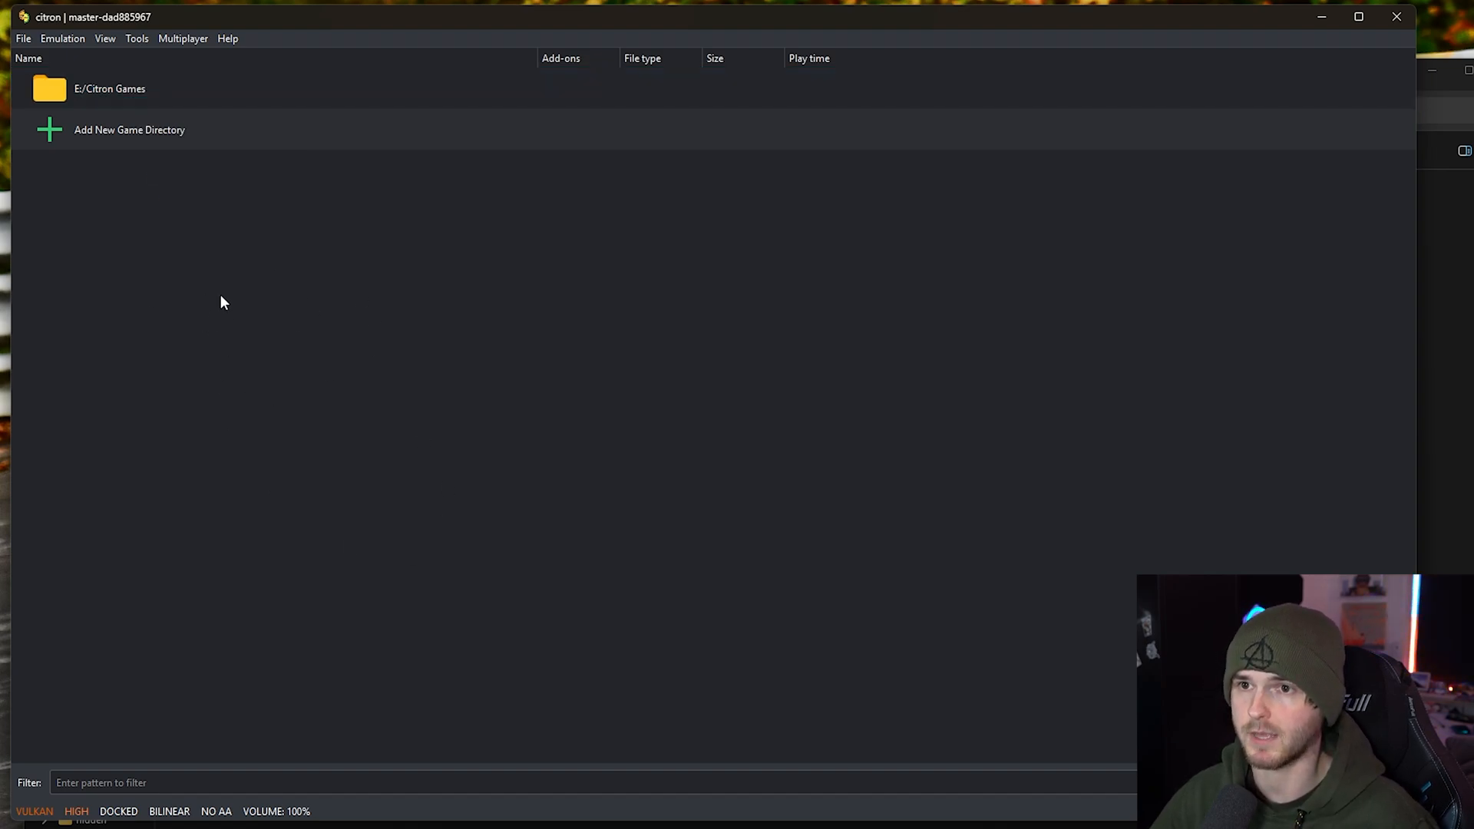
pyautogui.click(22, 37)
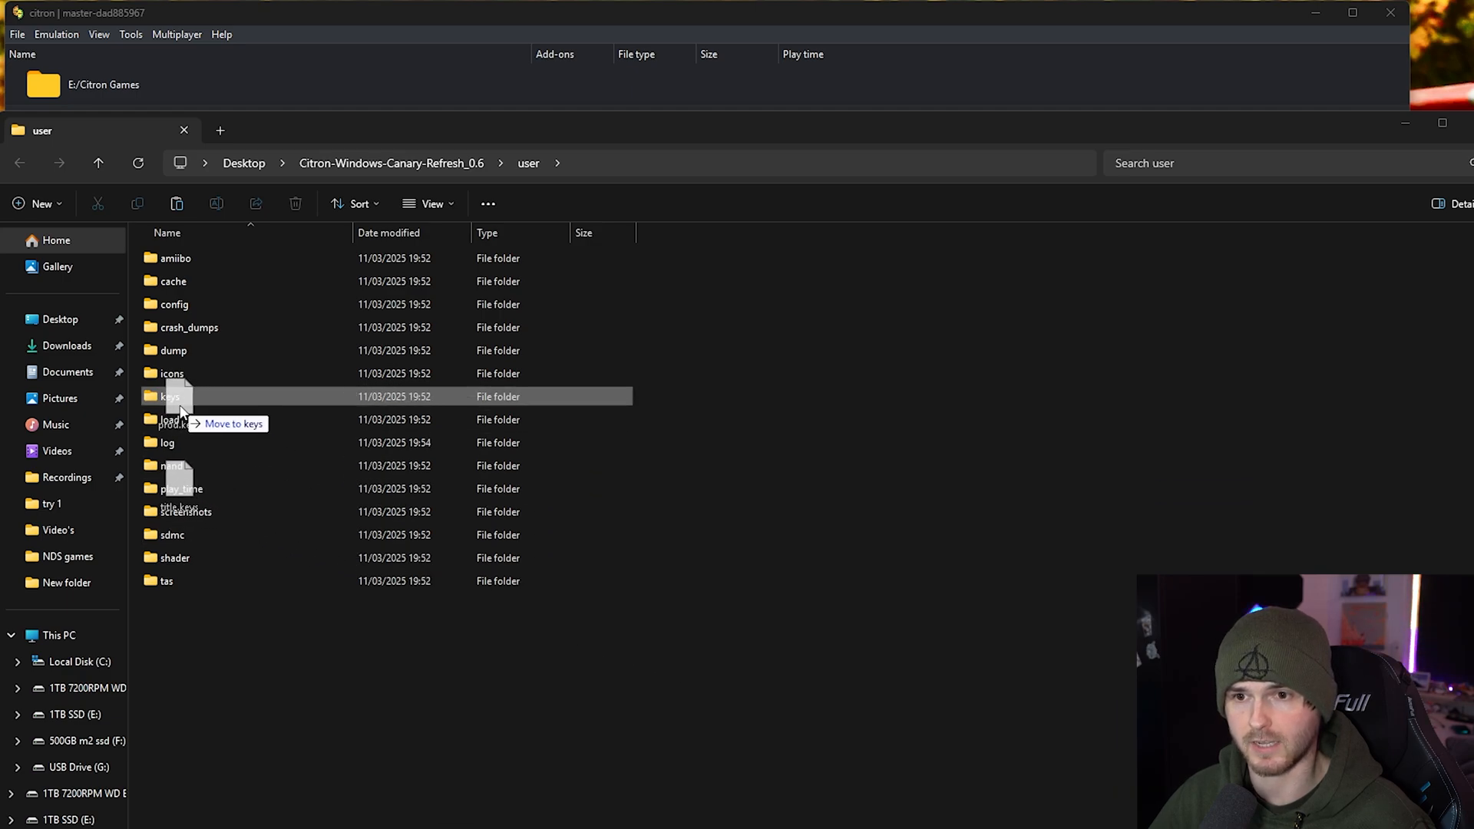
# Put the key files in user\keys, create a citron.exe desktop shortcut, and launch it.
pyautogui.doubleClick(170, 396)
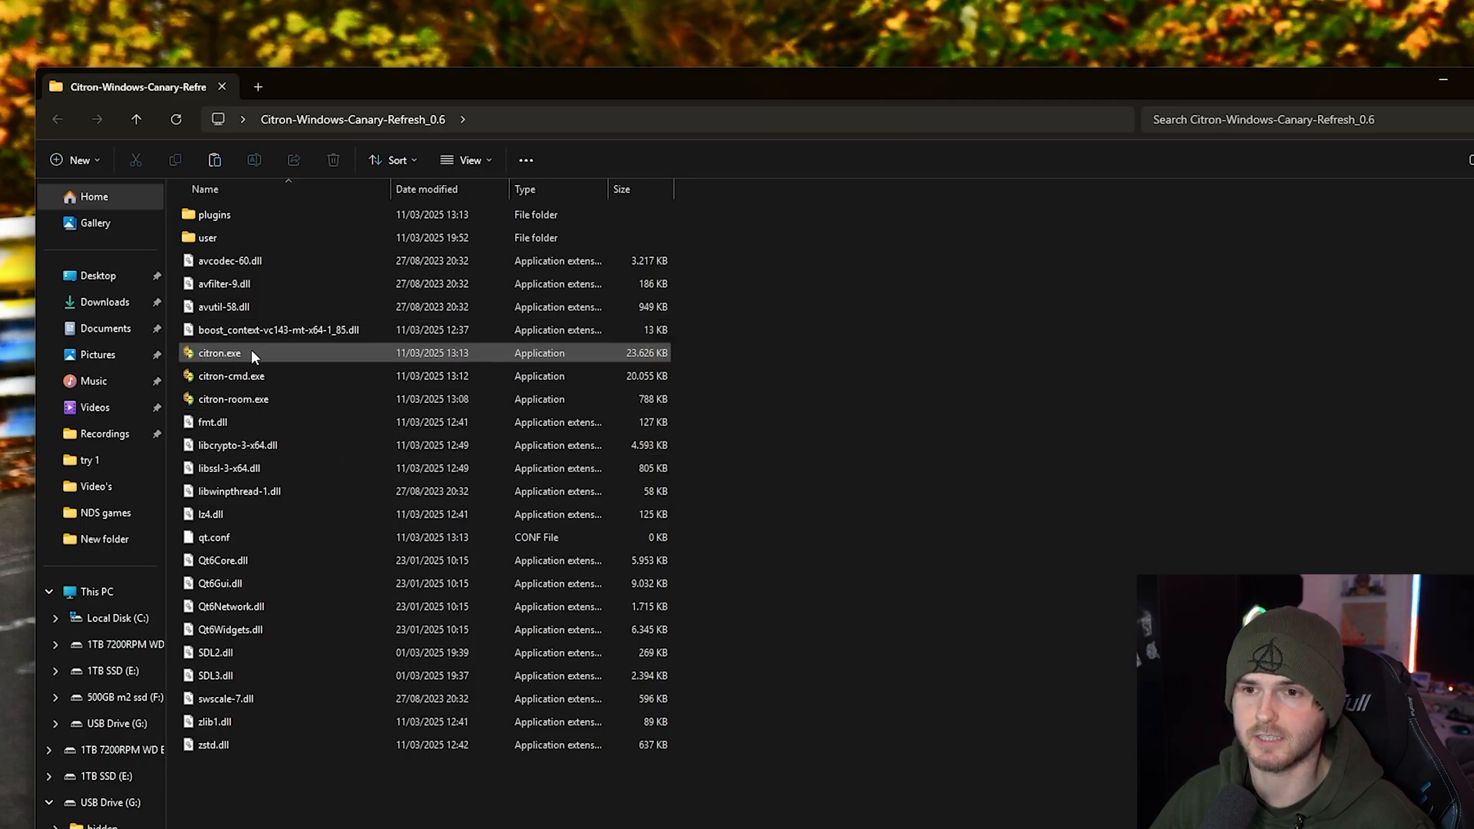
pyautogui.moveTo(314, 364)
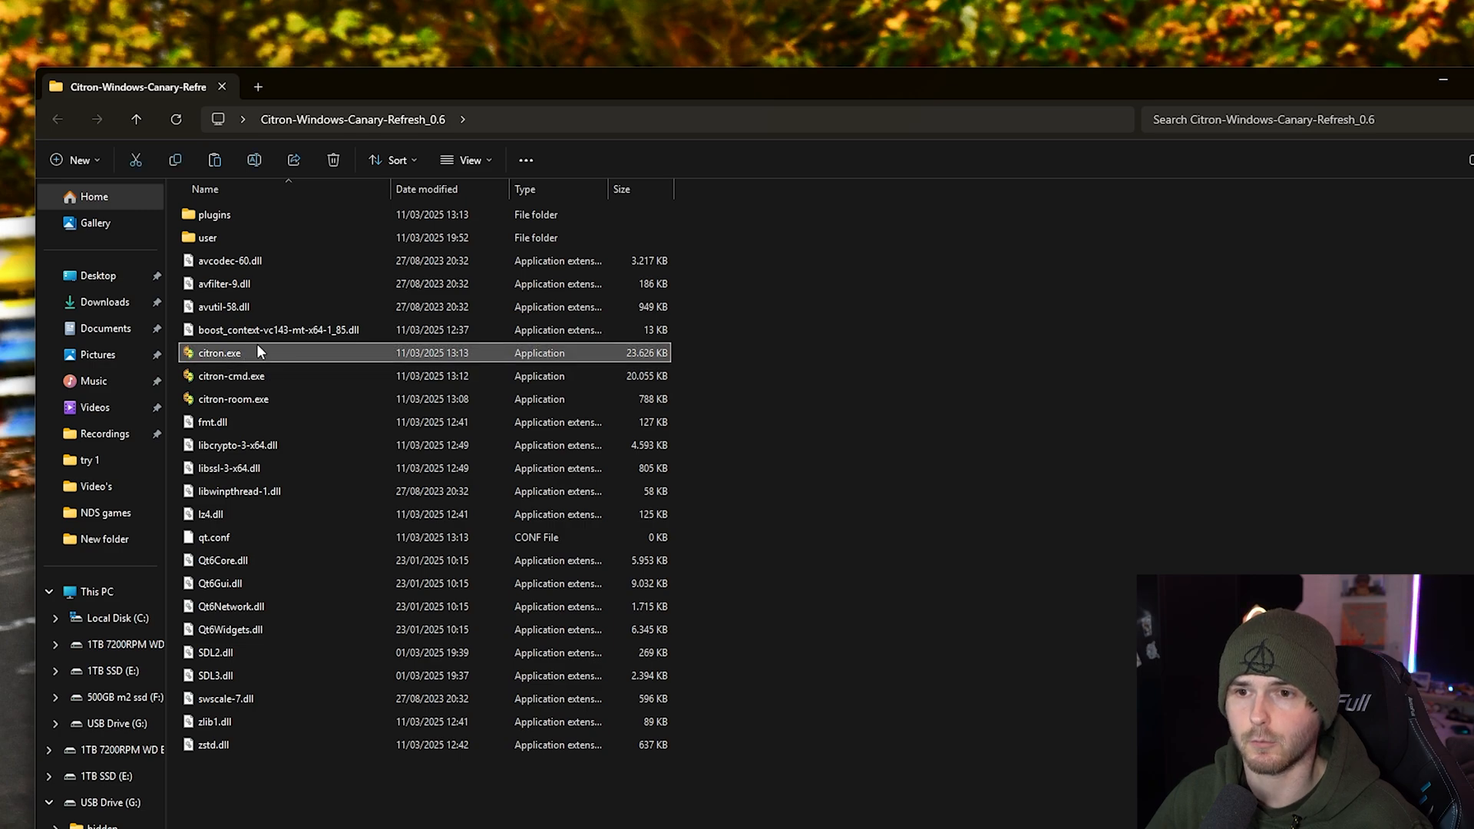
pyautogui.moveTo(355, 671)
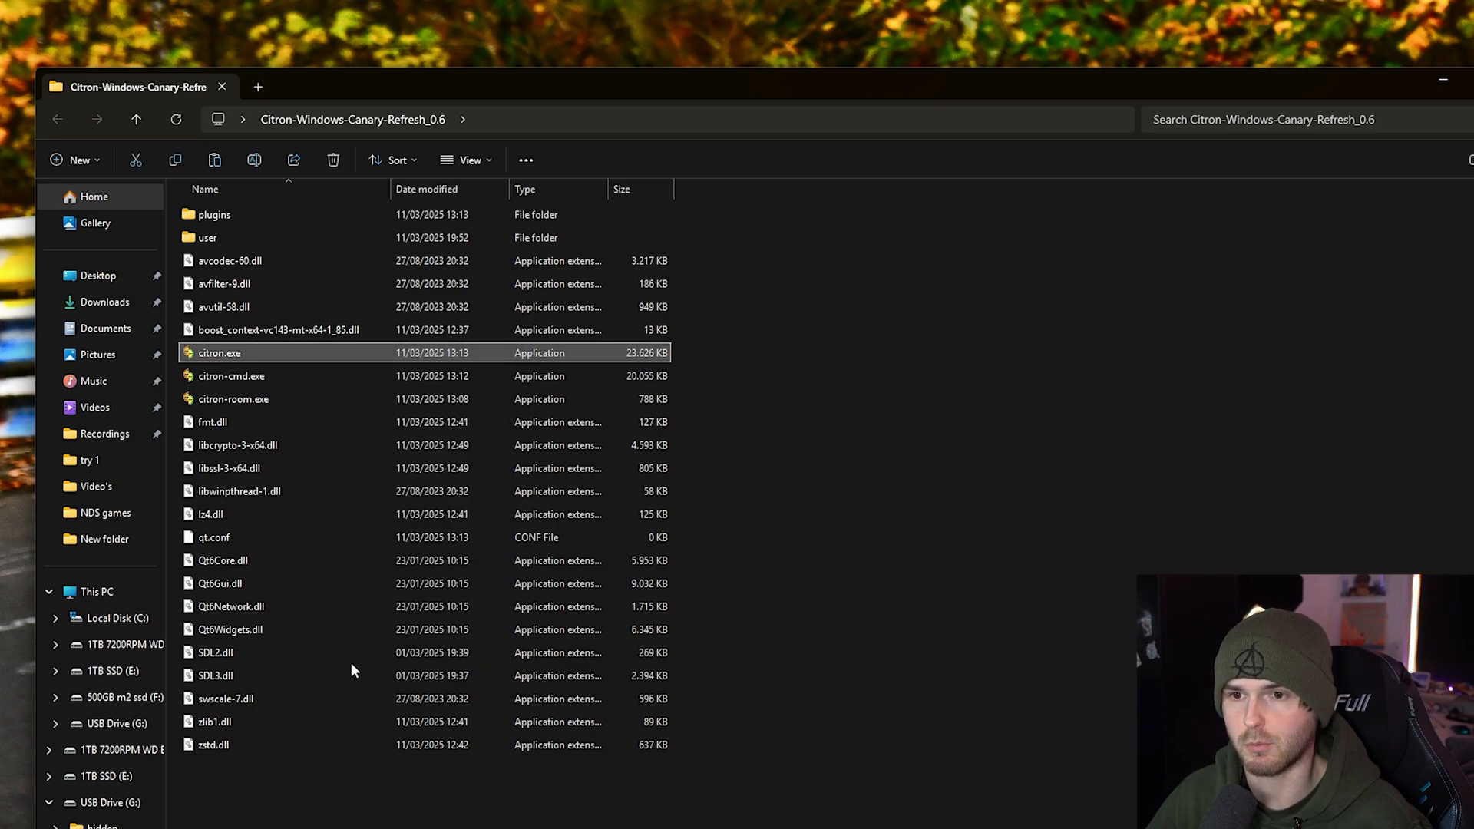
pyautogui.rightClick(219, 353)
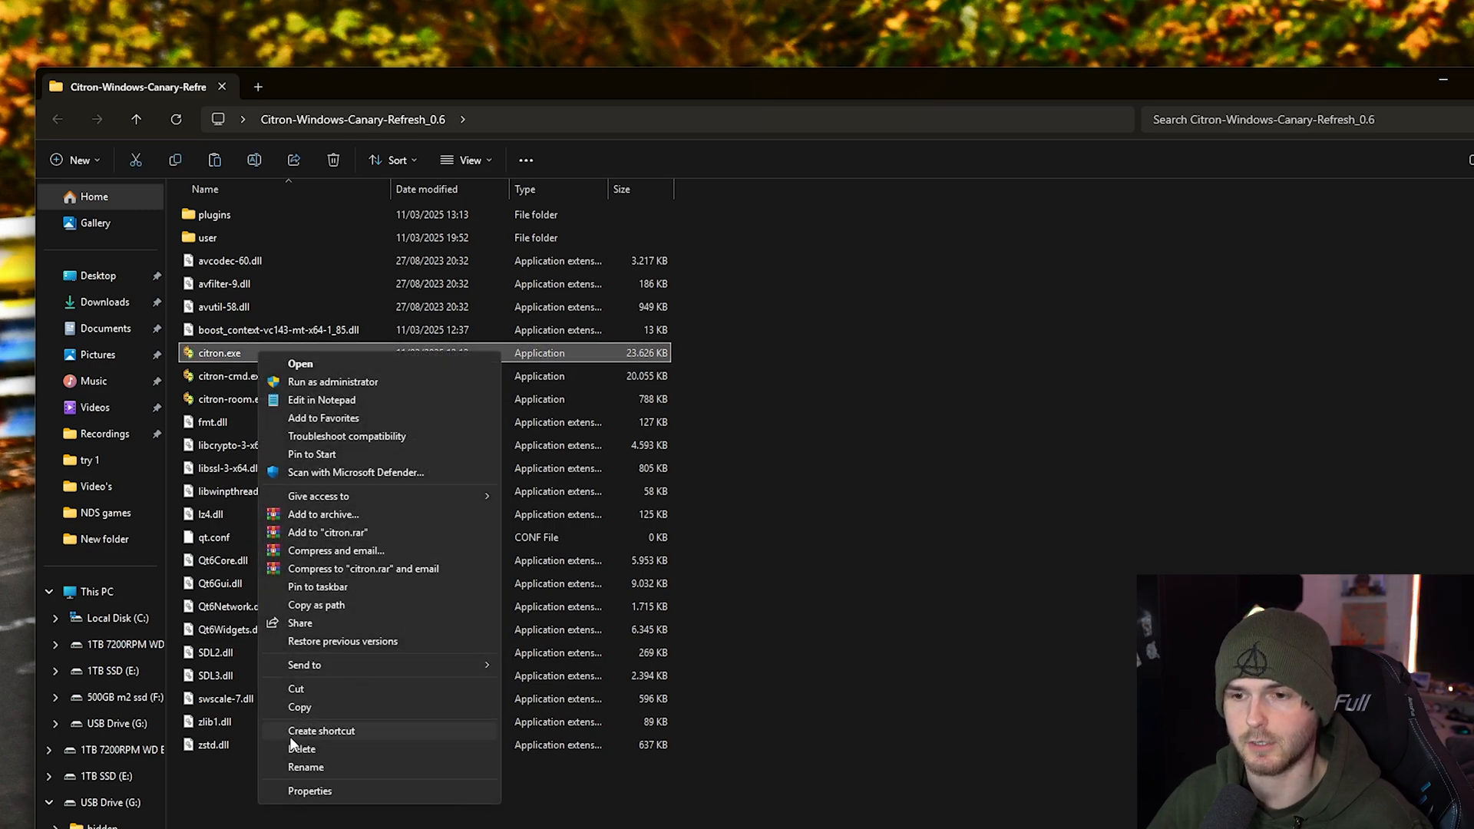
pyautogui.click(322, 730)
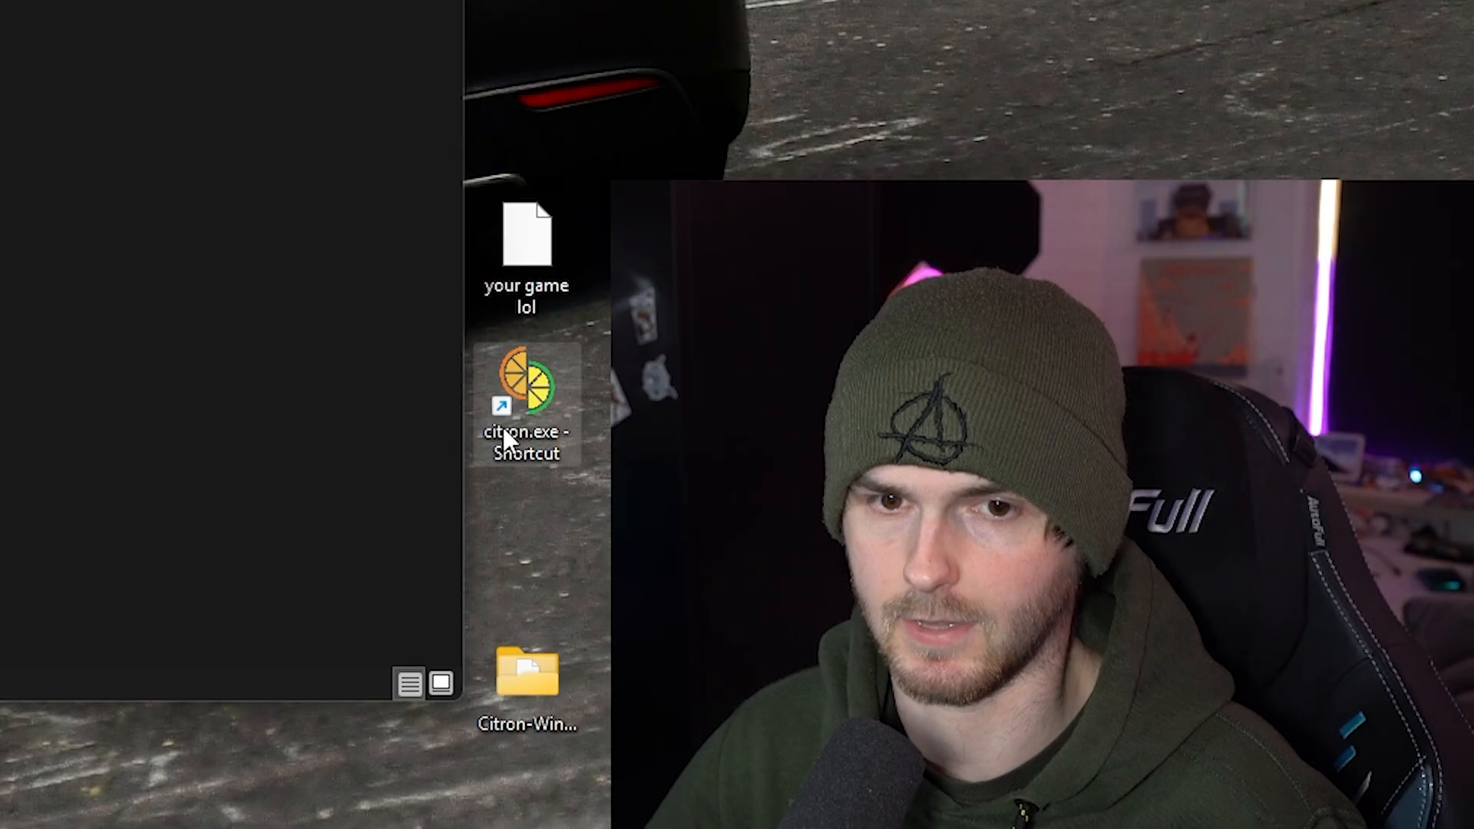
pyautogui.doubleClick(524, 385)
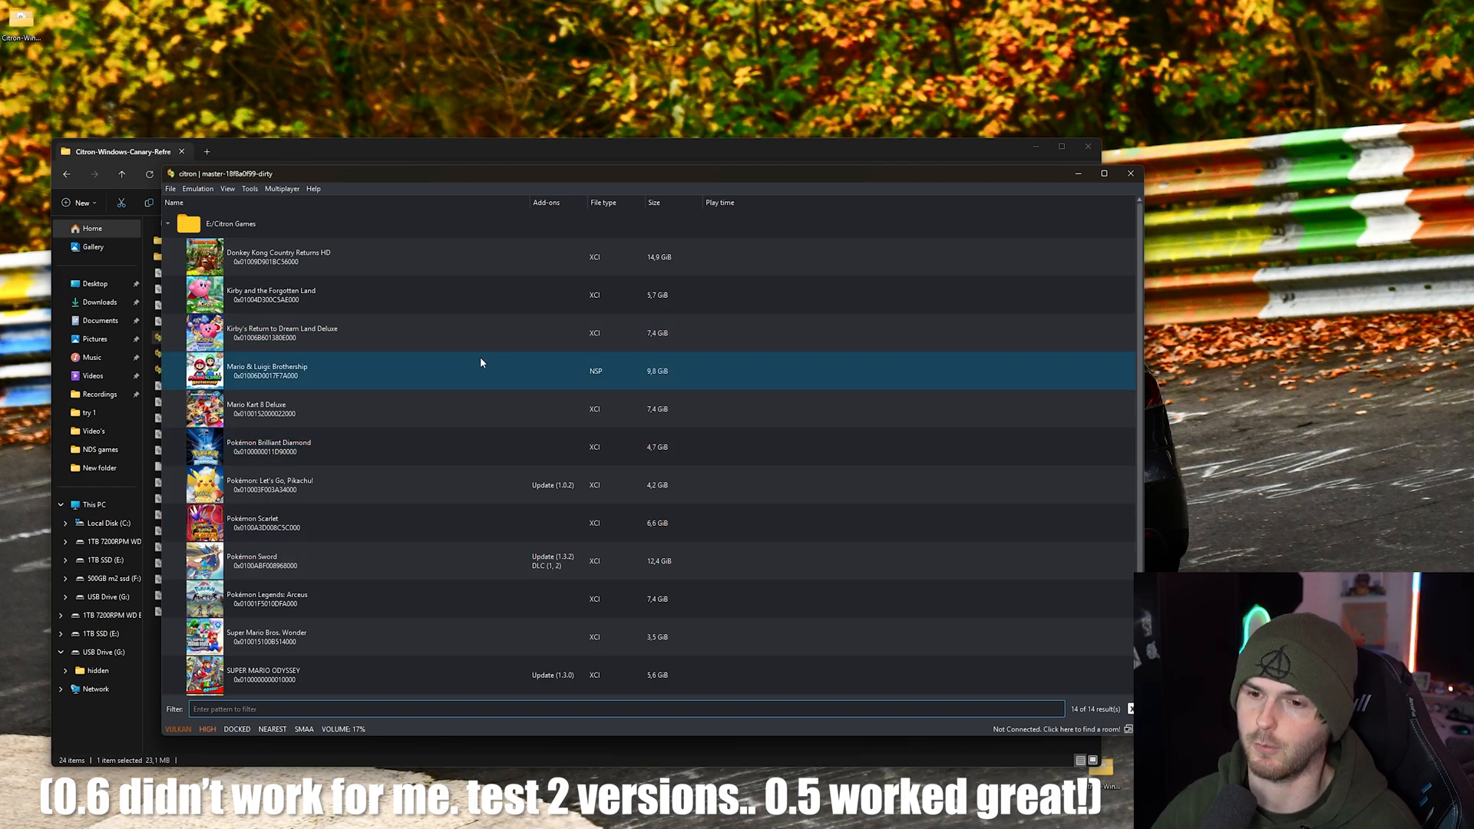
# Install the Mario Kart 8 Deluxe update .nsp via File > Install Files to NAND.
pyautogui.click(1104, 173)
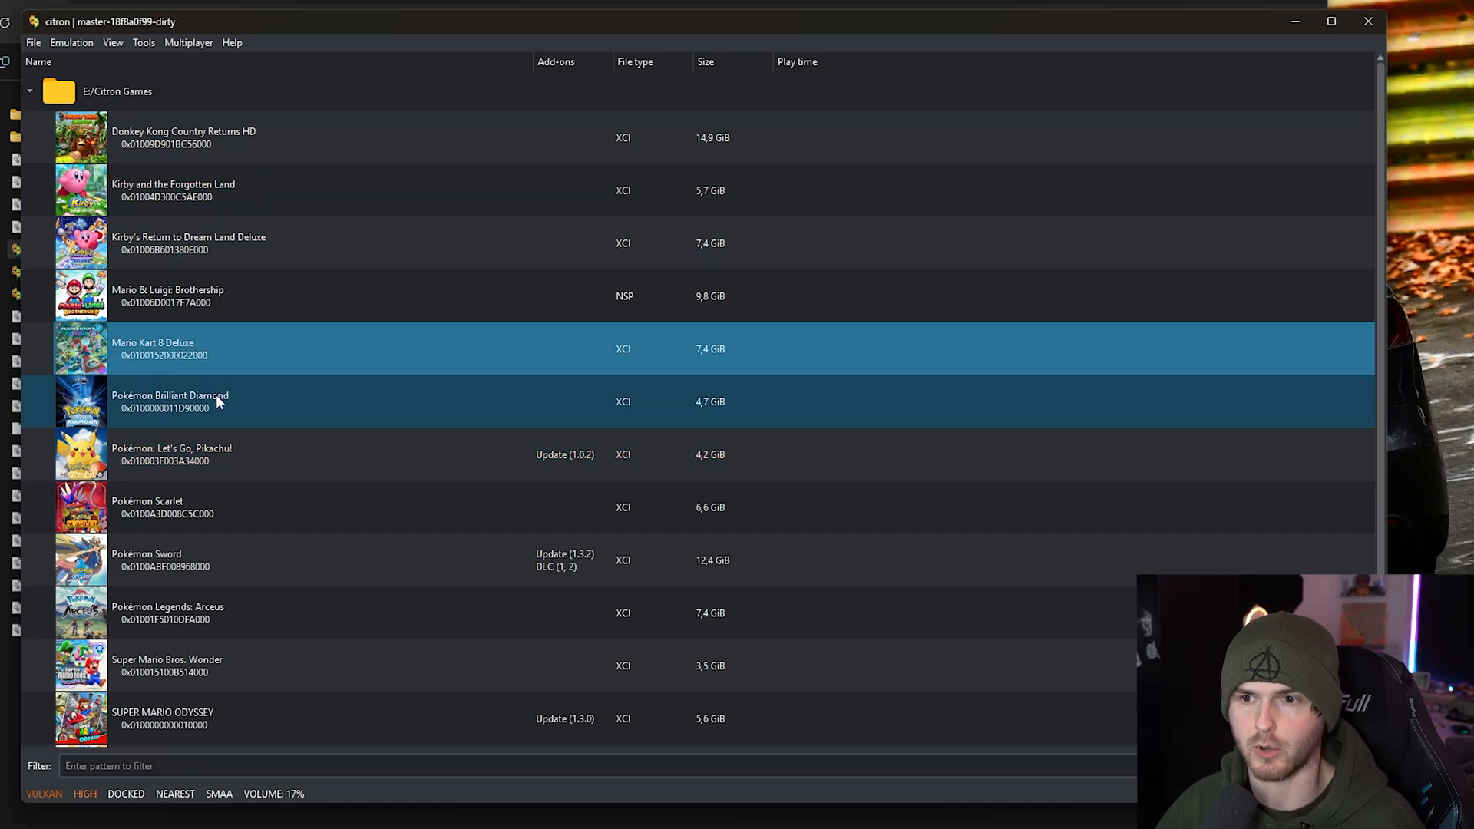
pyautogui.click(33, 42)
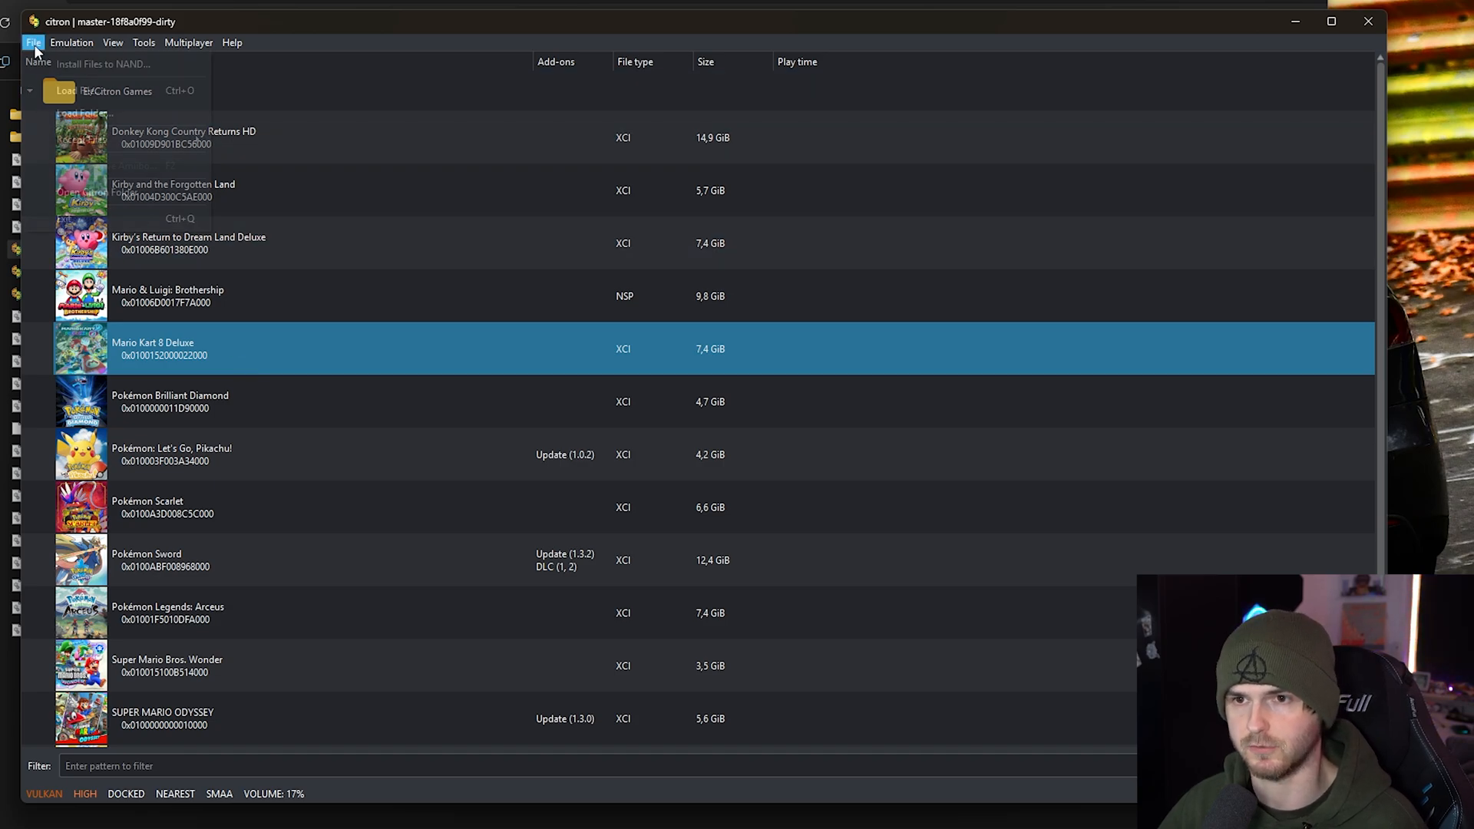
pyautogui.click(33, 42)
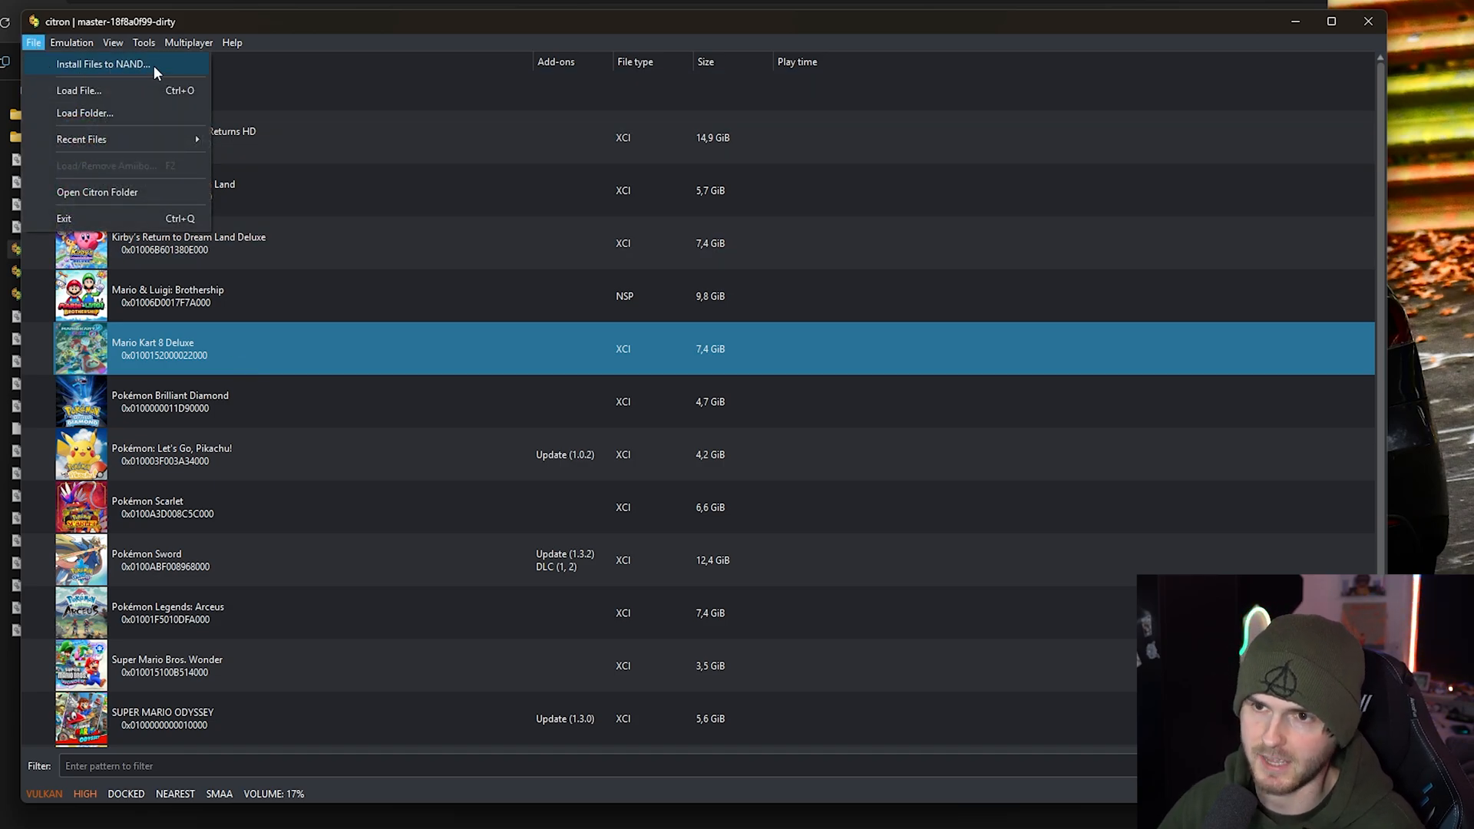
pyautogui.click(104, 63)
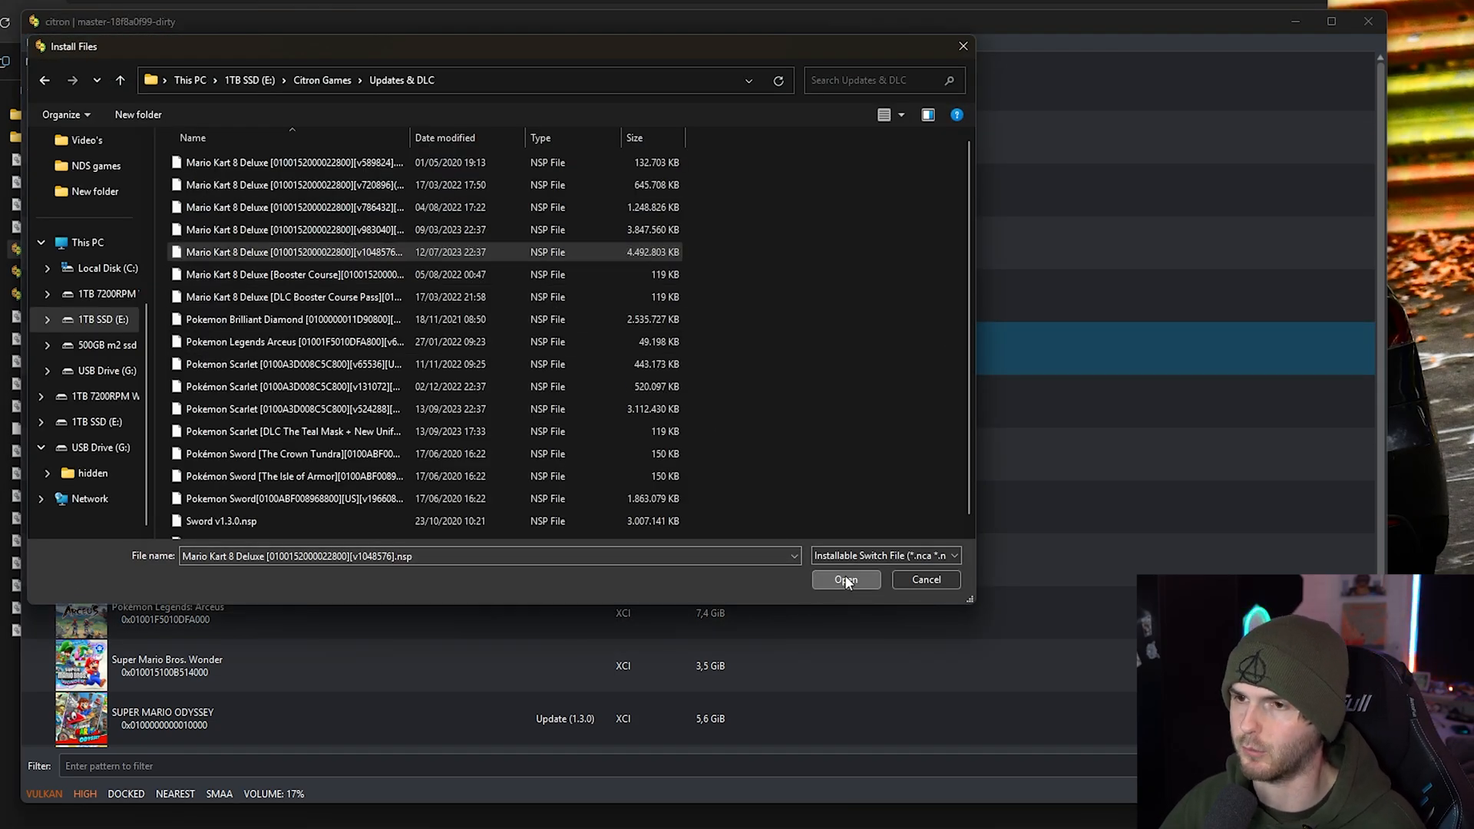
pyautogui.click(844, 579)
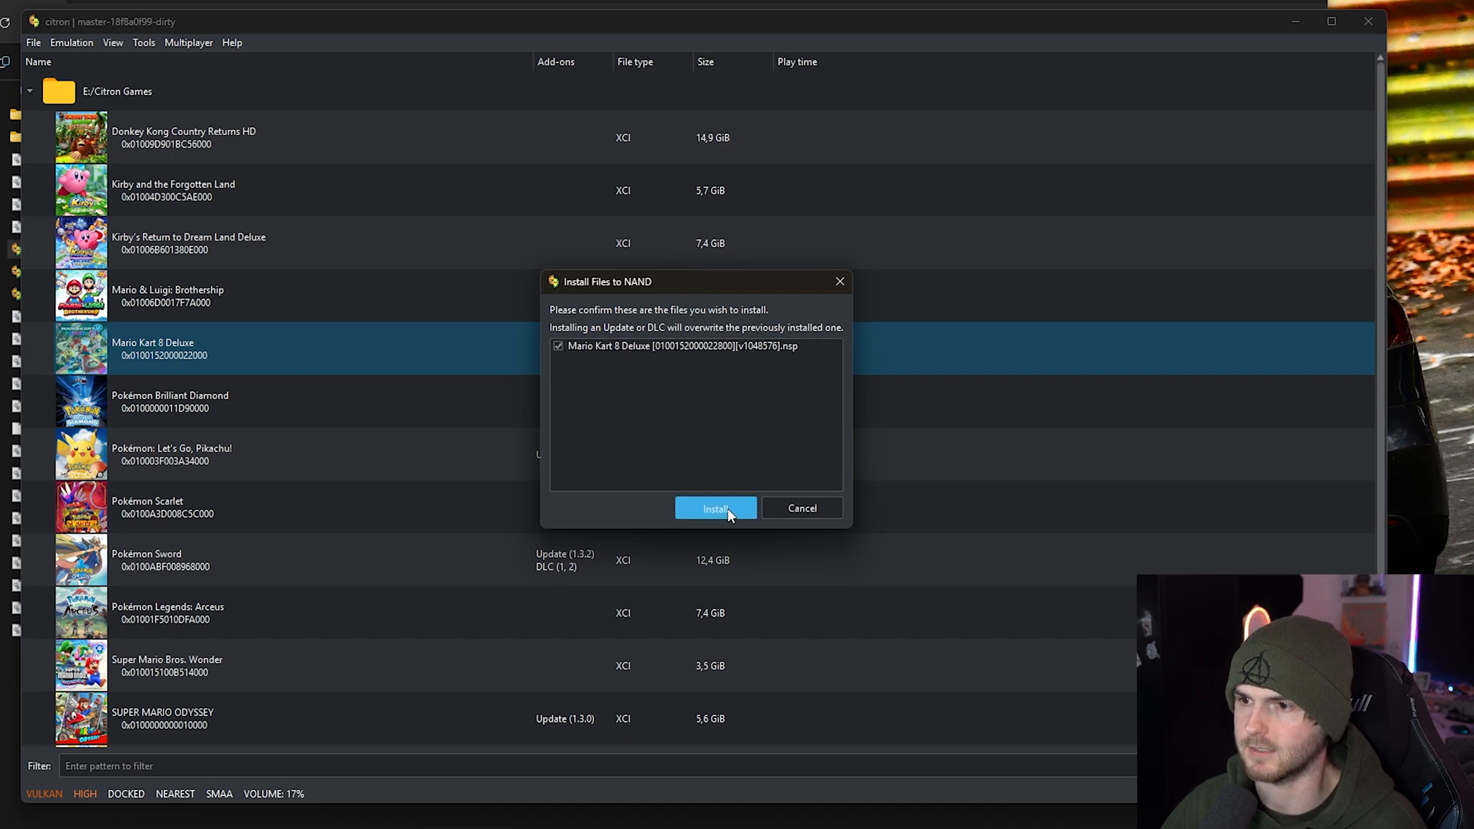
pyautogui.click(715, 508)
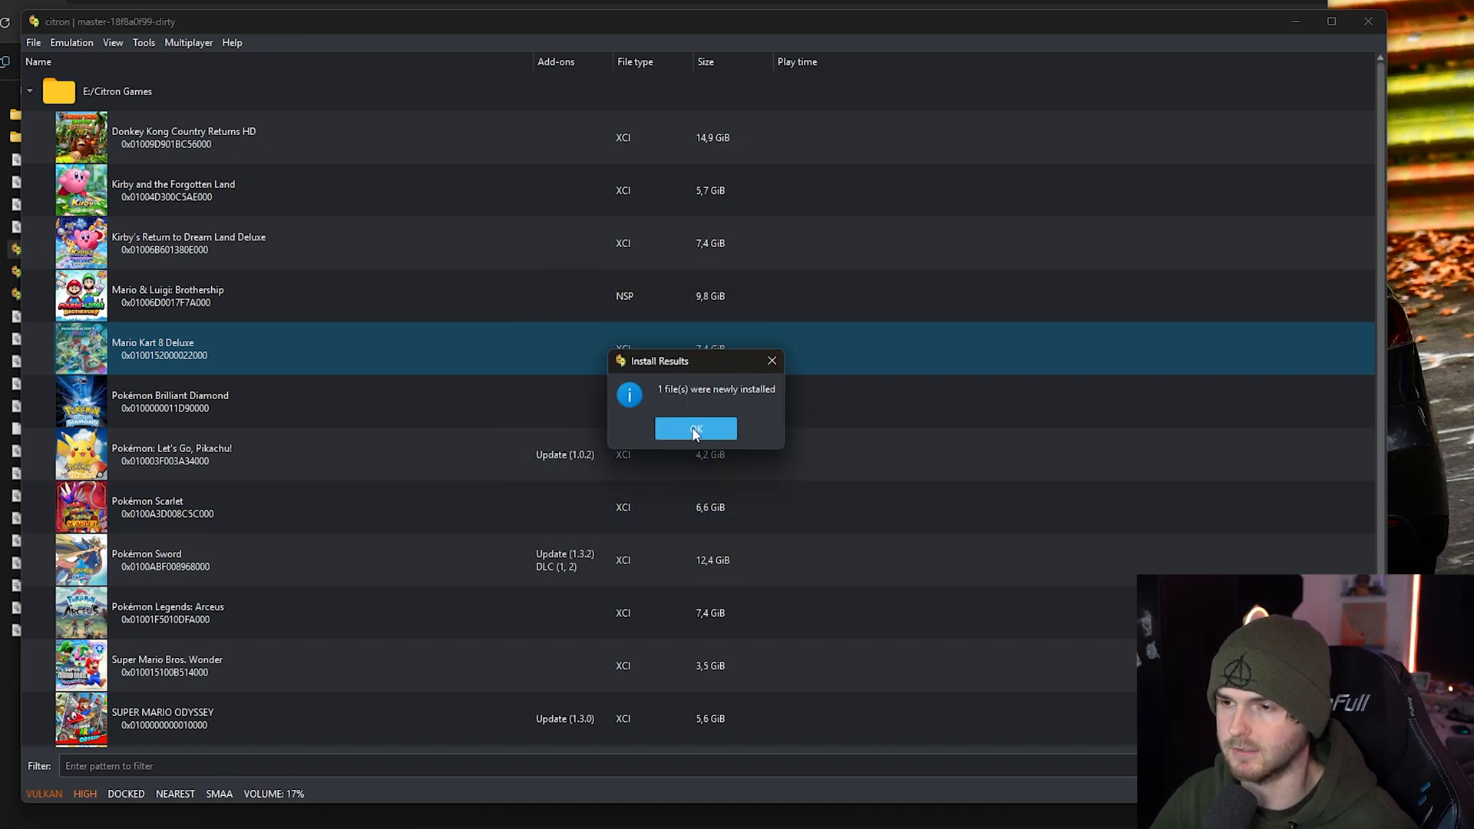
pyautogui.click(695, 428)
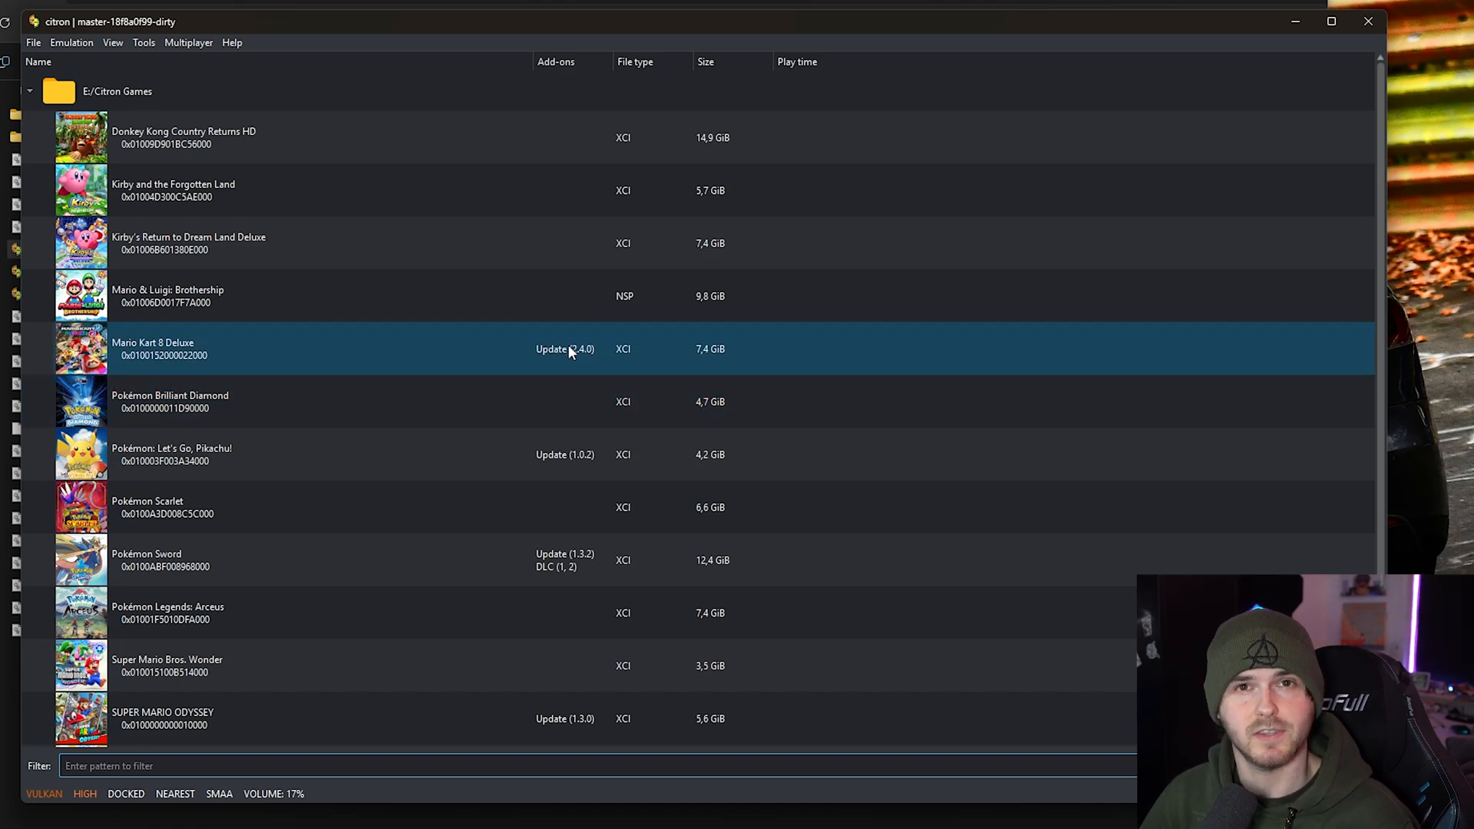
pyautogui.moveTo(226, 339)
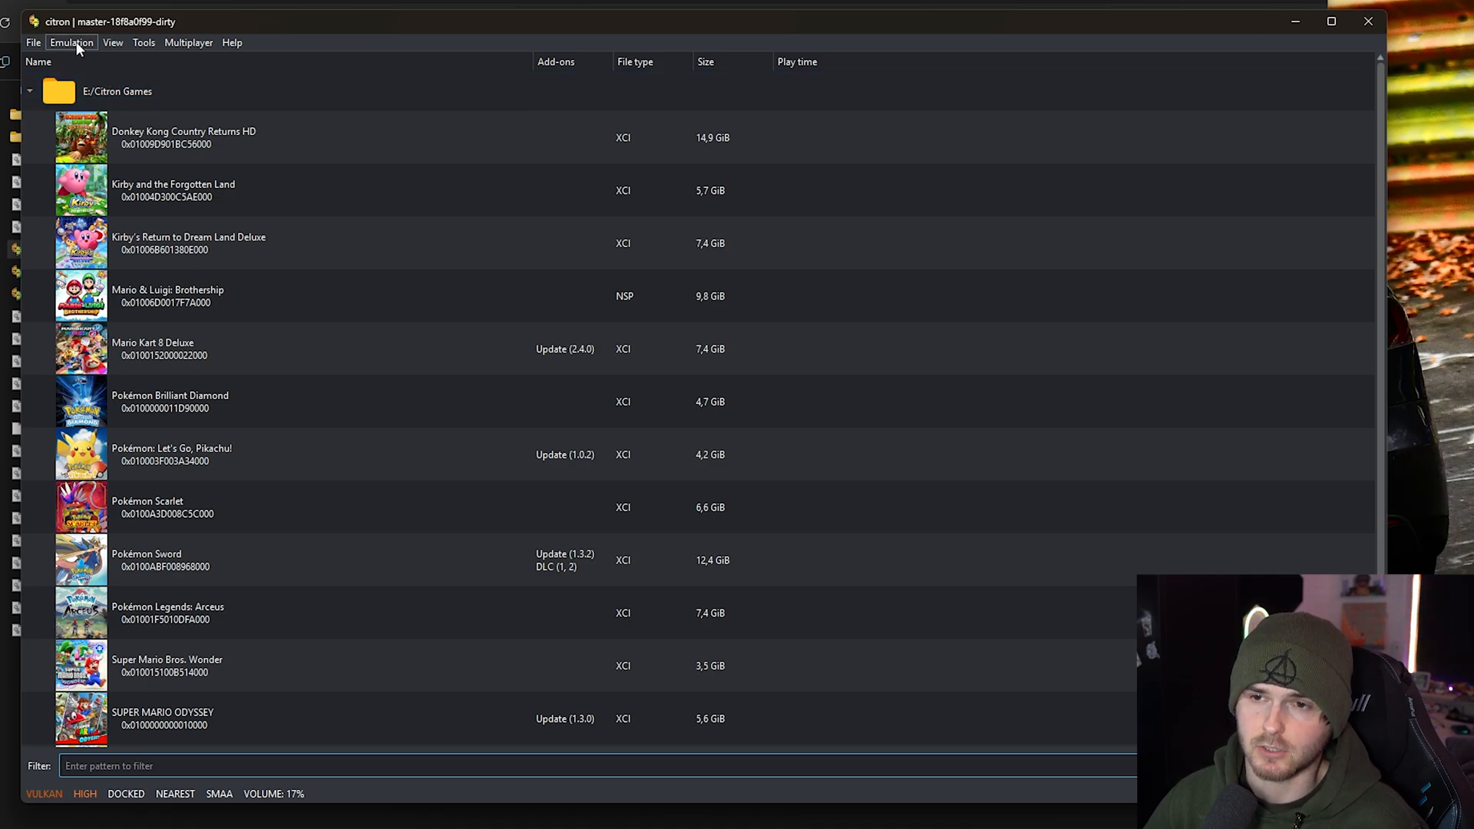
# Open Configure, keep System memory layout at 4GB DRAM (Default), and view Profiles.
pyautogui.click(71, 43)
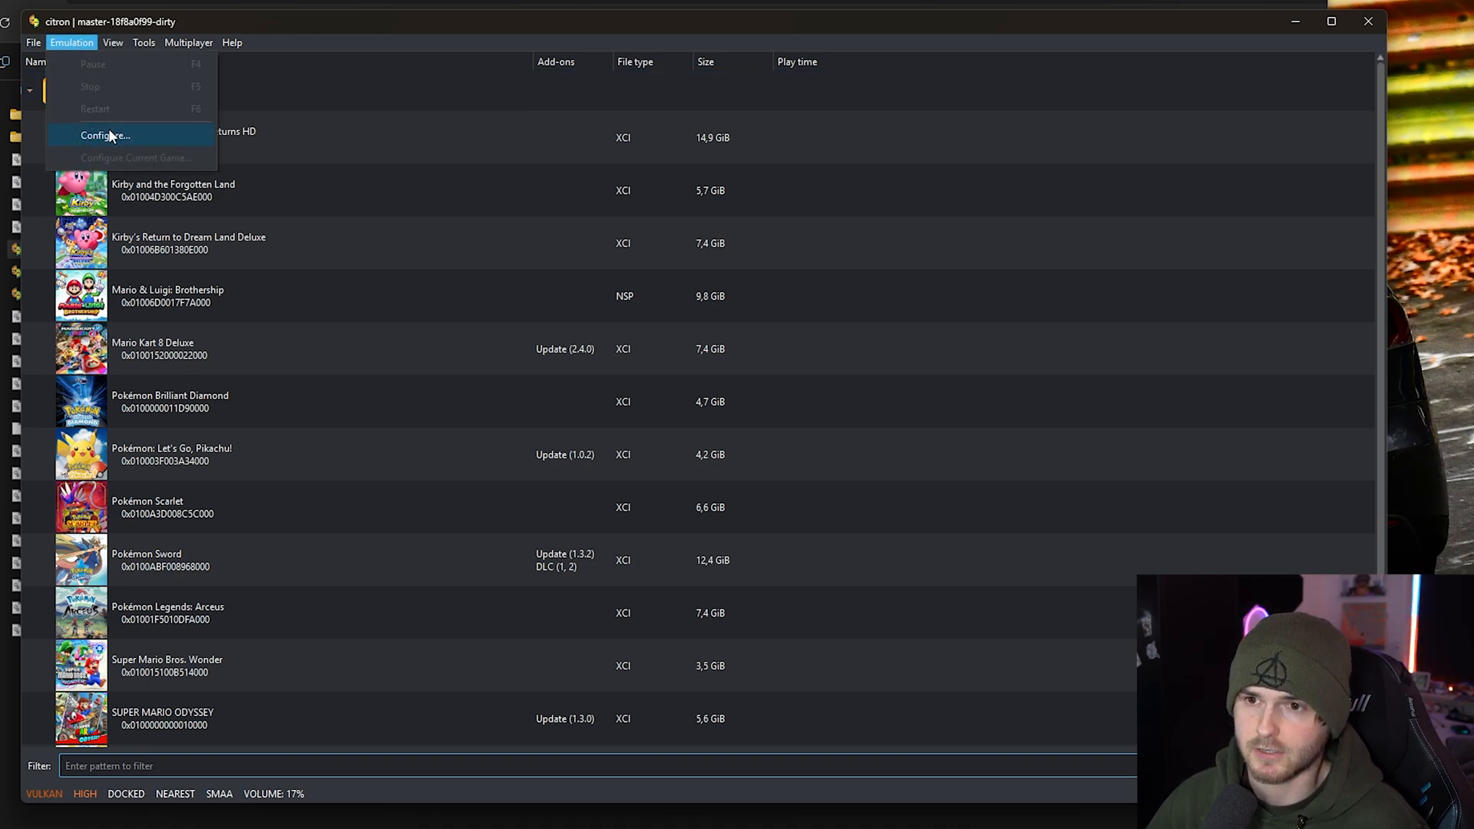
pyautogui.click(104, 134)
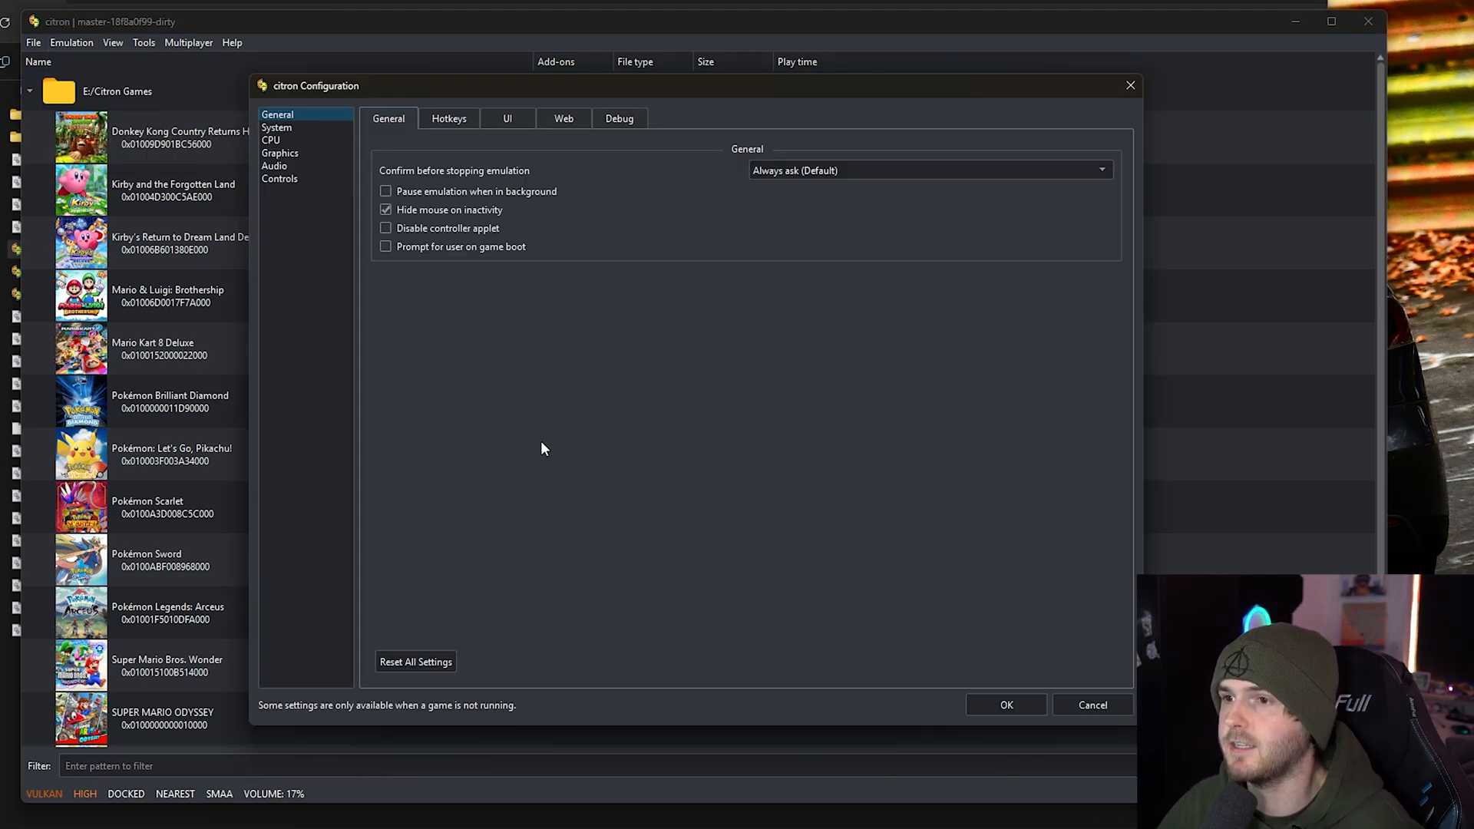
pyautogui.click(276, 127)
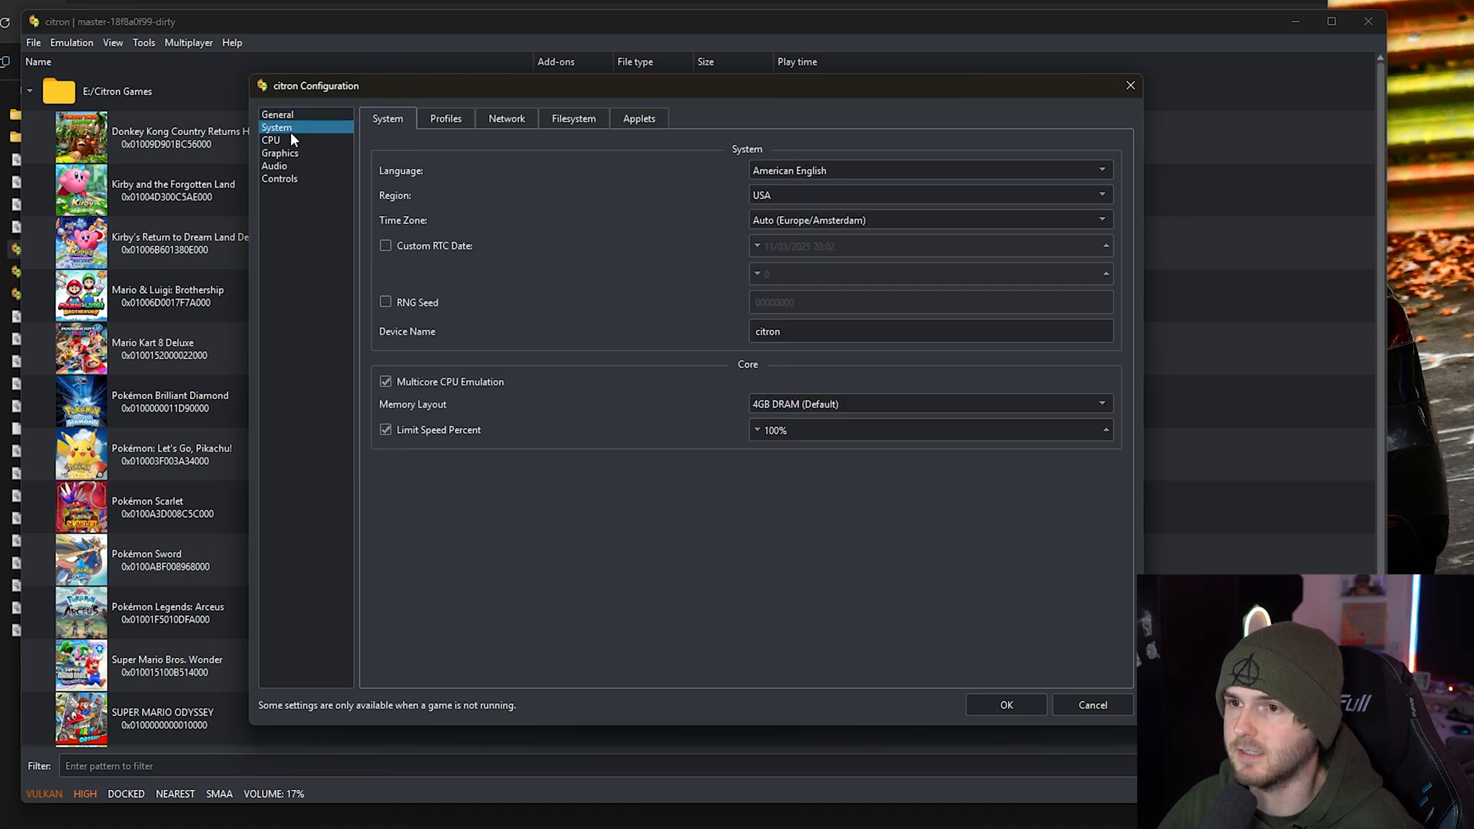
pyautogui.moveTo(749, 363)
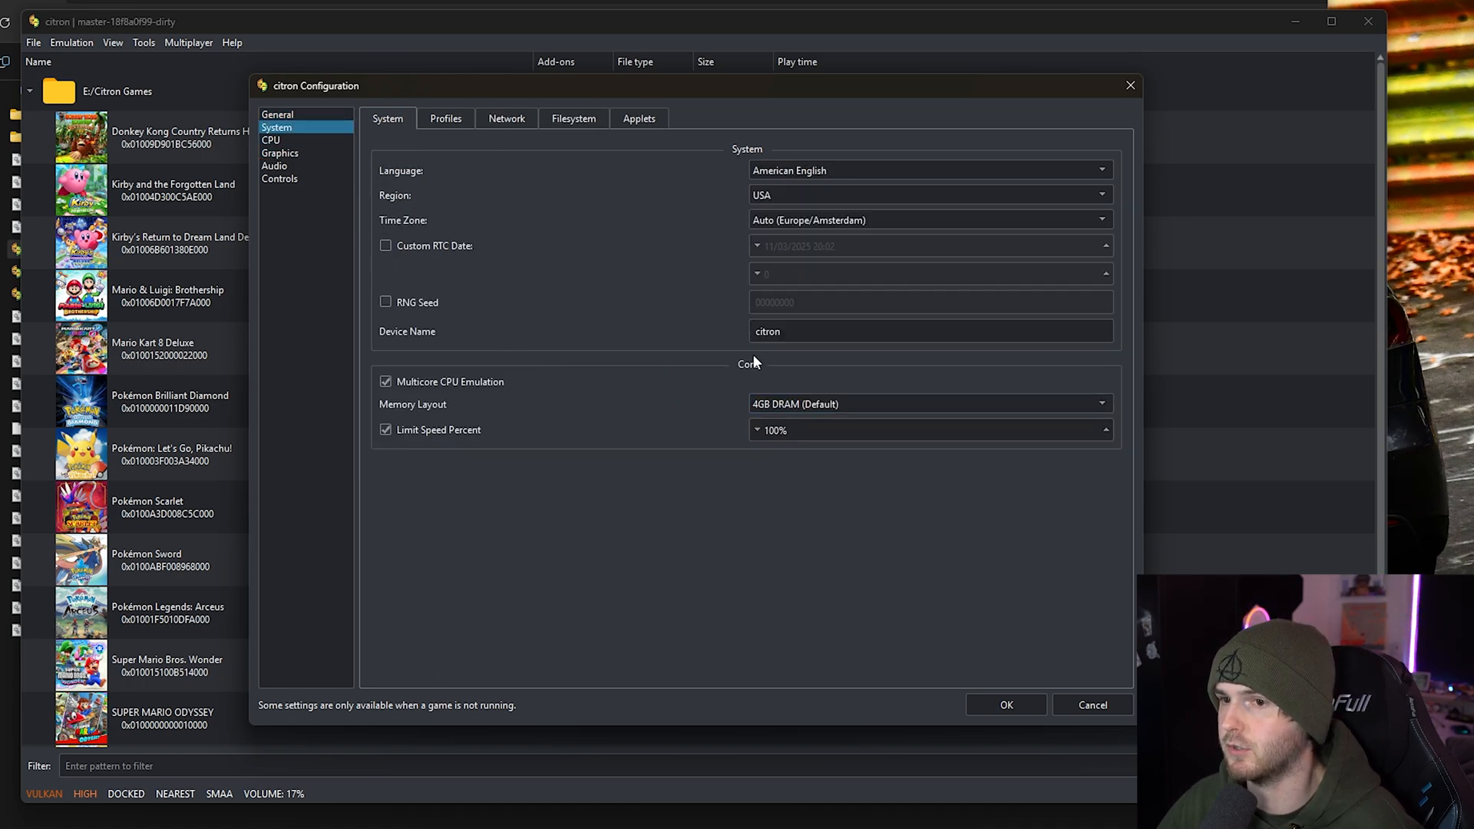
pyautogui.moveTo(616, 232)
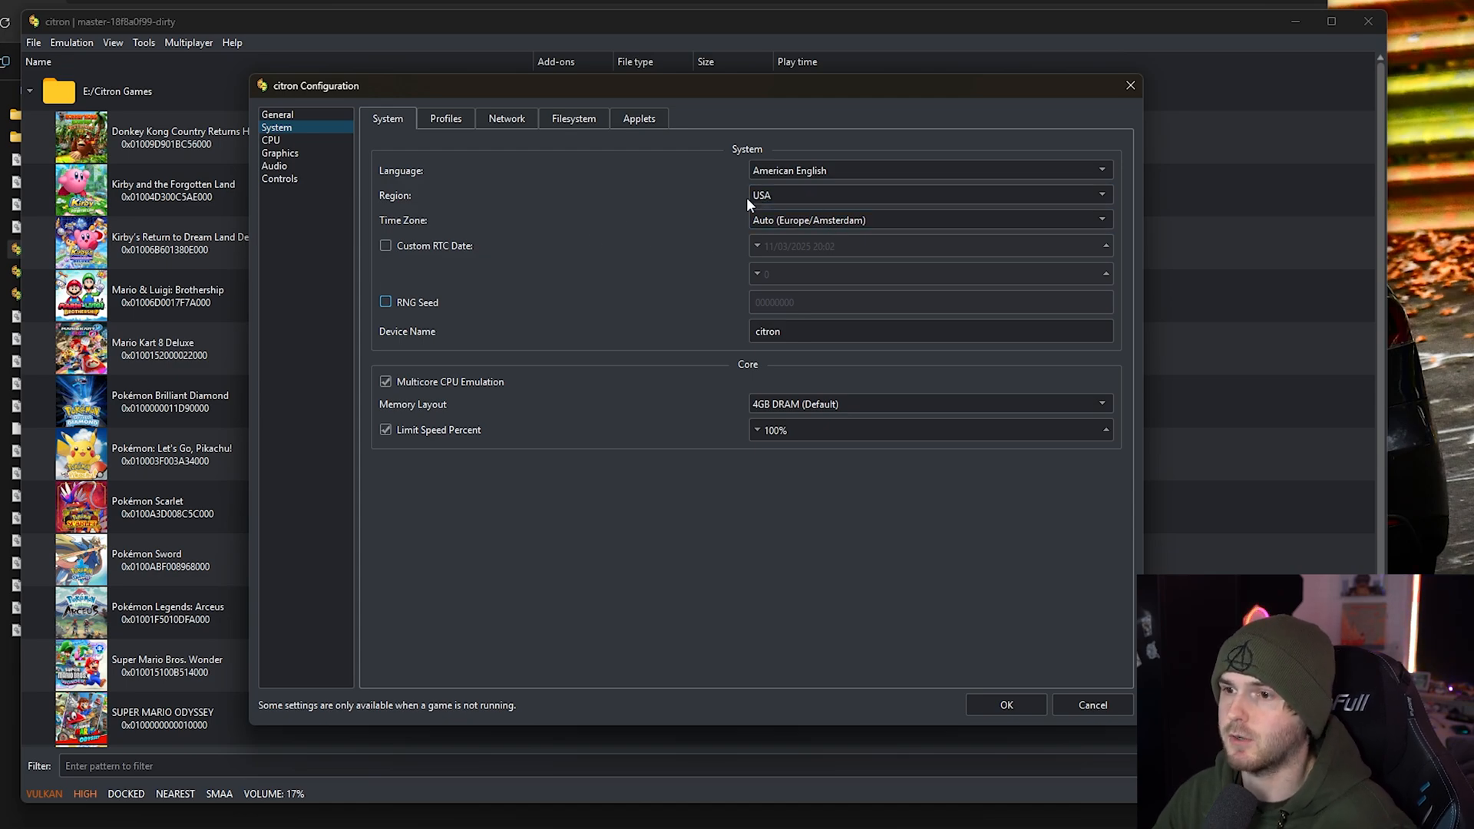
pyautogui.click(929, 403)
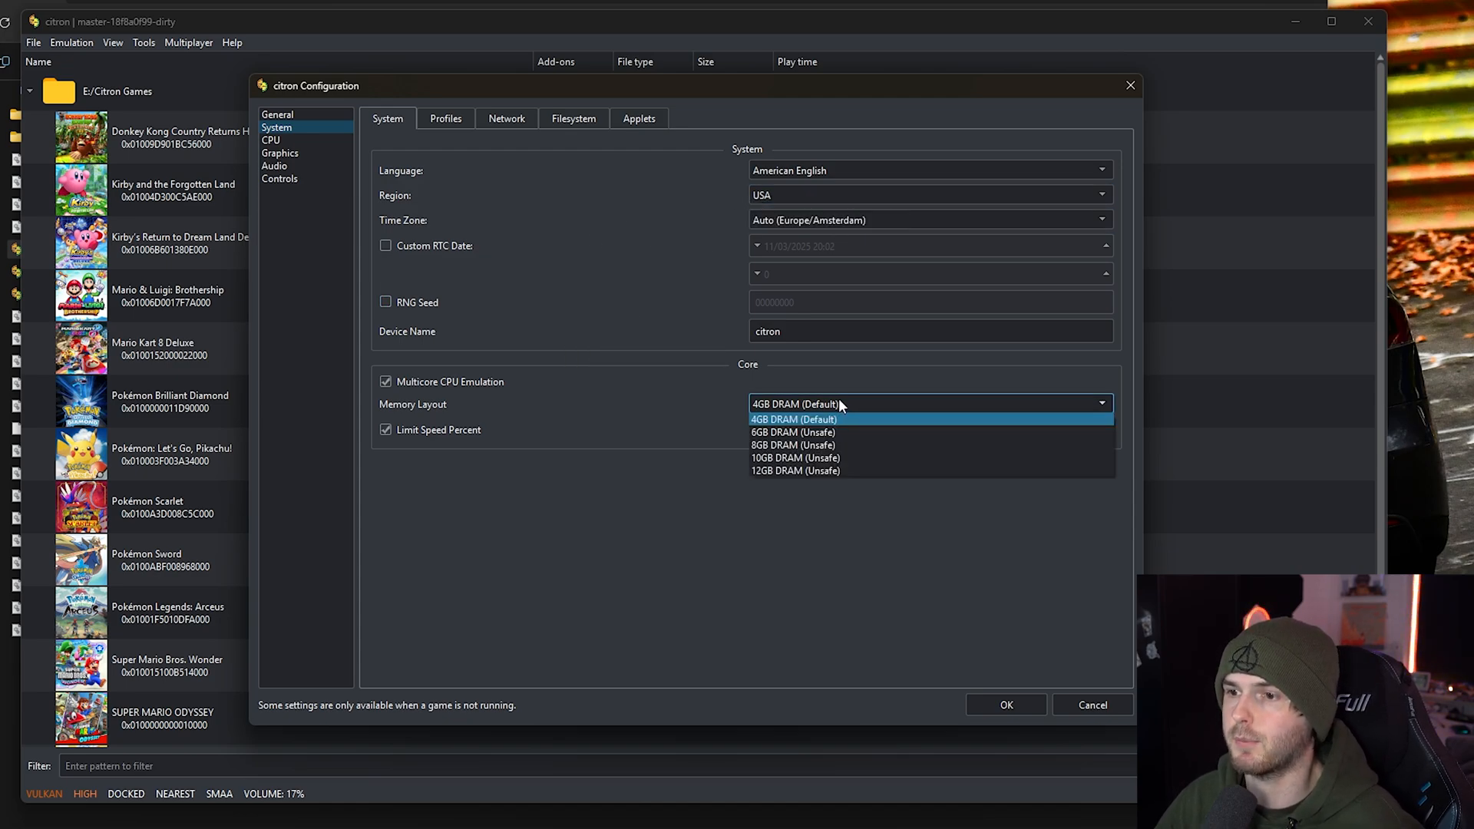
pyautogui.click(794, 419)
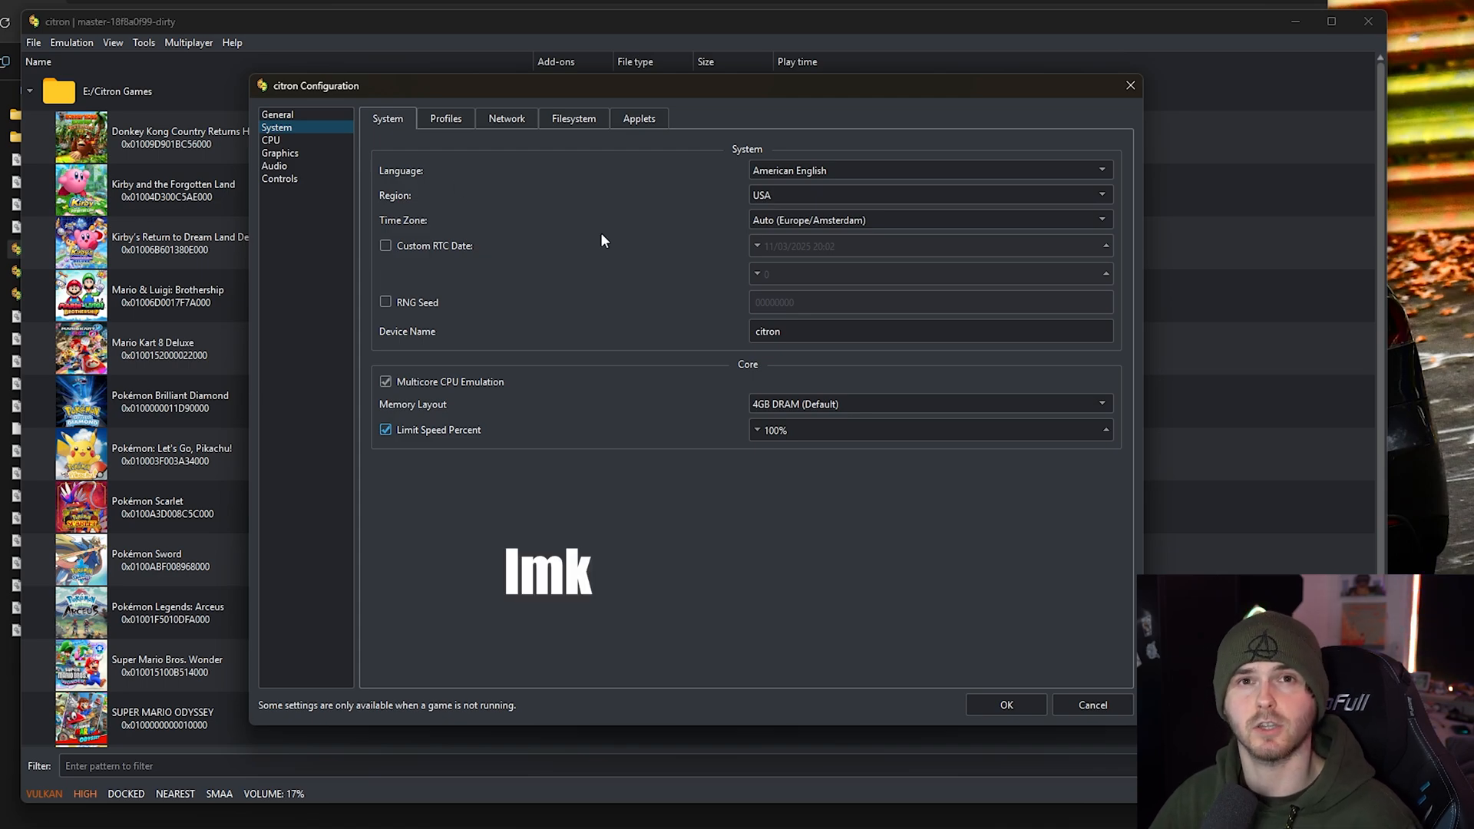
pyautogui.moveTo(396, 188)
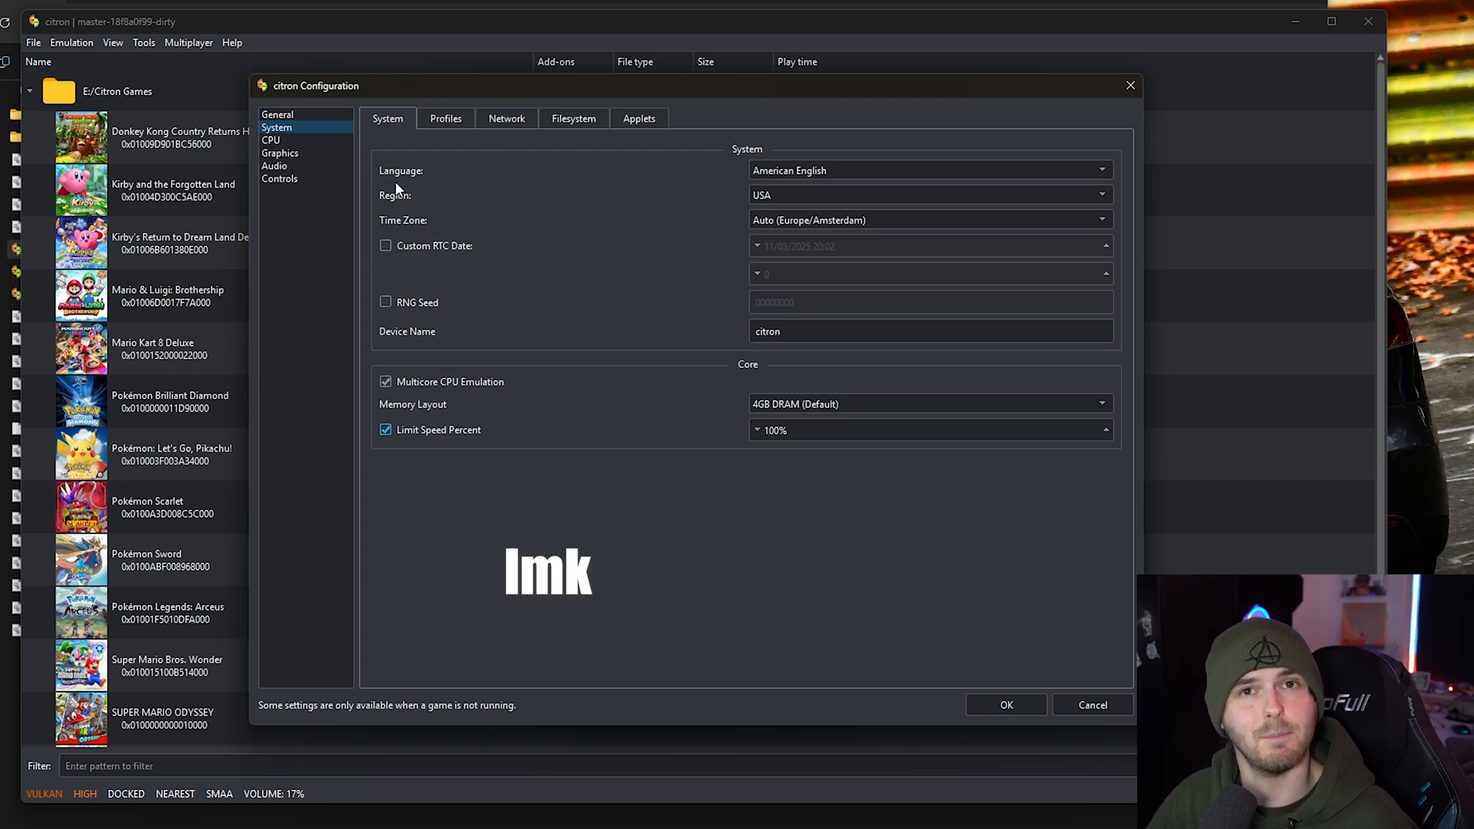
pyautogui.click(445, 118)
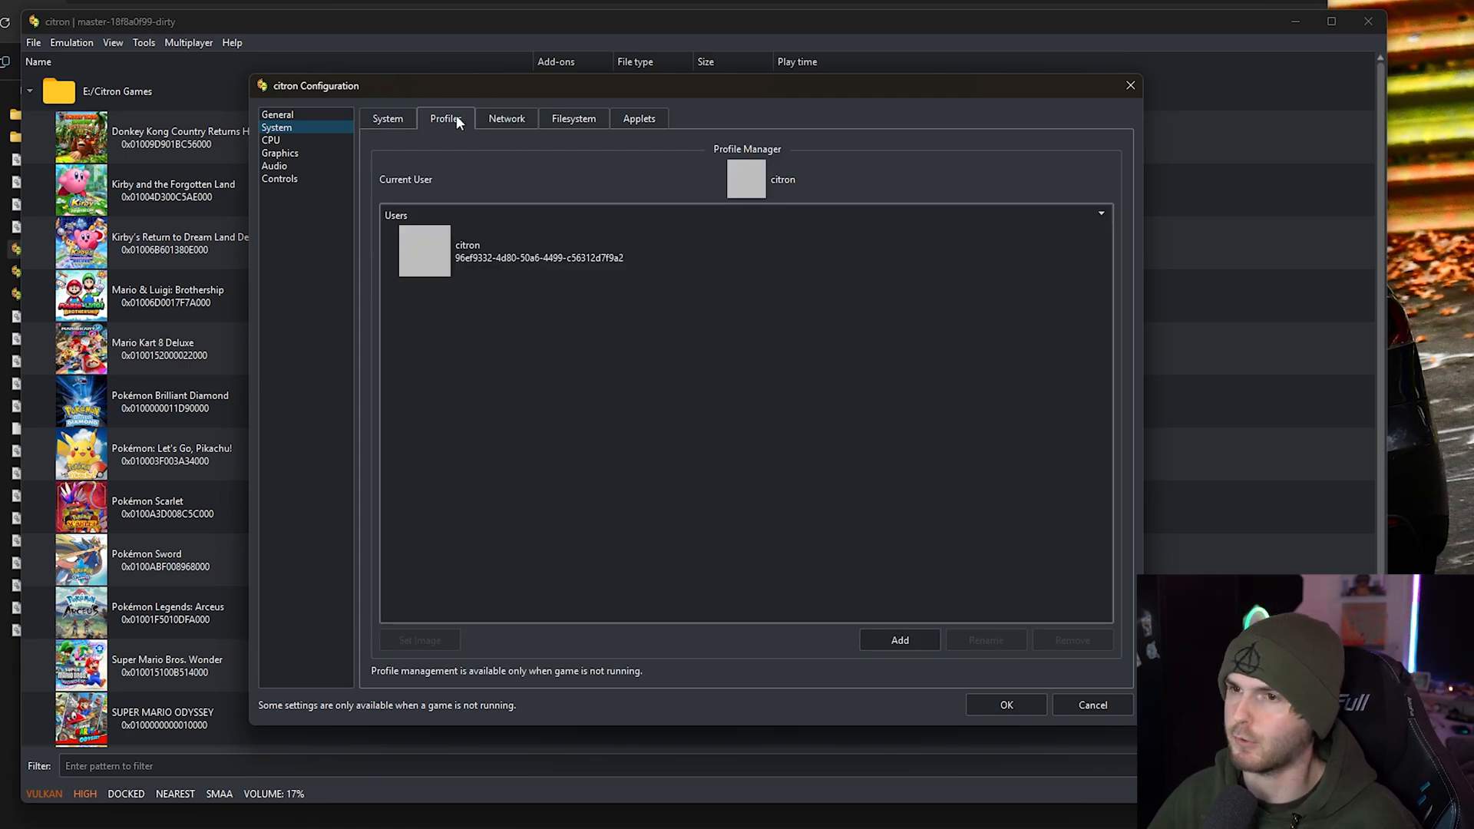
pyautogui.moveTo(899, 640)
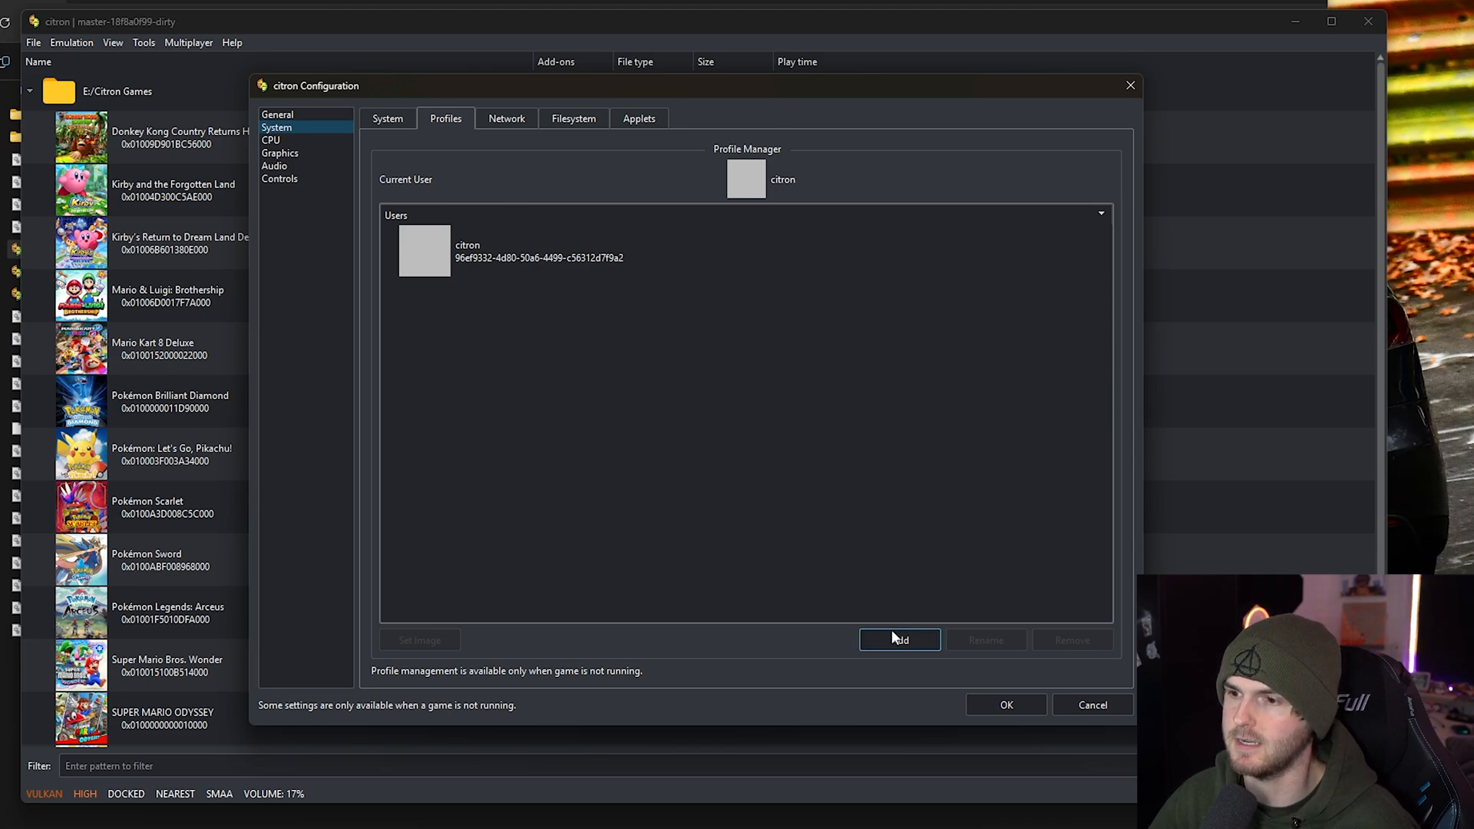
pyautogui.moveTo(752, 401)
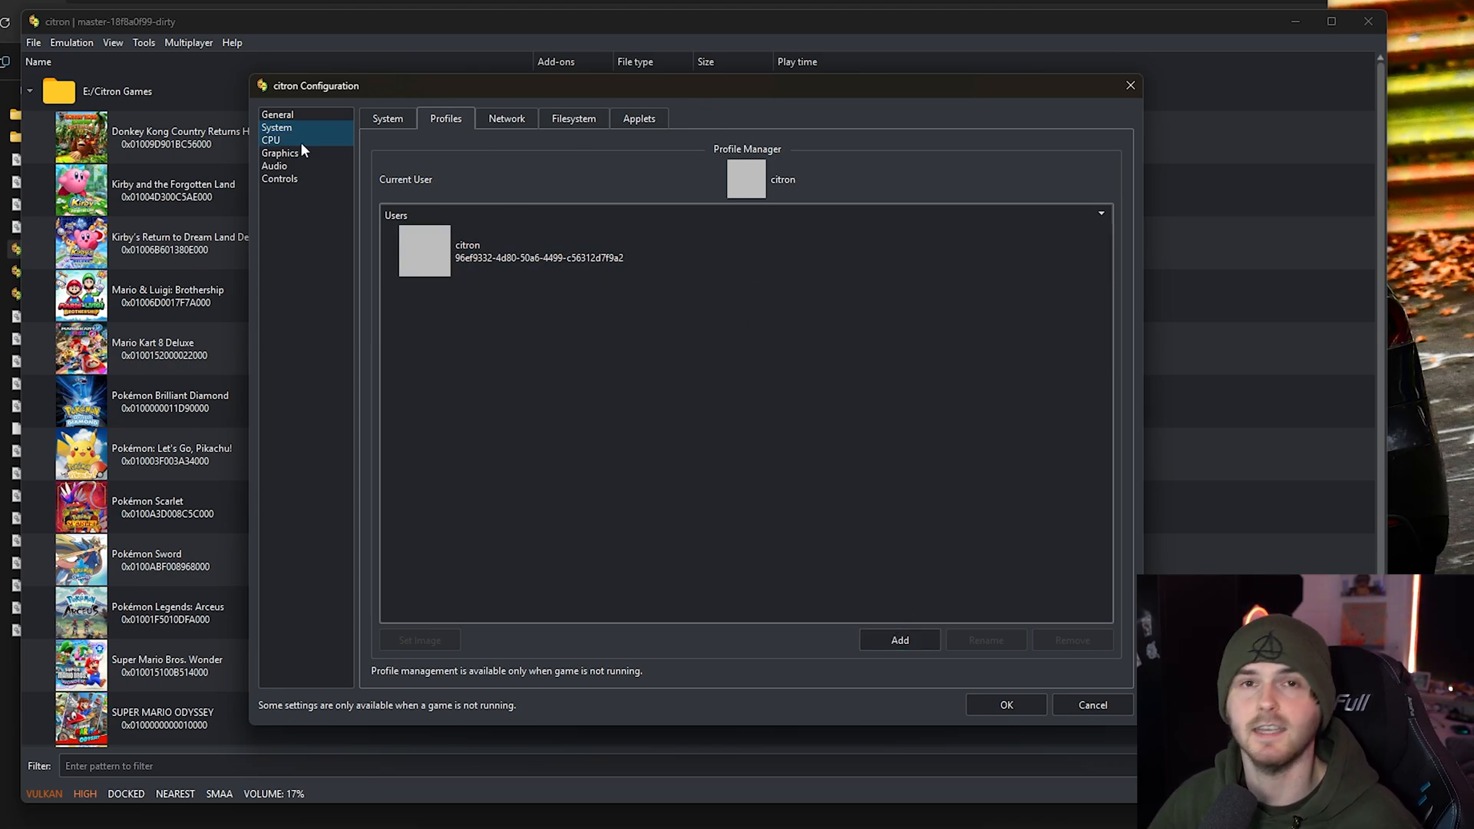
# Leave the single citron profile unchanged and switch to the CPU page.
pyautogui.click(271, 139)
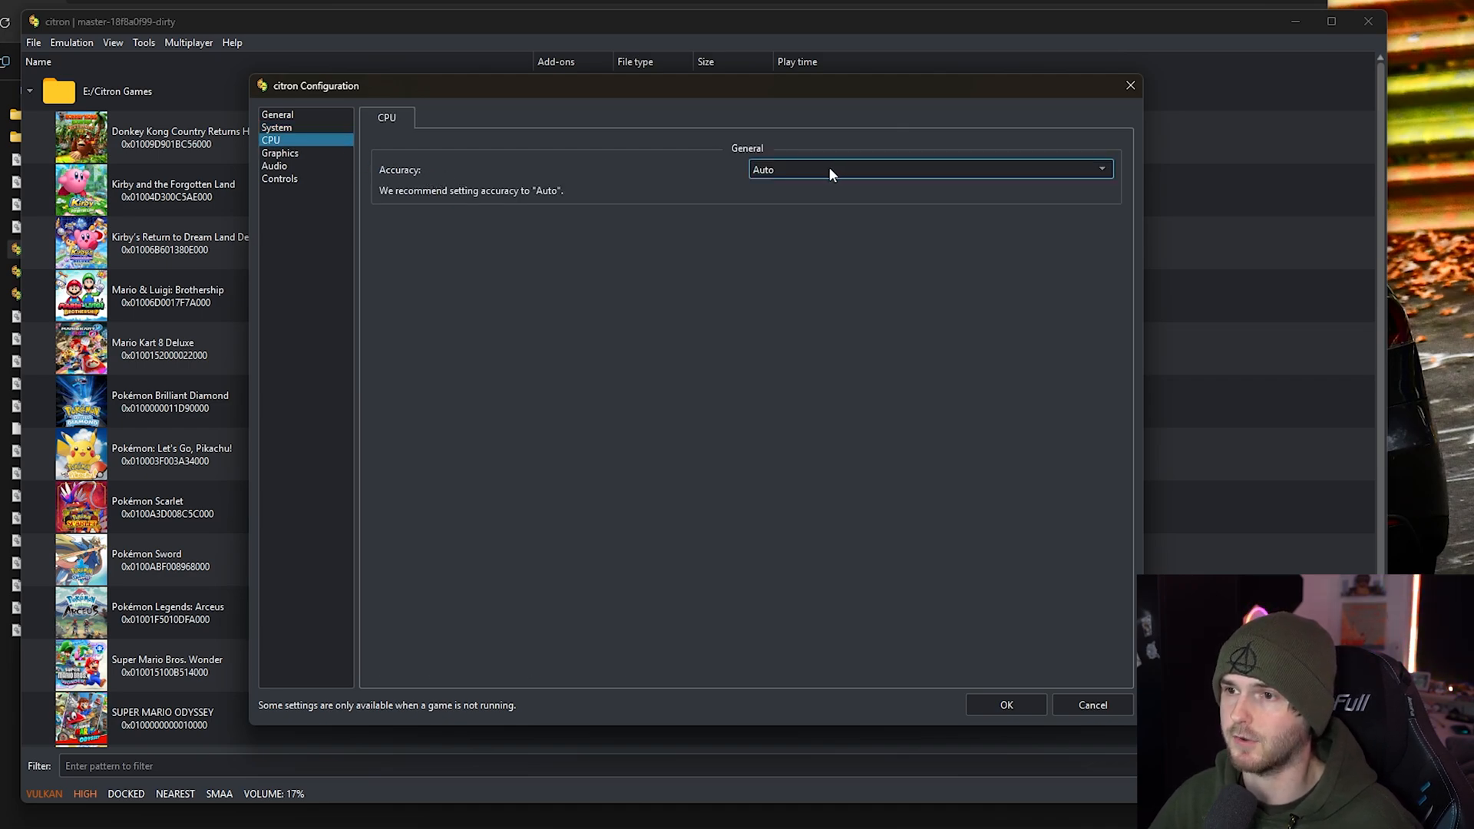
# Keep CPU accuracy on Auto, then switch to the Graphics page.
pyautogui.click(926, 169)
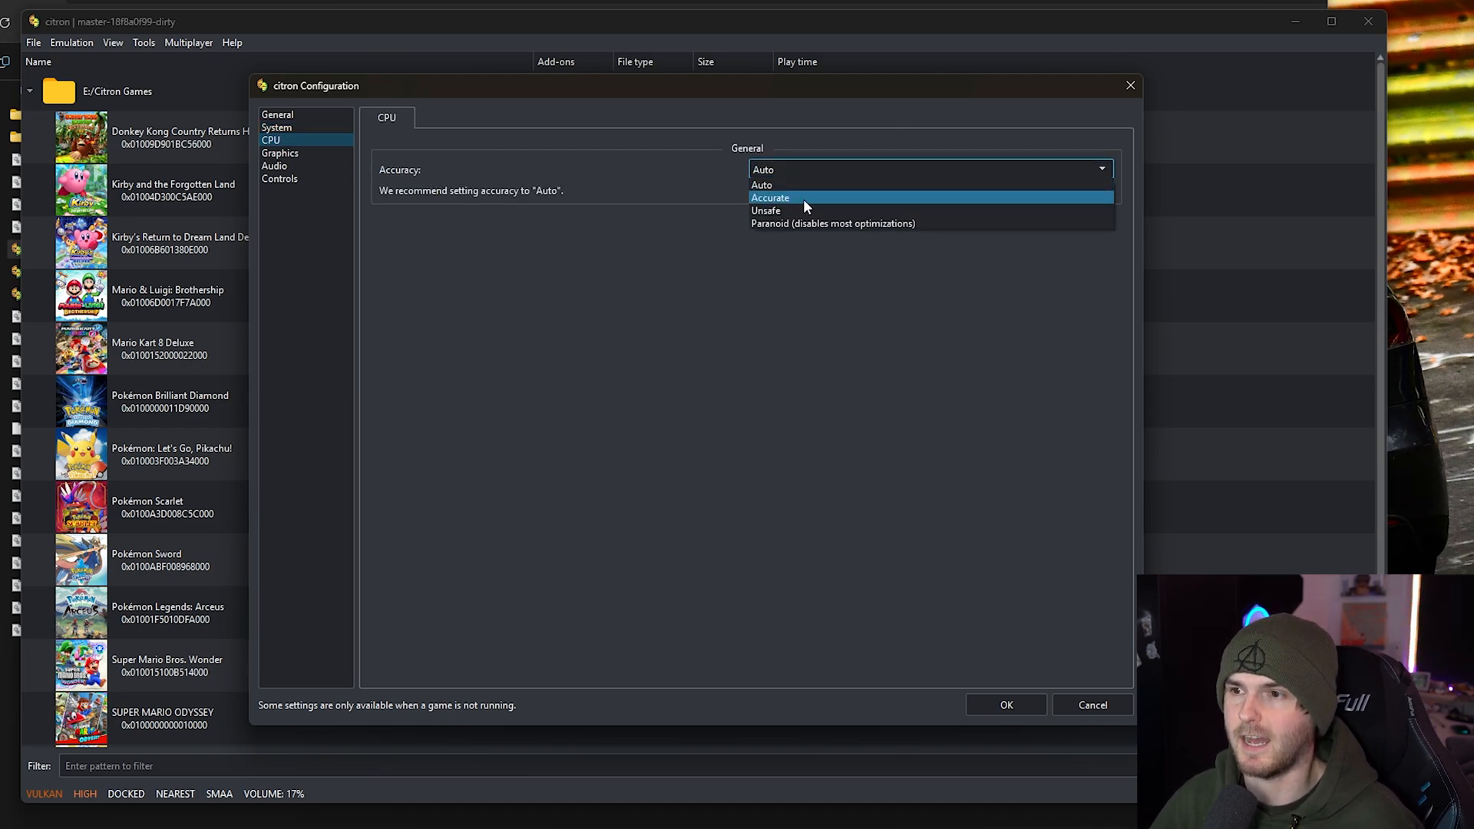
pyautogui.moveTo(590, 166)
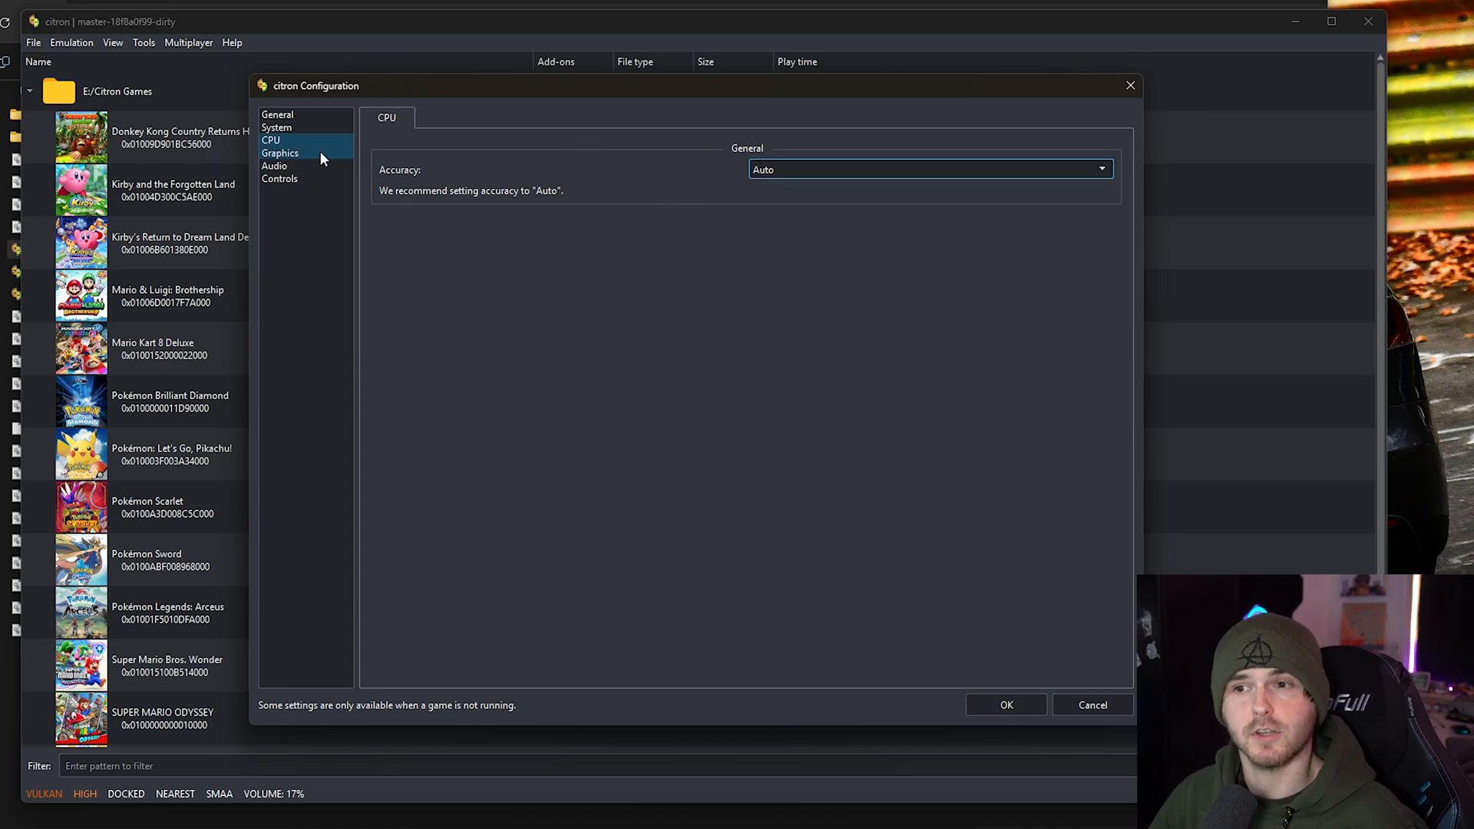
pyautogui.click(280, 152)
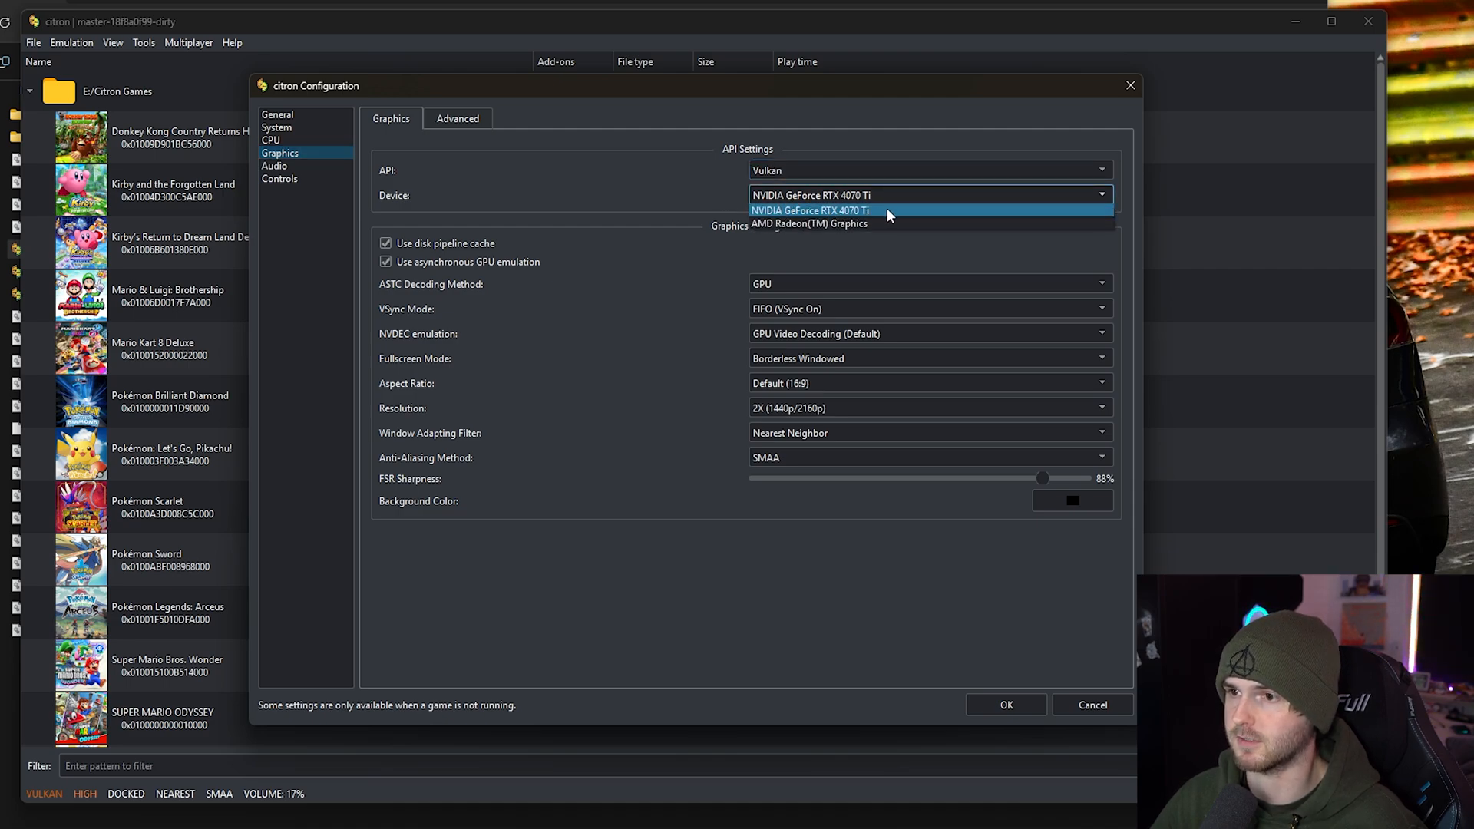
# Keep the NVIDIA GeForce RTX 4070 Ti device and Vulkan API.
pyautogui.click(810, 210)
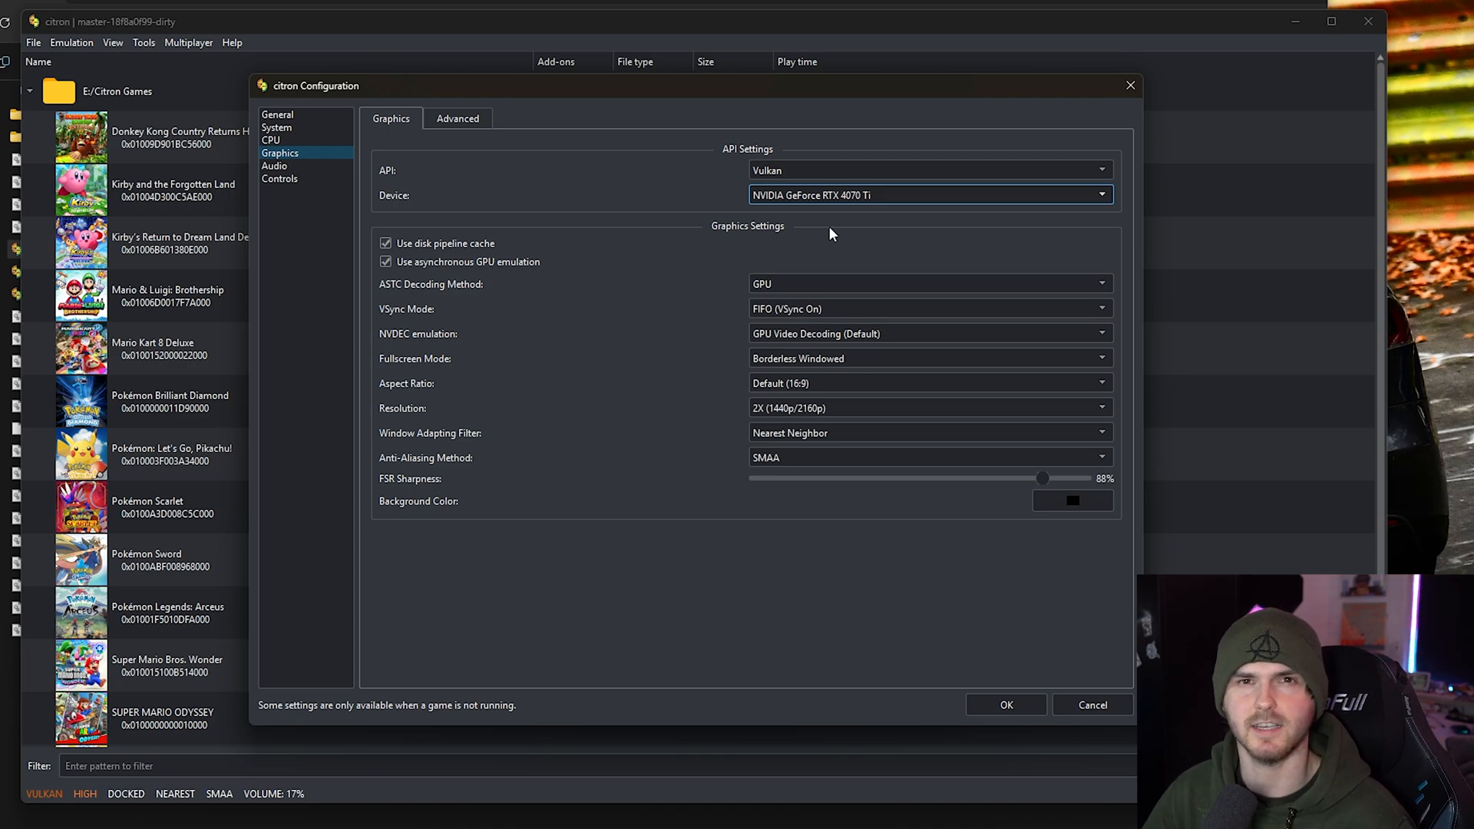
pyautogui.moveTo(838, 238)
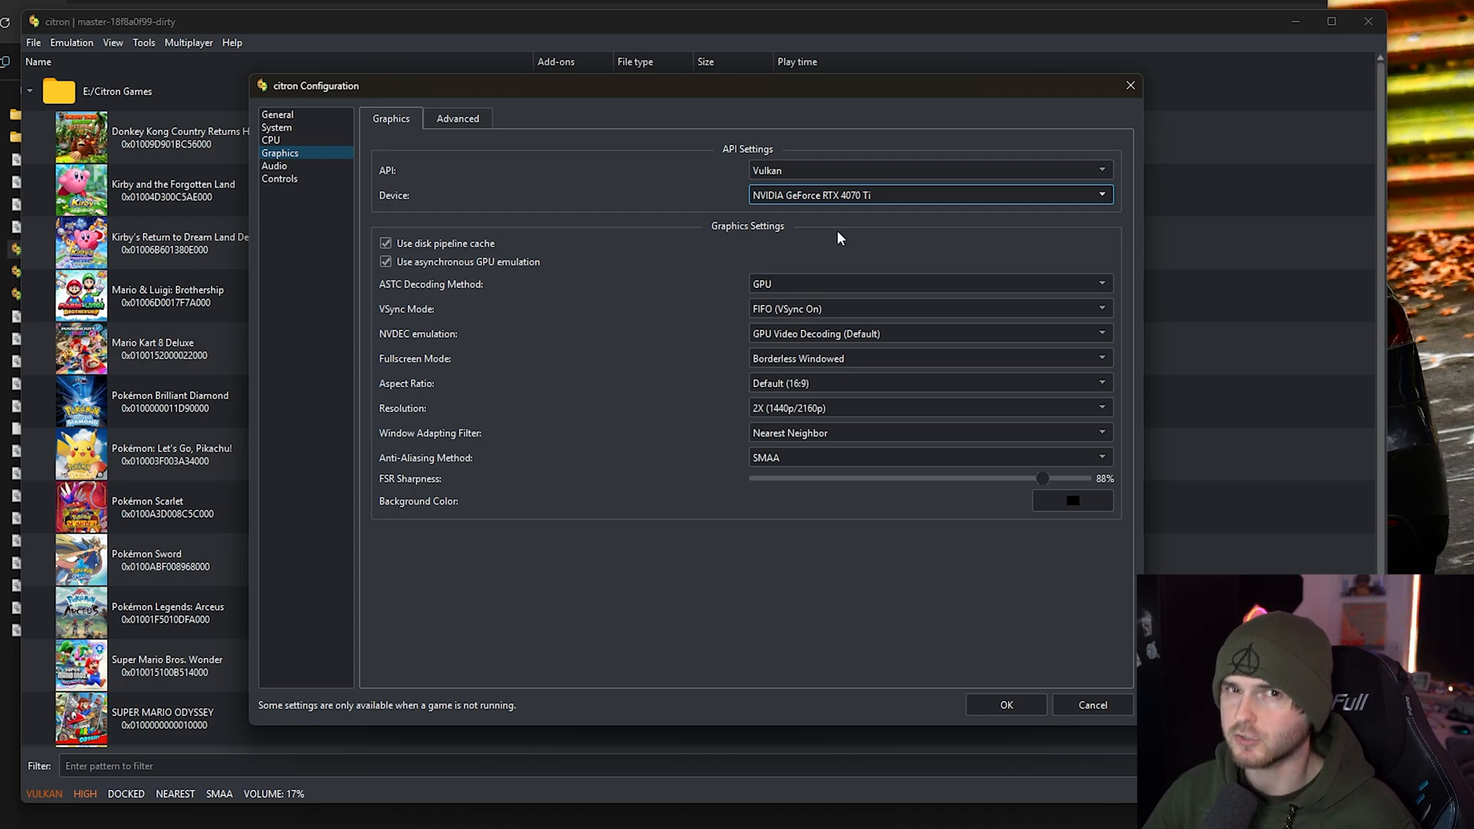
pyautogui.moveTo(526, 179)
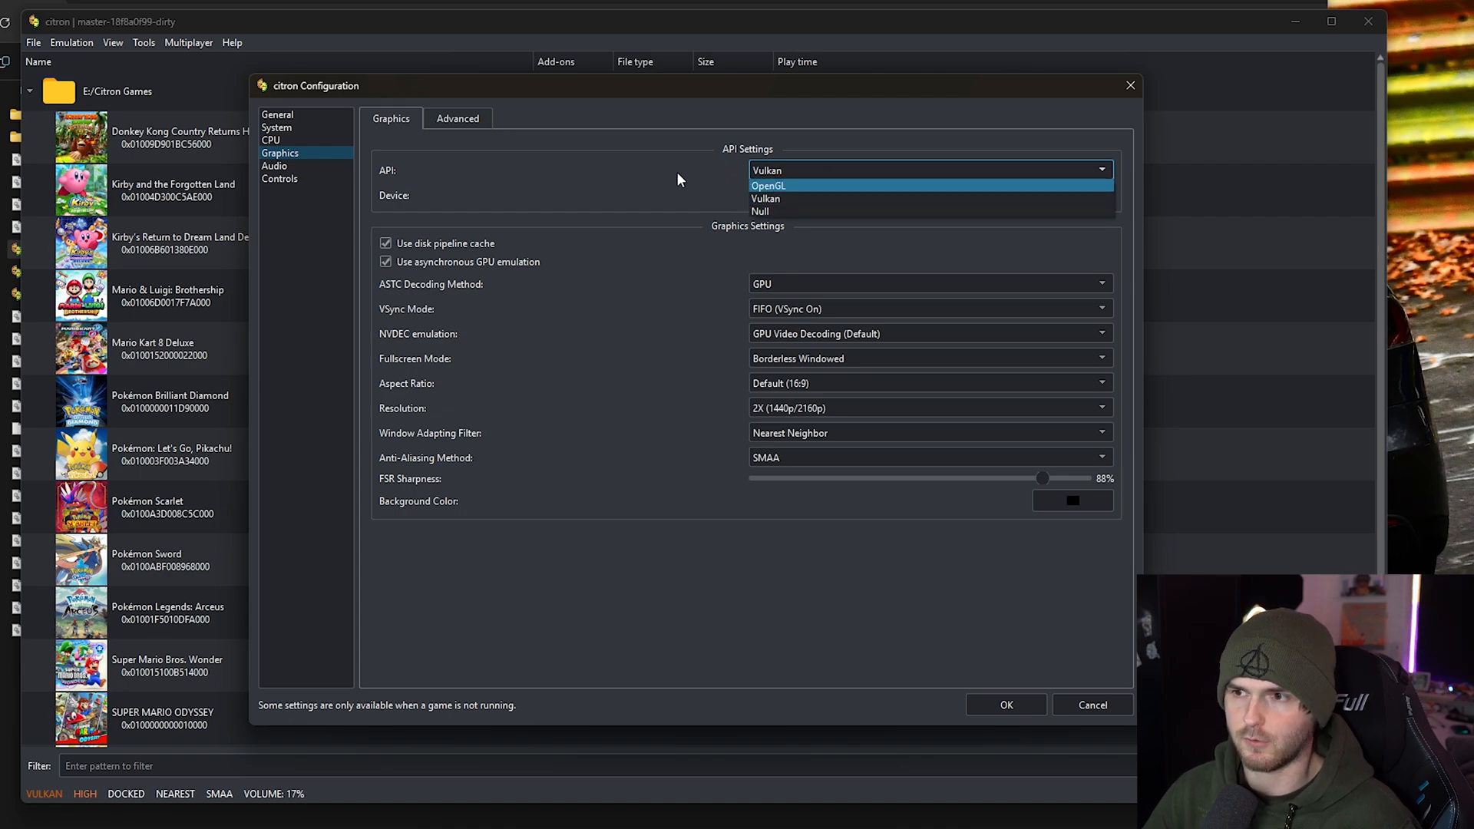
pyautogui.click(767, 198)
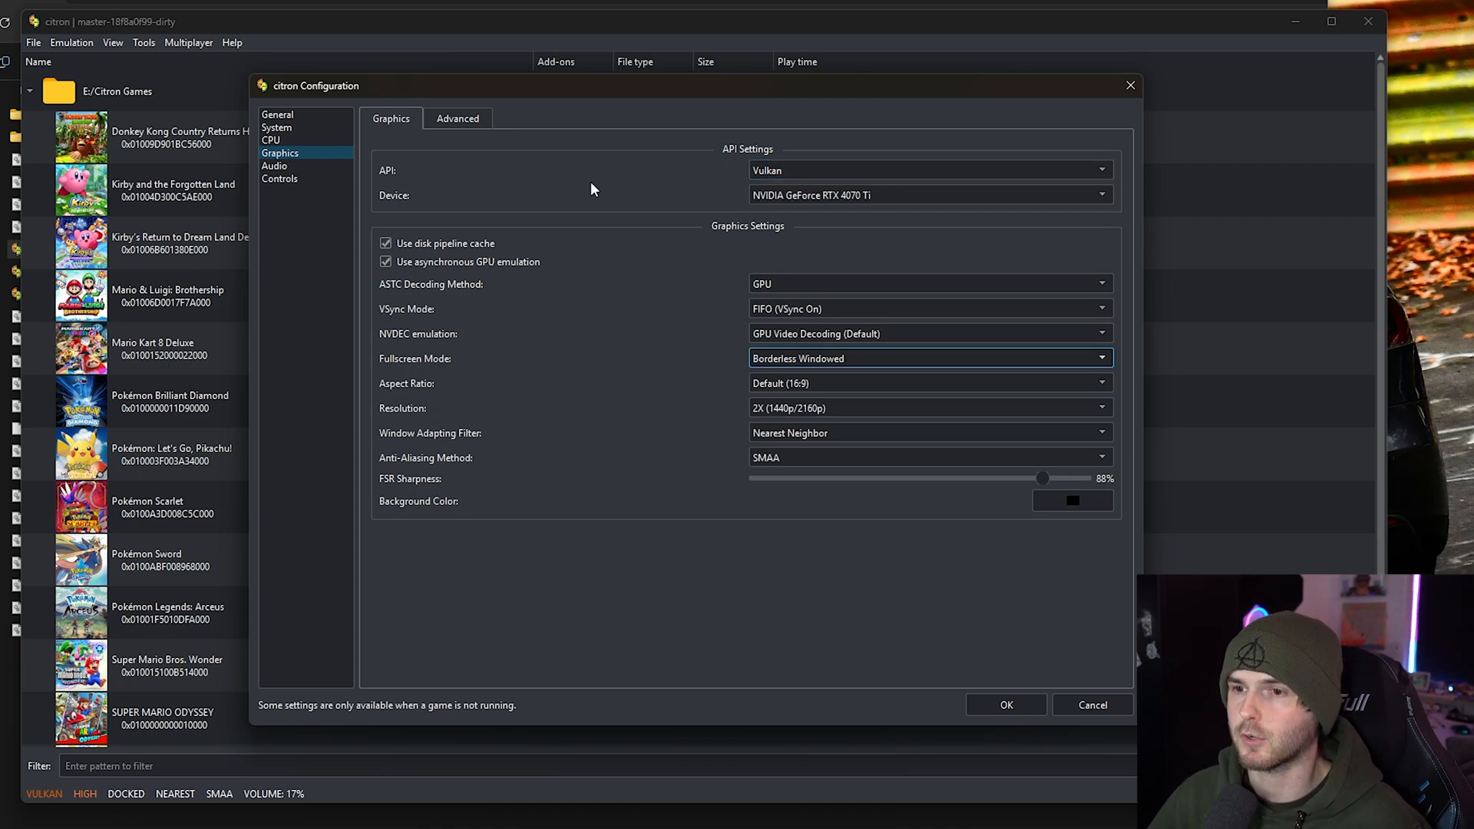
pyautogui.moveTo(394, 298)
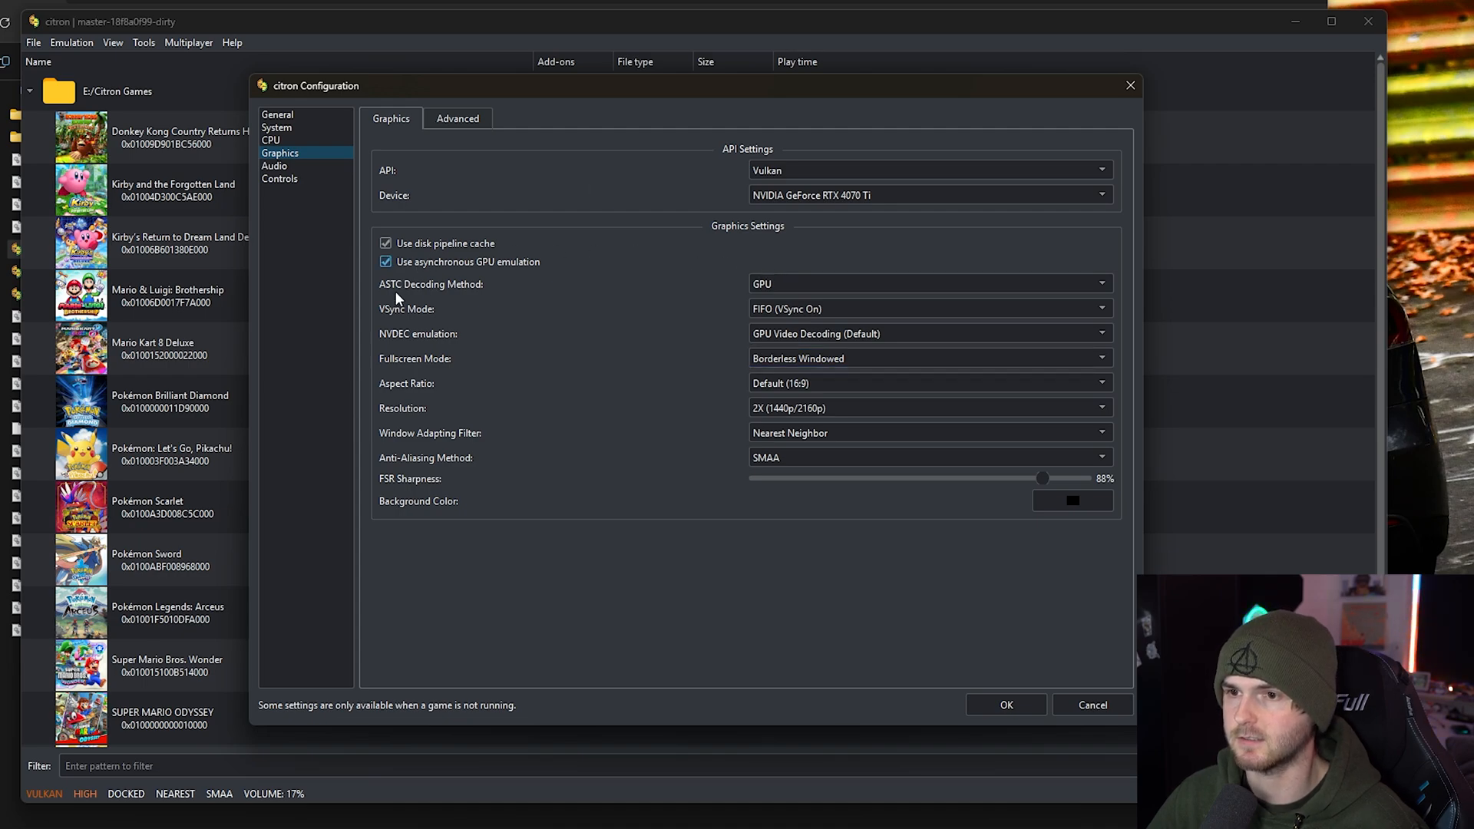
pyautogui.moveTo(436, 263)
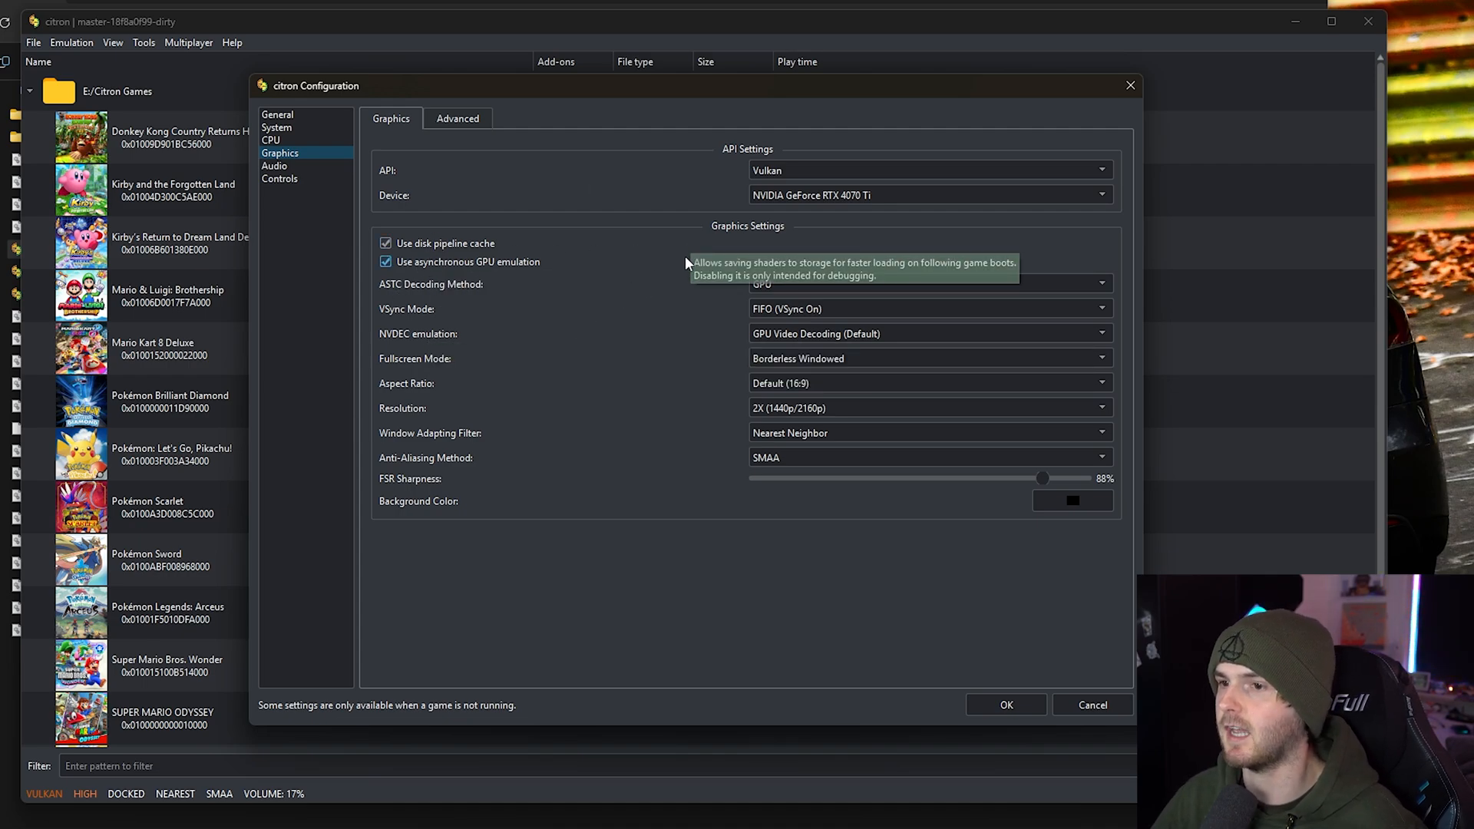
pyautogui.moveTo(709, 569)
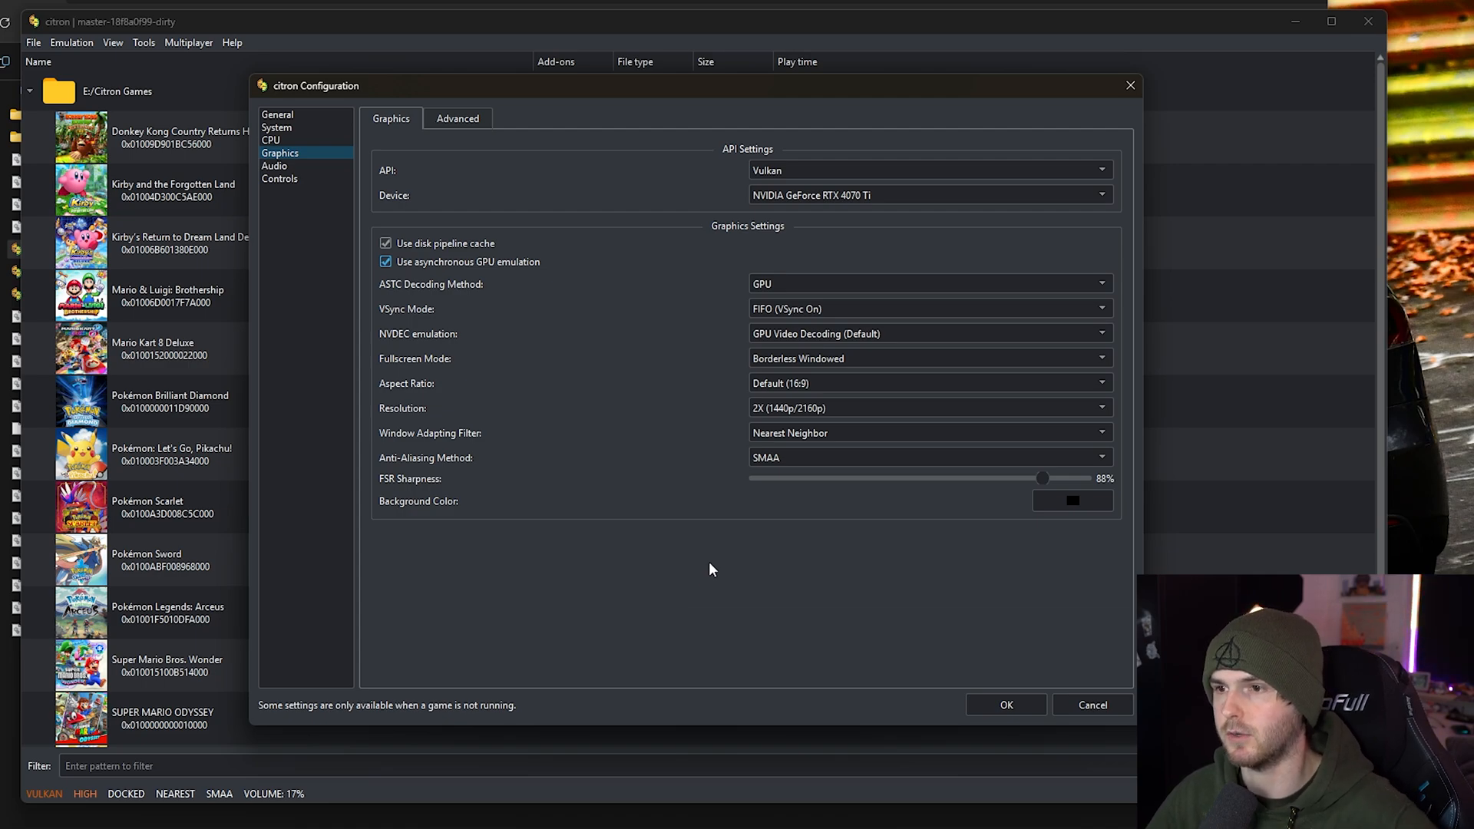
pyautogui.moveTo(1131, 278)
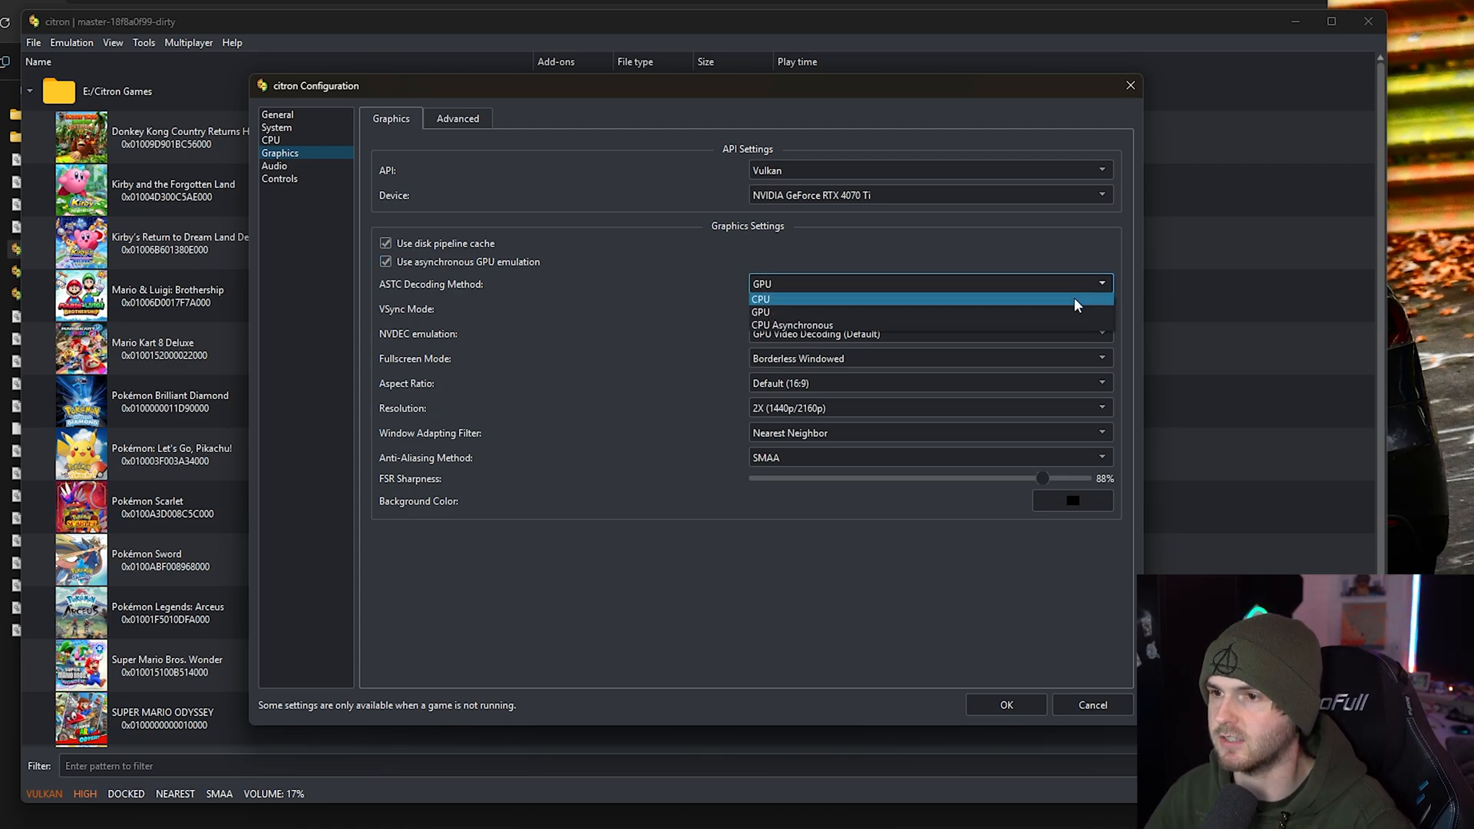
pyautogui.moveTo(793, 324)
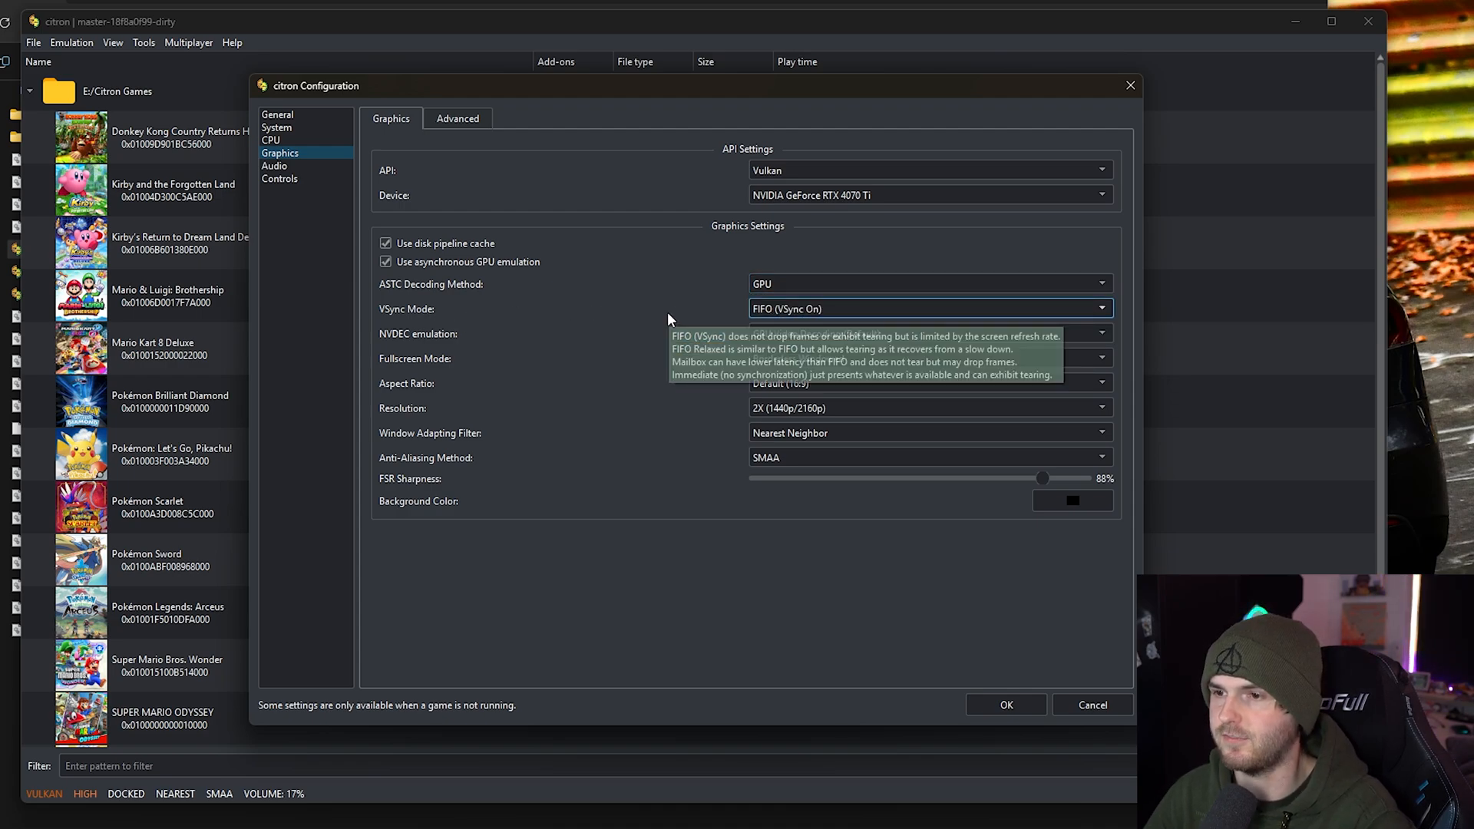
pyautogui.moveTo(1109, 336)
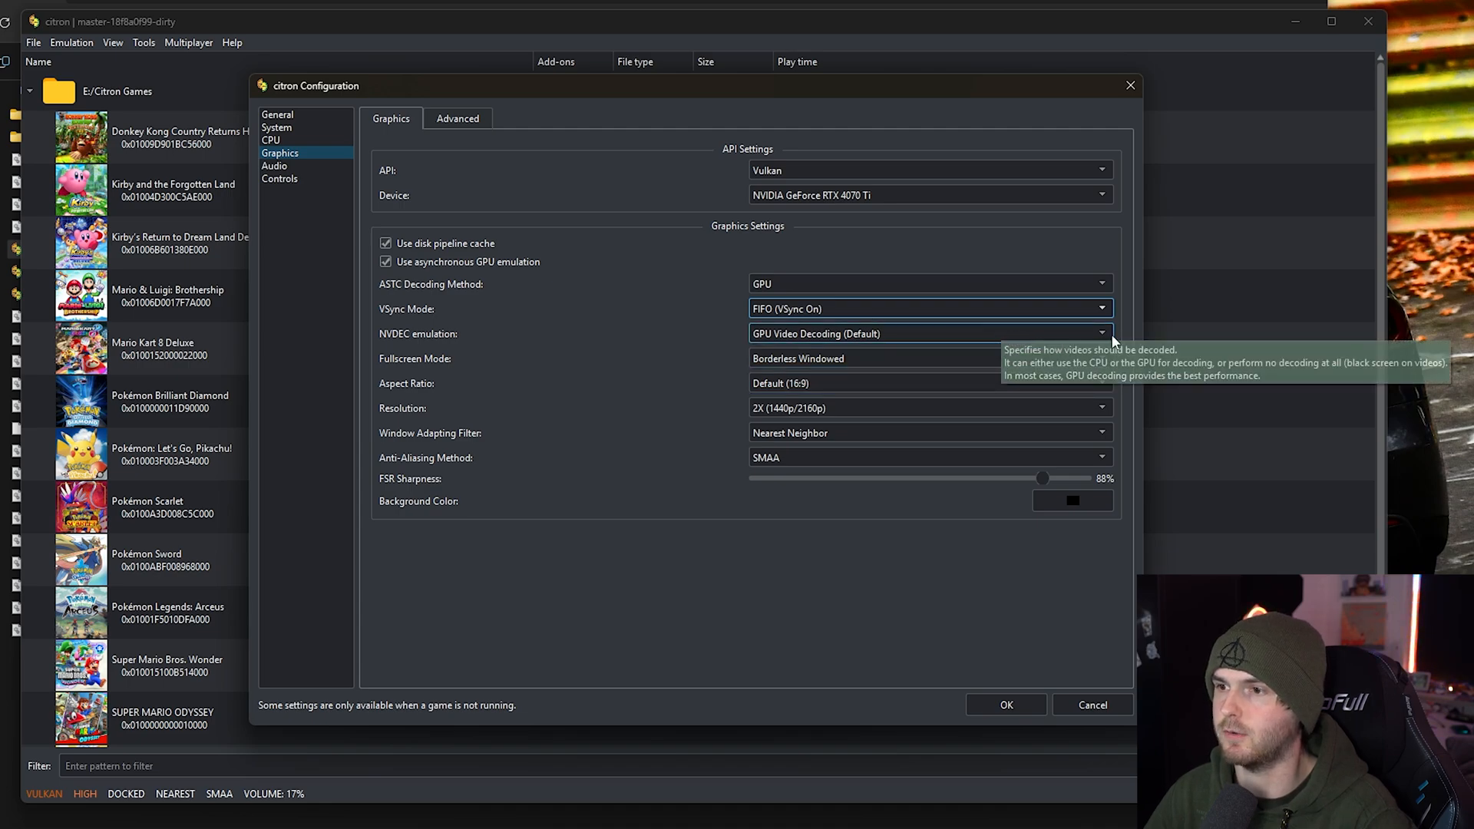
pyautogui.moveTo(1115, 341)
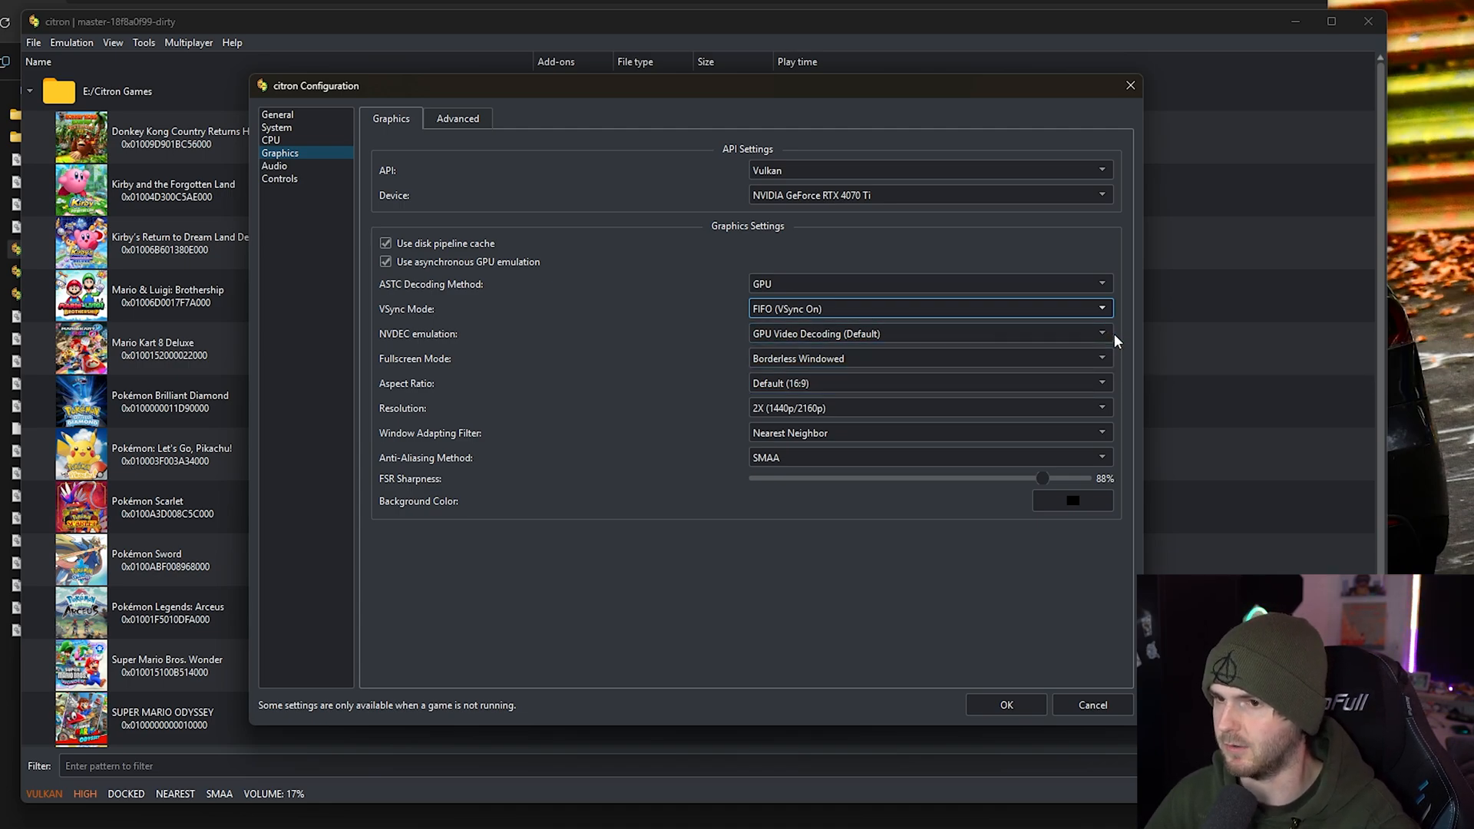
pyautogui.moveTo(1128, 367)
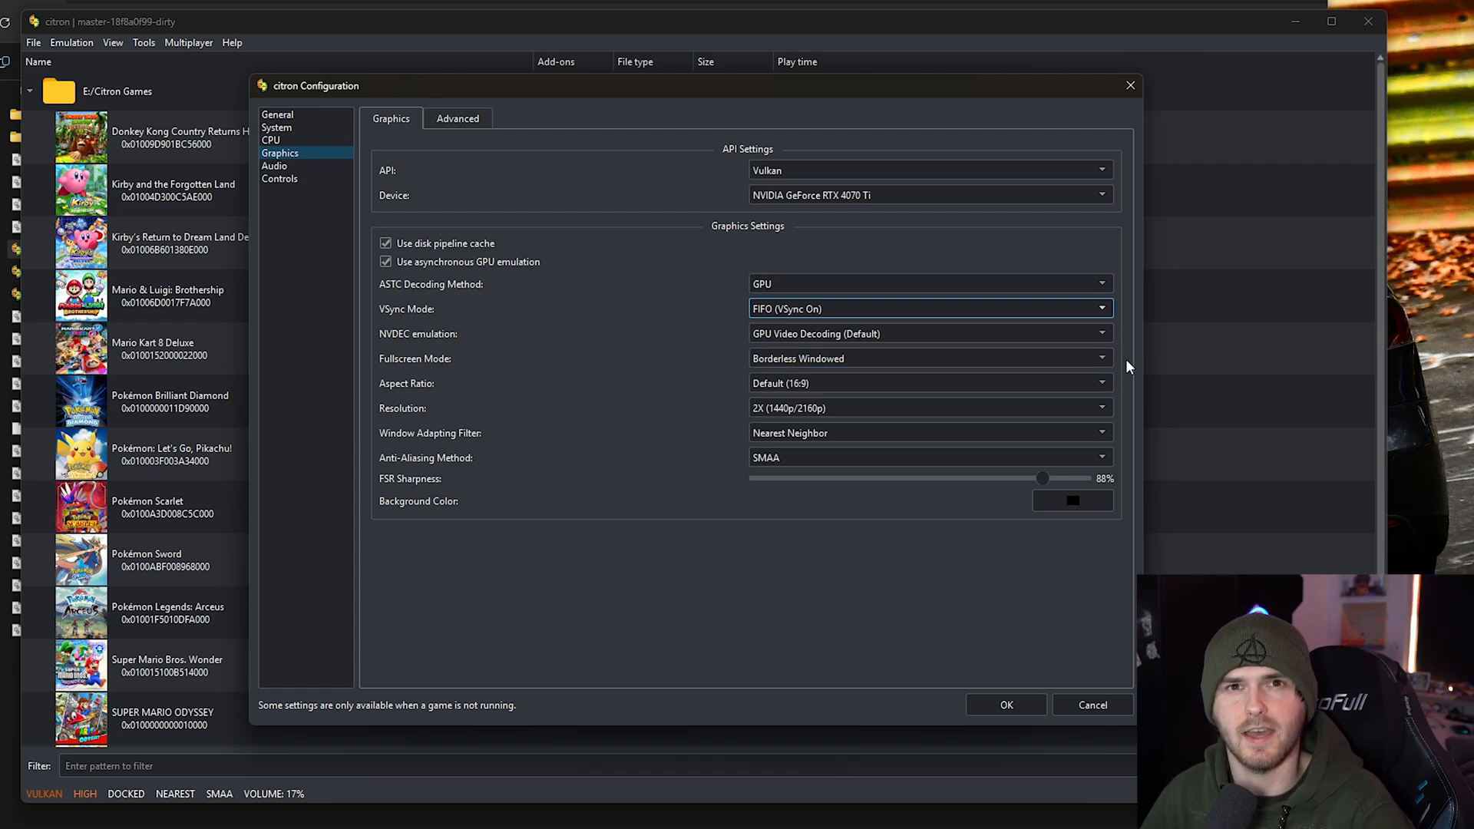
pyautogui.moveTo(1135, 370)
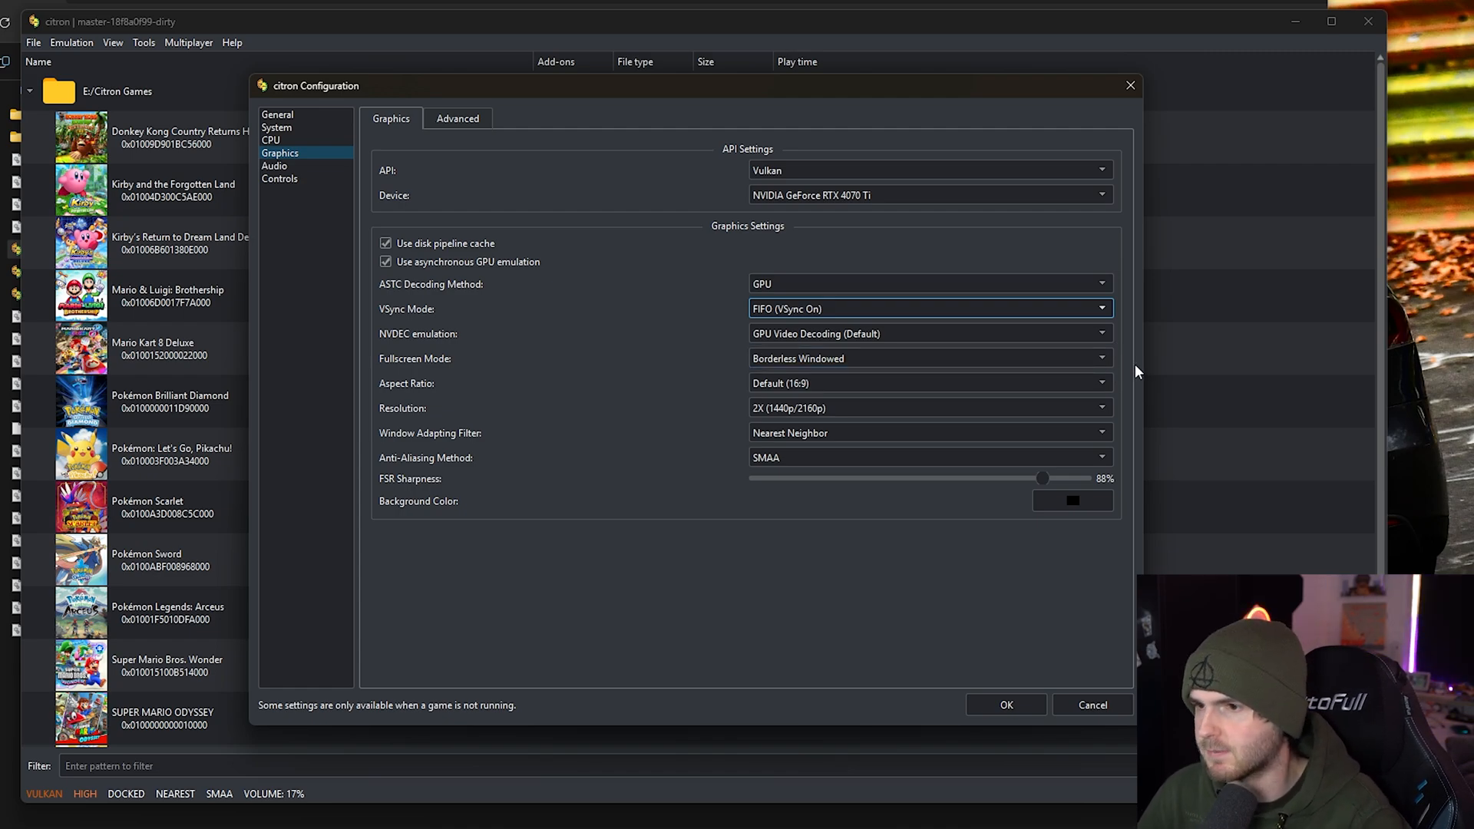
pyautogui.moveTo(1120, 406)
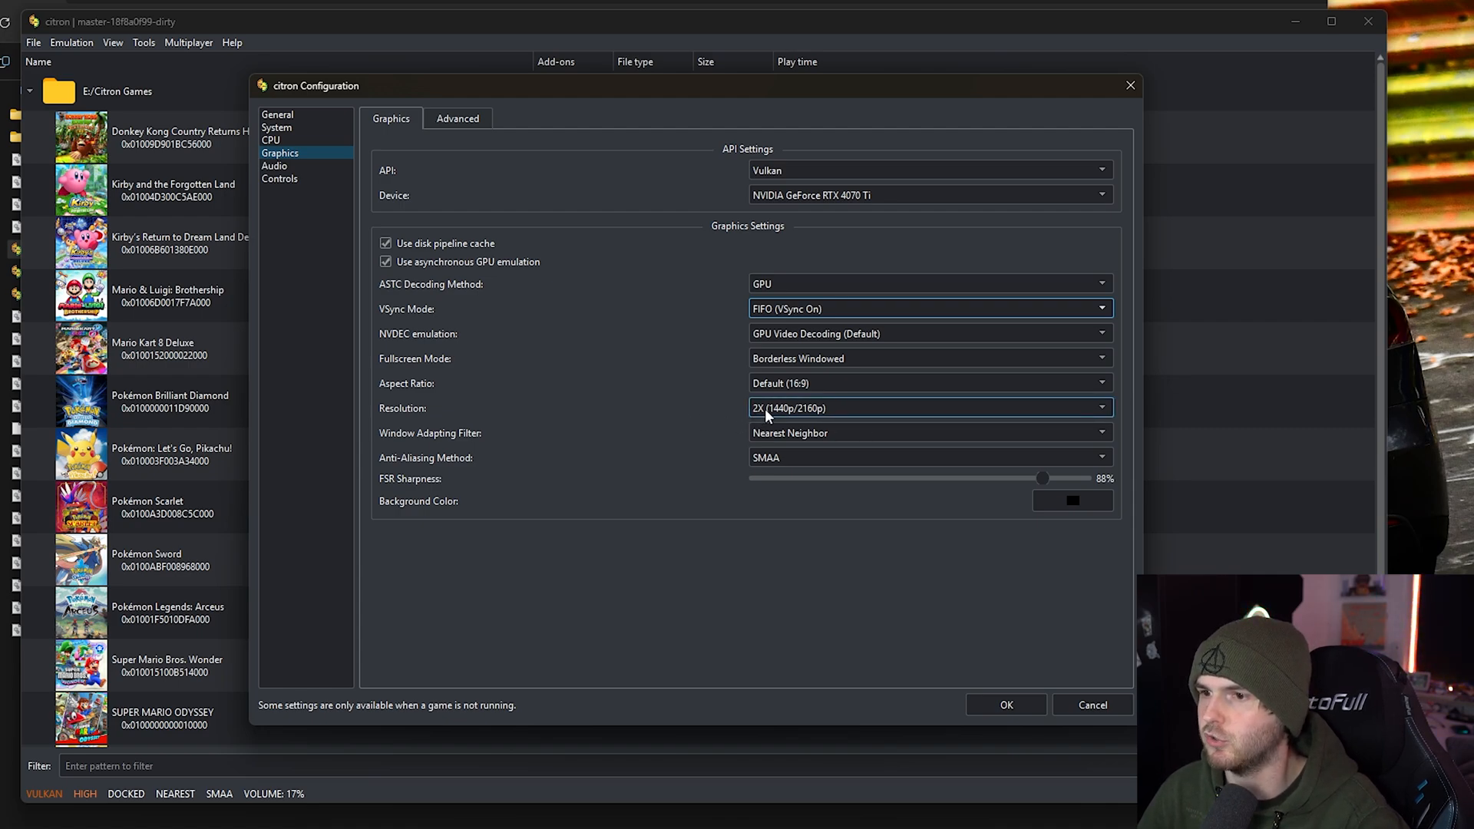
pyautogui.moveTo(843, 413)
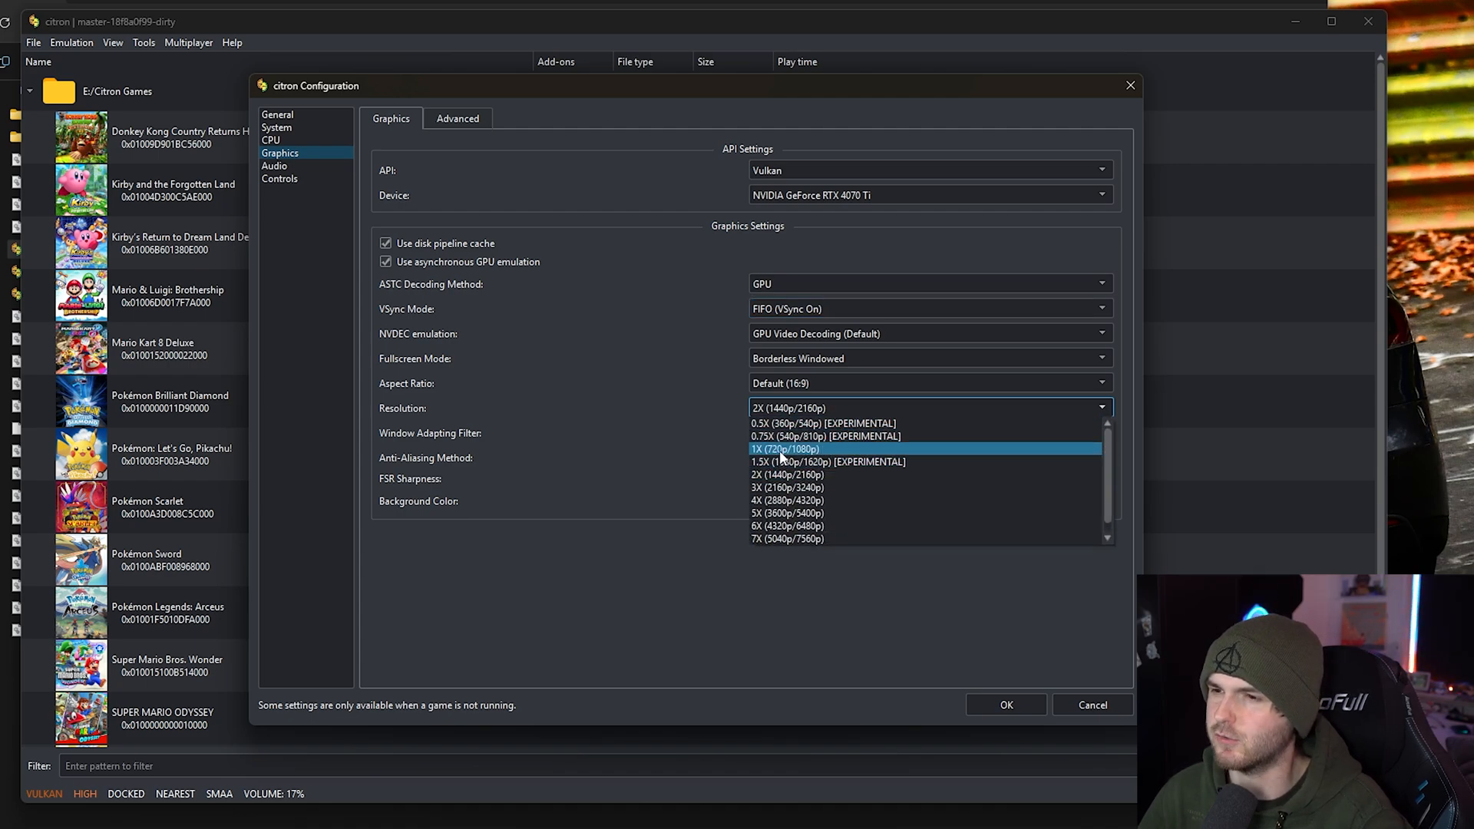
pyautogui.moveTo(879, 462)
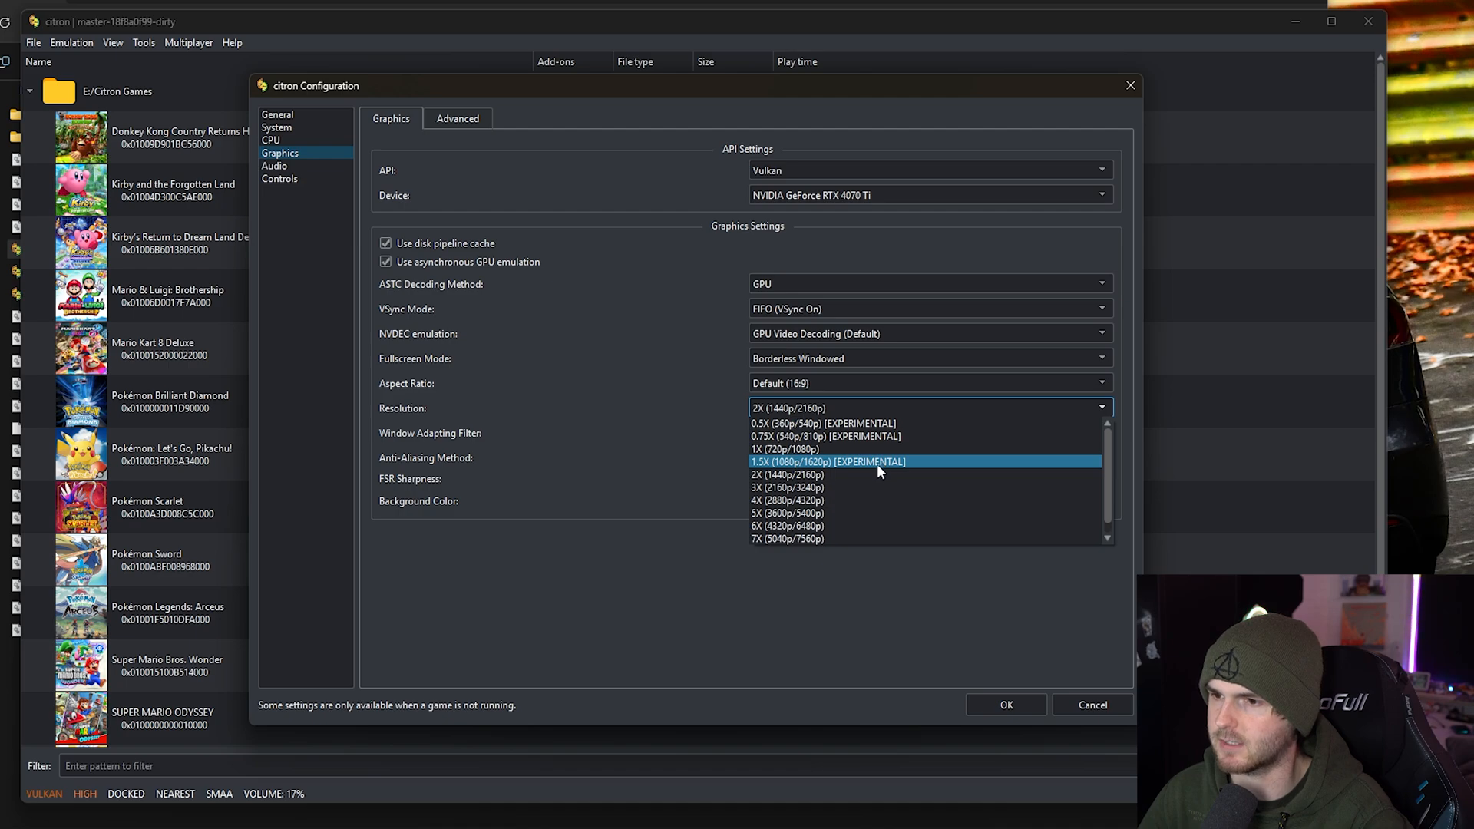
pyautogui.click(788, 474)
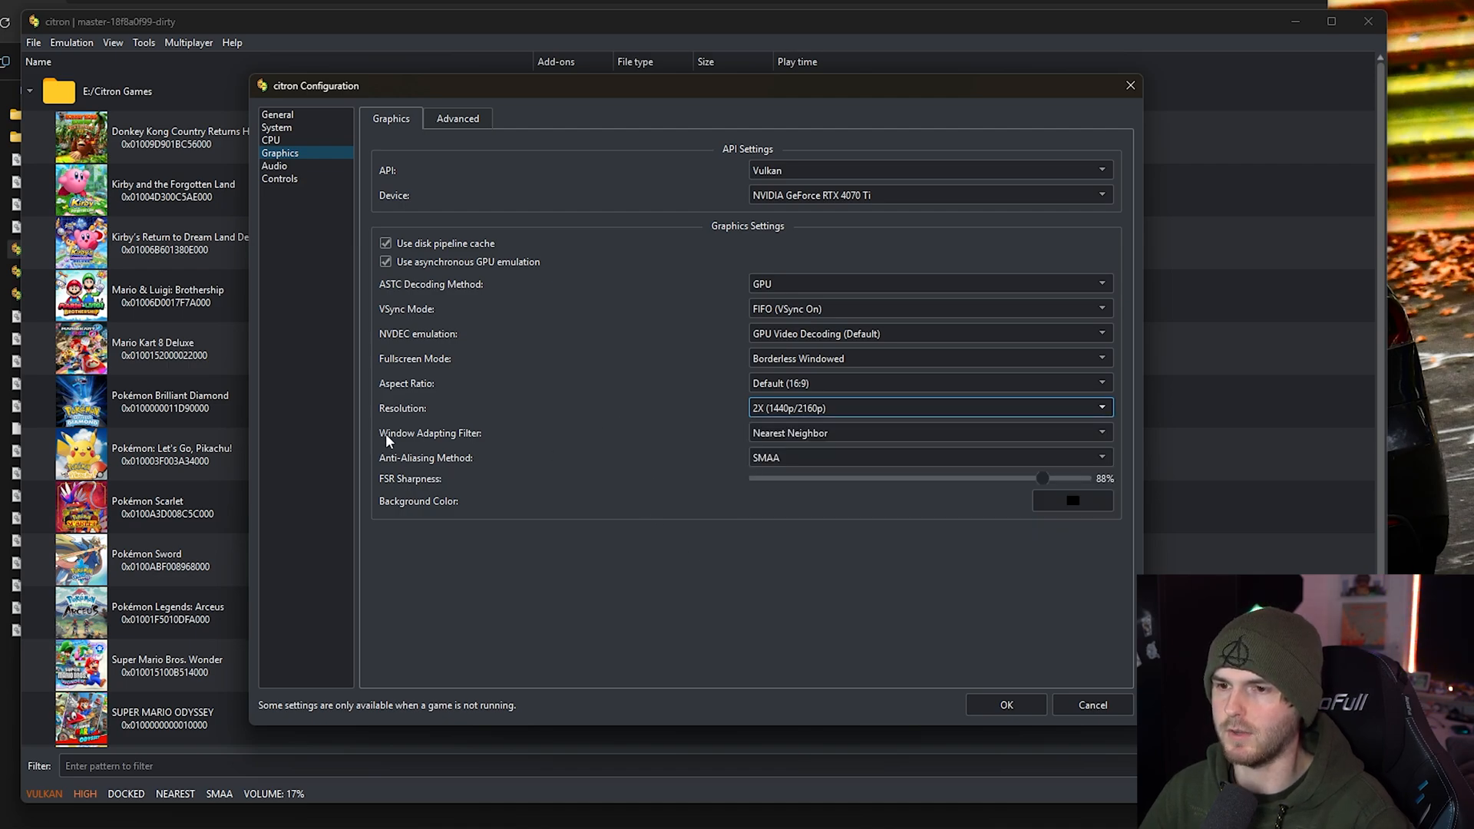
pyautogui.click(928, 432)
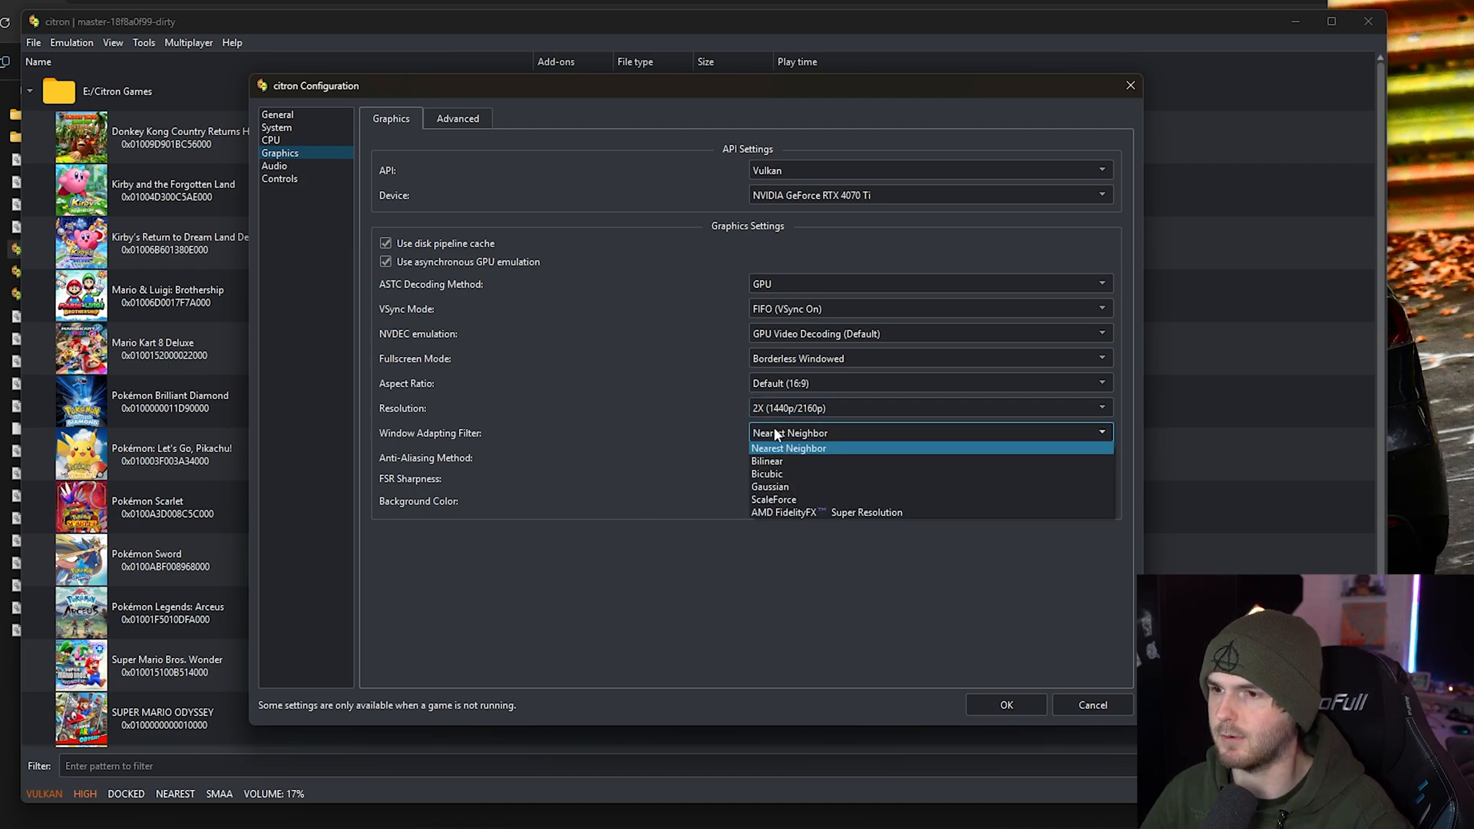
pyautogui.moveTo(766, 461)
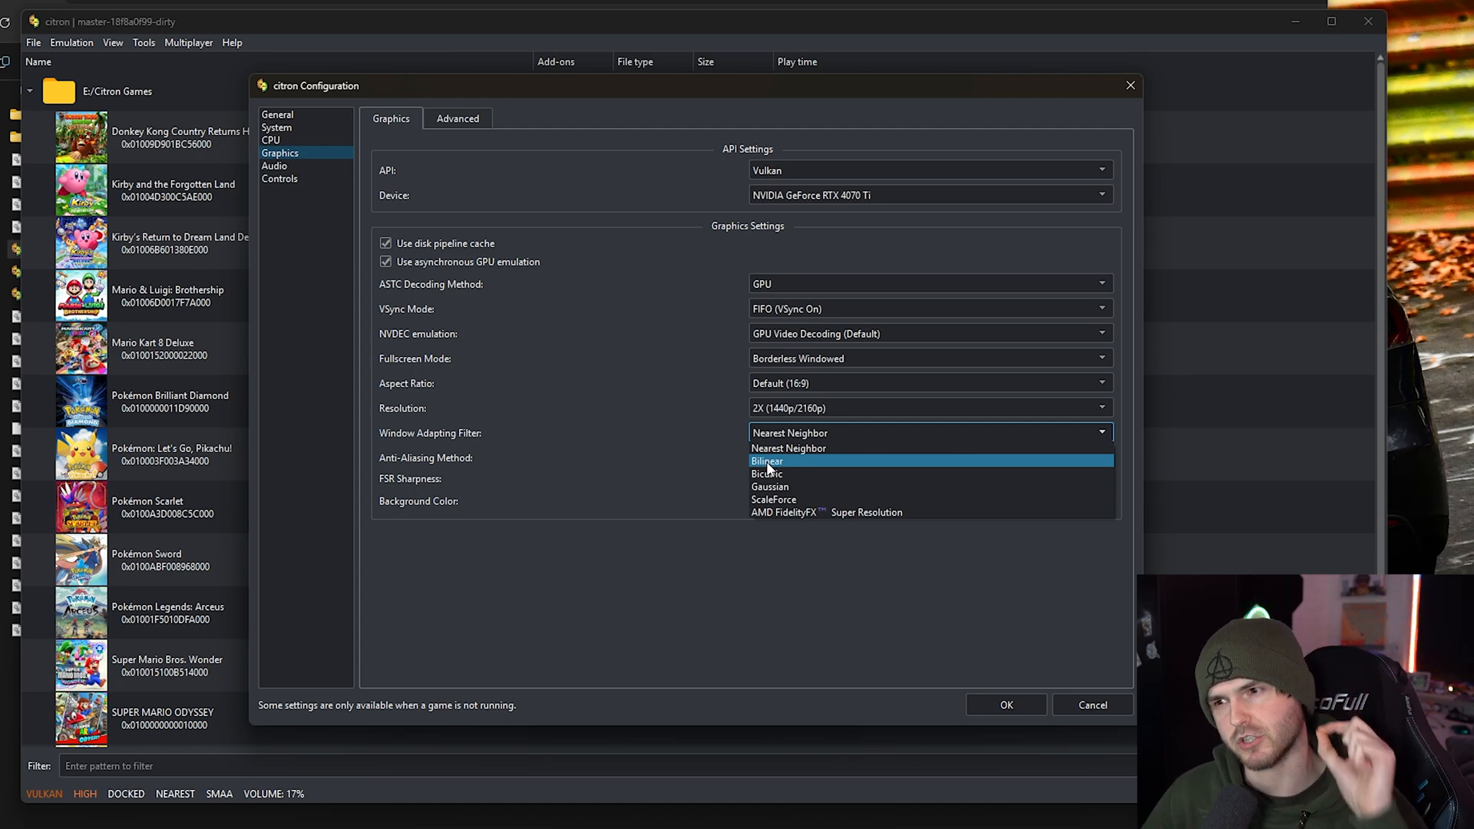
pyautogui.moveTo(851, 512)
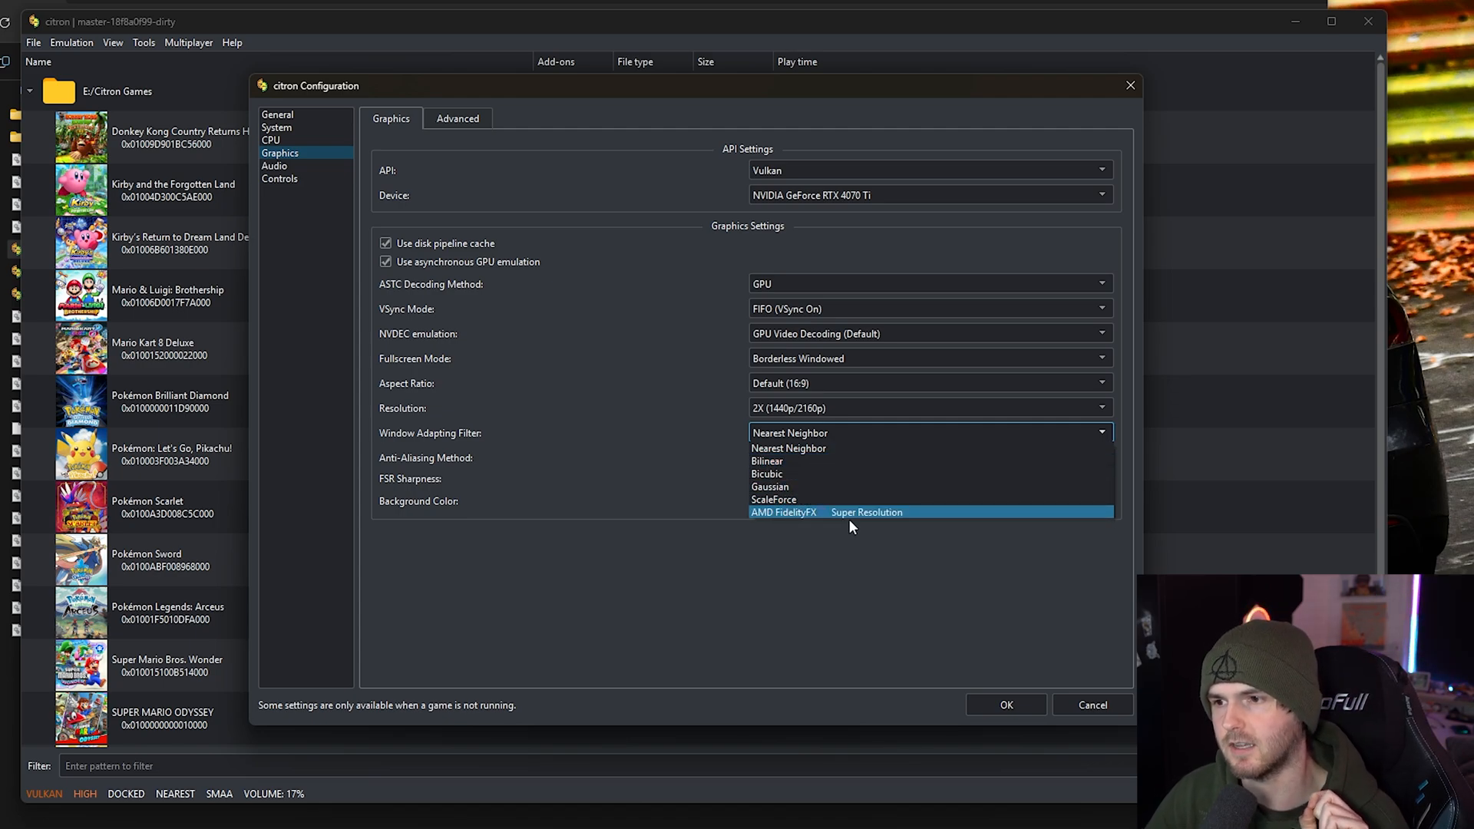
pyautogui.click(788, 432)
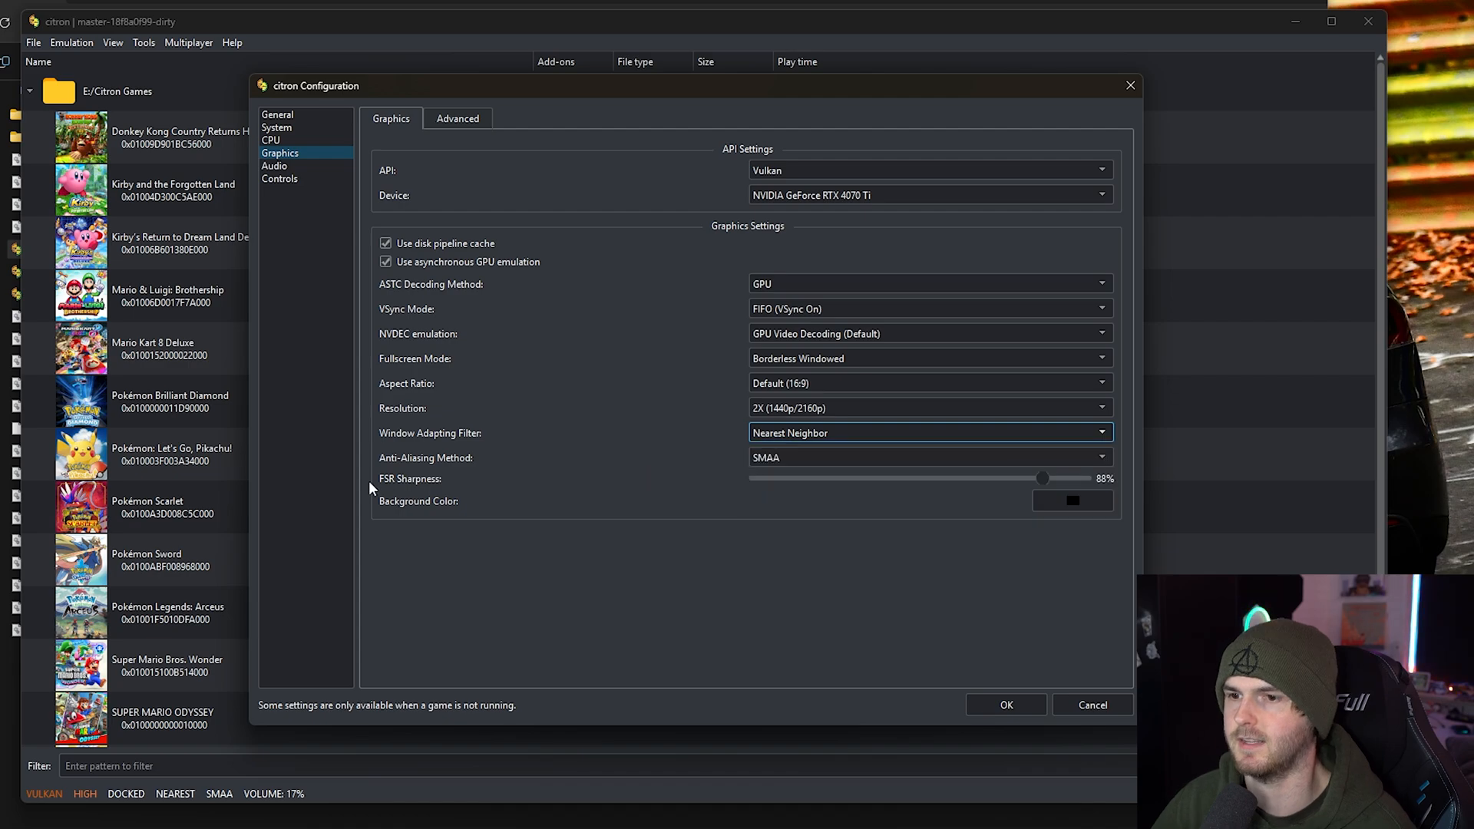
pyautogui.moveTo(1018, 486)
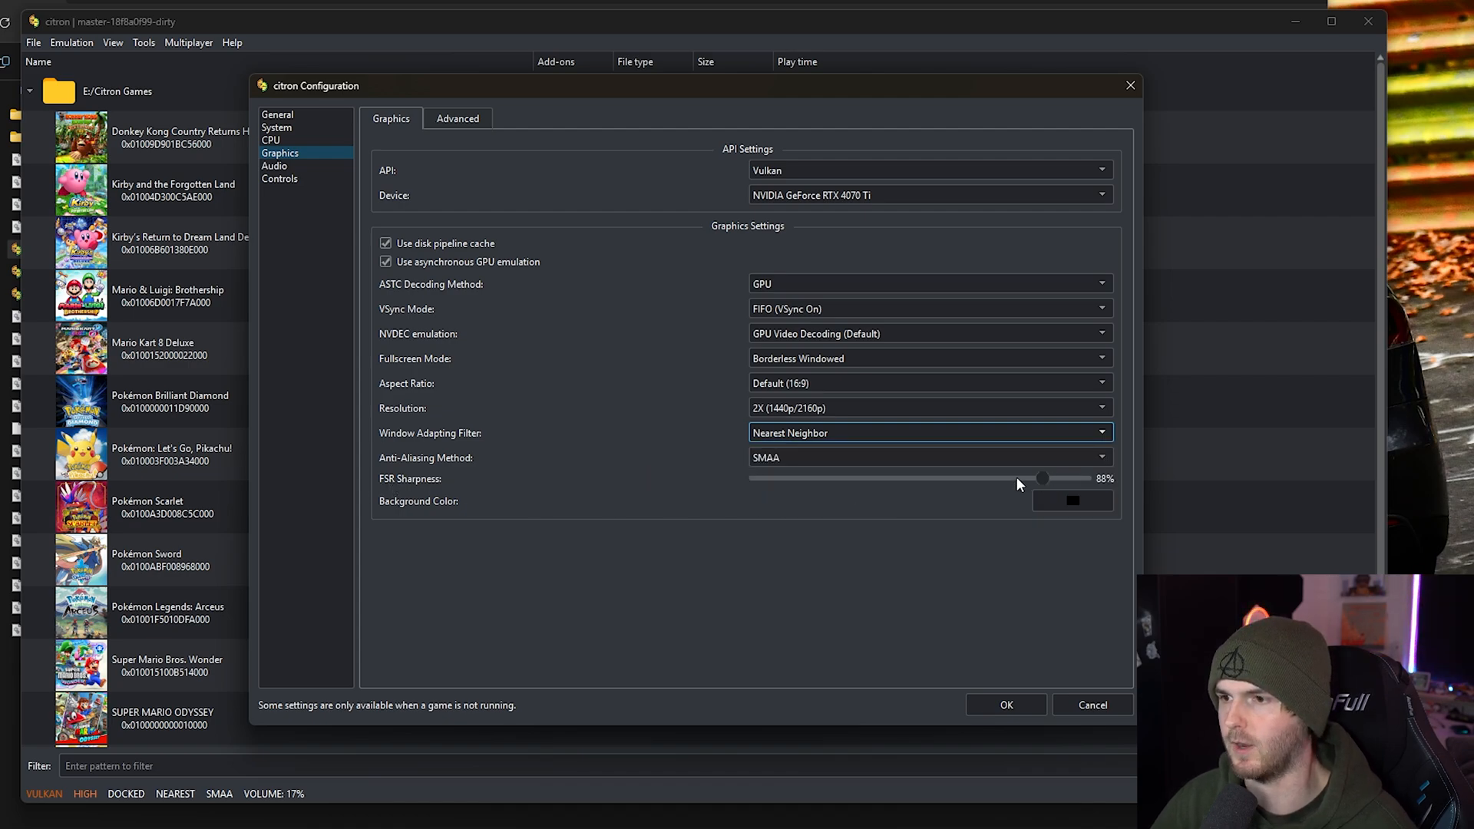
pyautogui.moveTo(1044, 482)
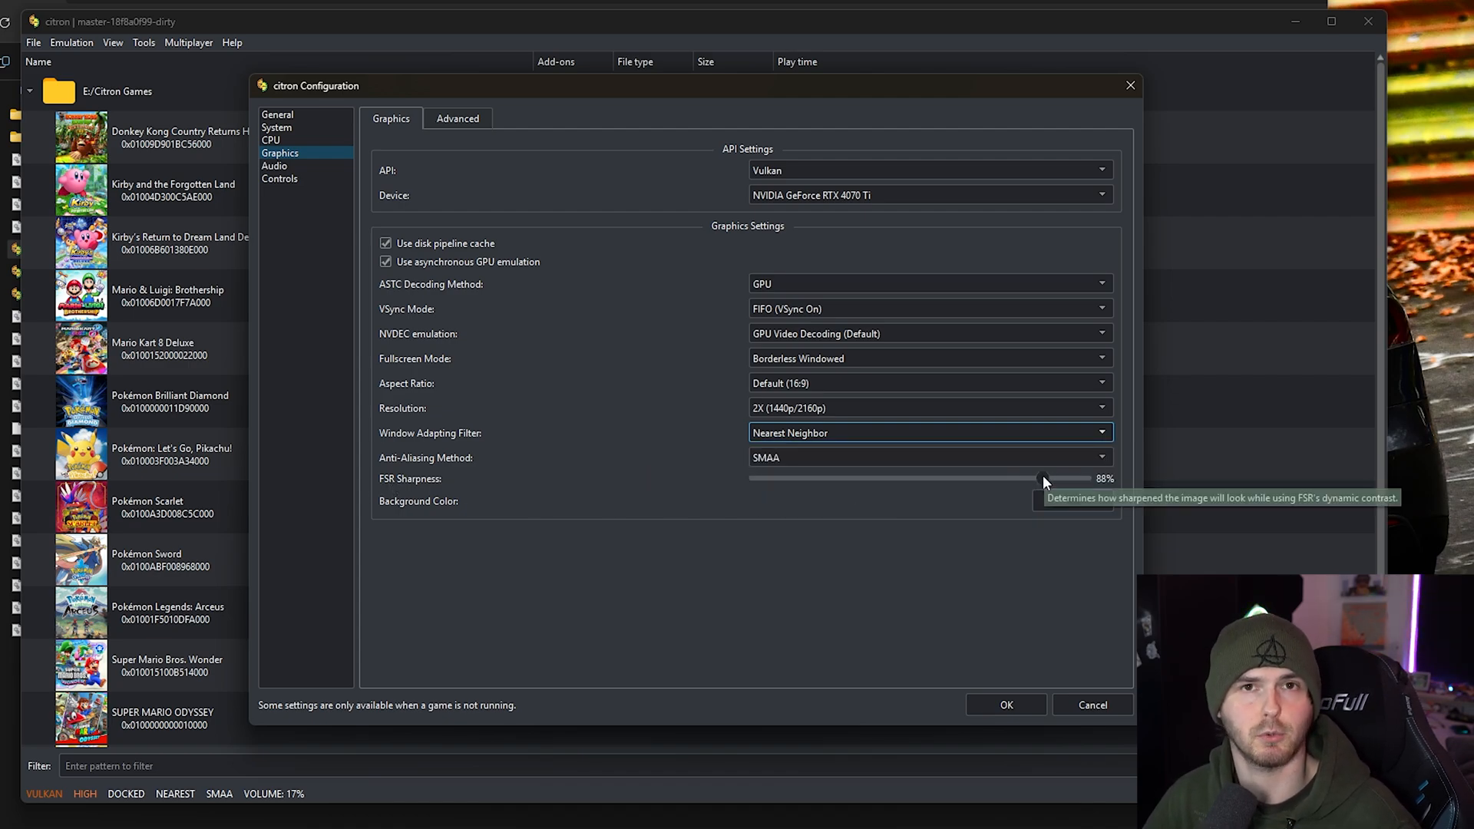
pyautogui.moveTo(437, 470)
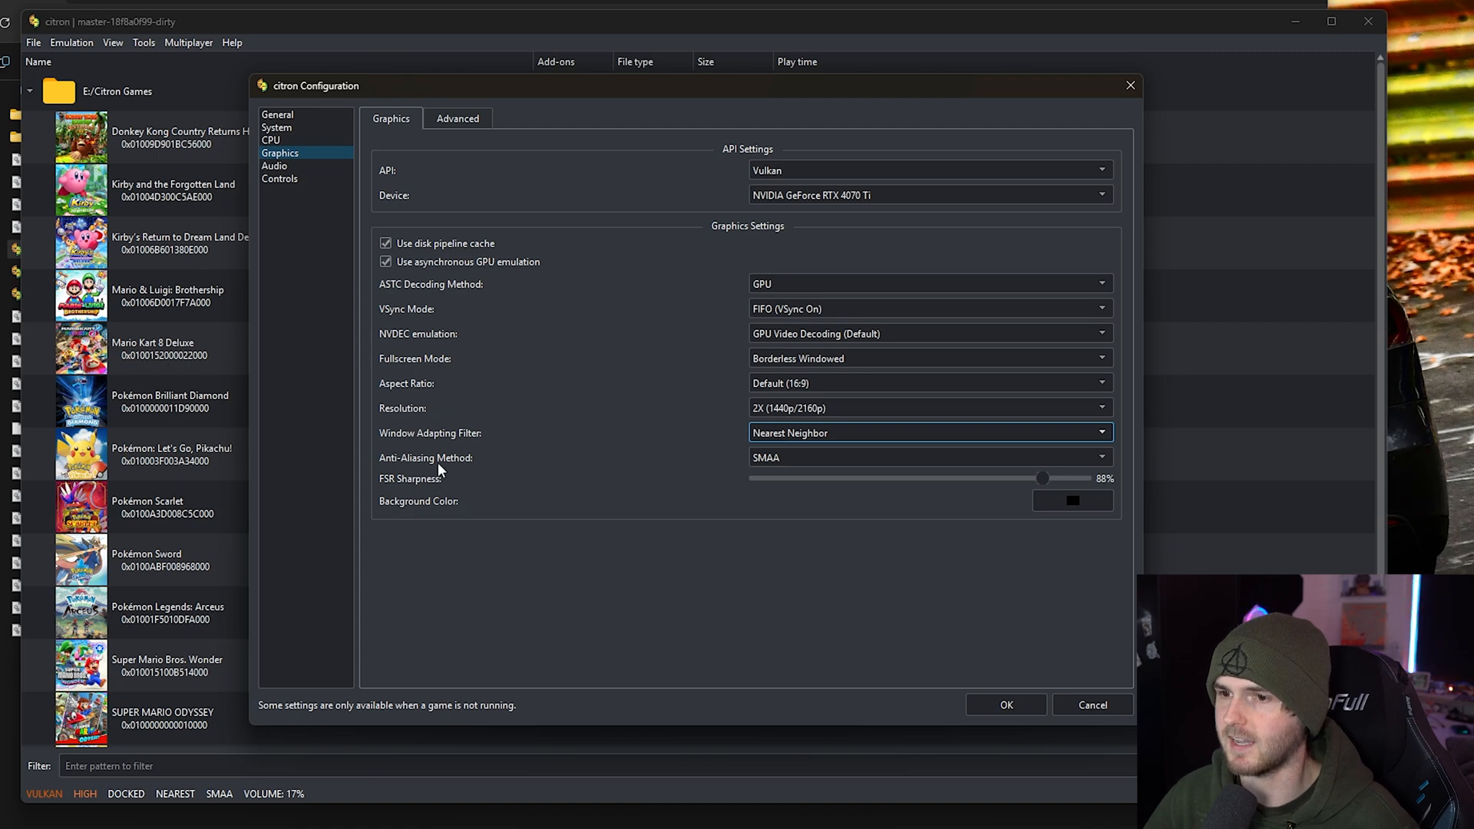
pyautogui.click(929, 457)
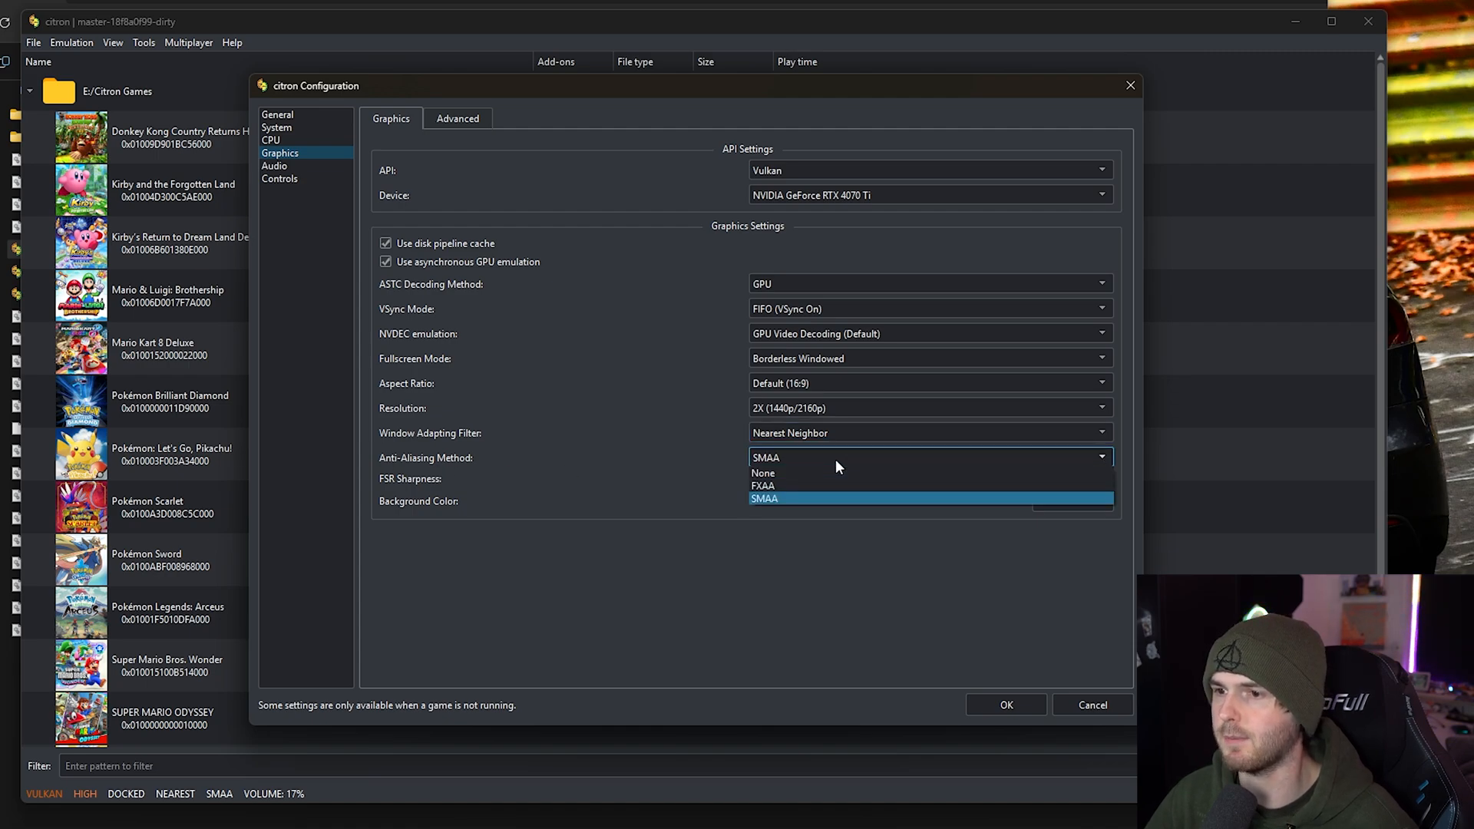
pyautogui.click(764, 498)
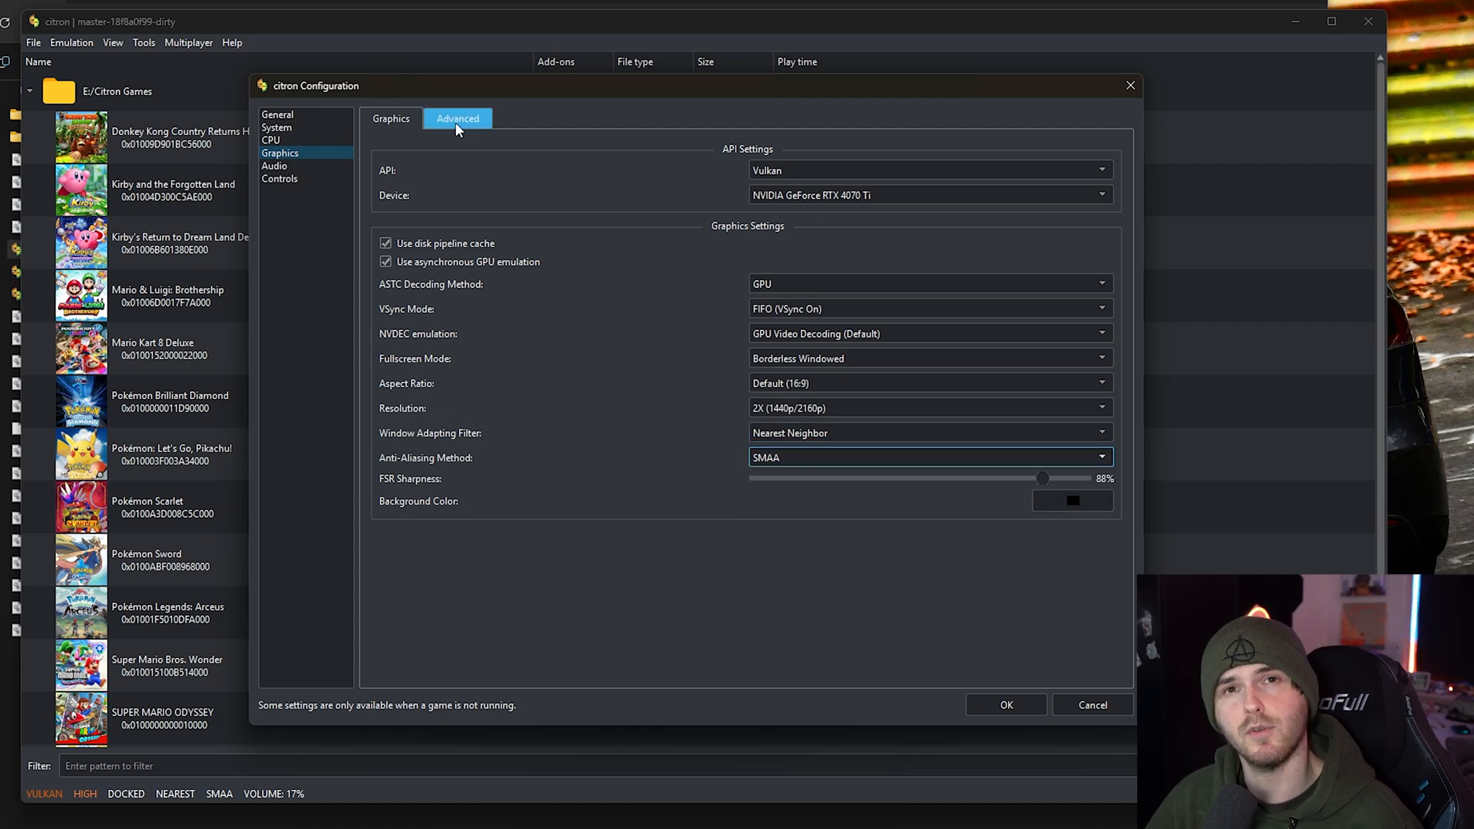
# On Advanced graphics, keep High accuracy, 16x anisotropic, uncompressed ASTC, Aggressive VRAM.
pyautogui.click(458, 117)
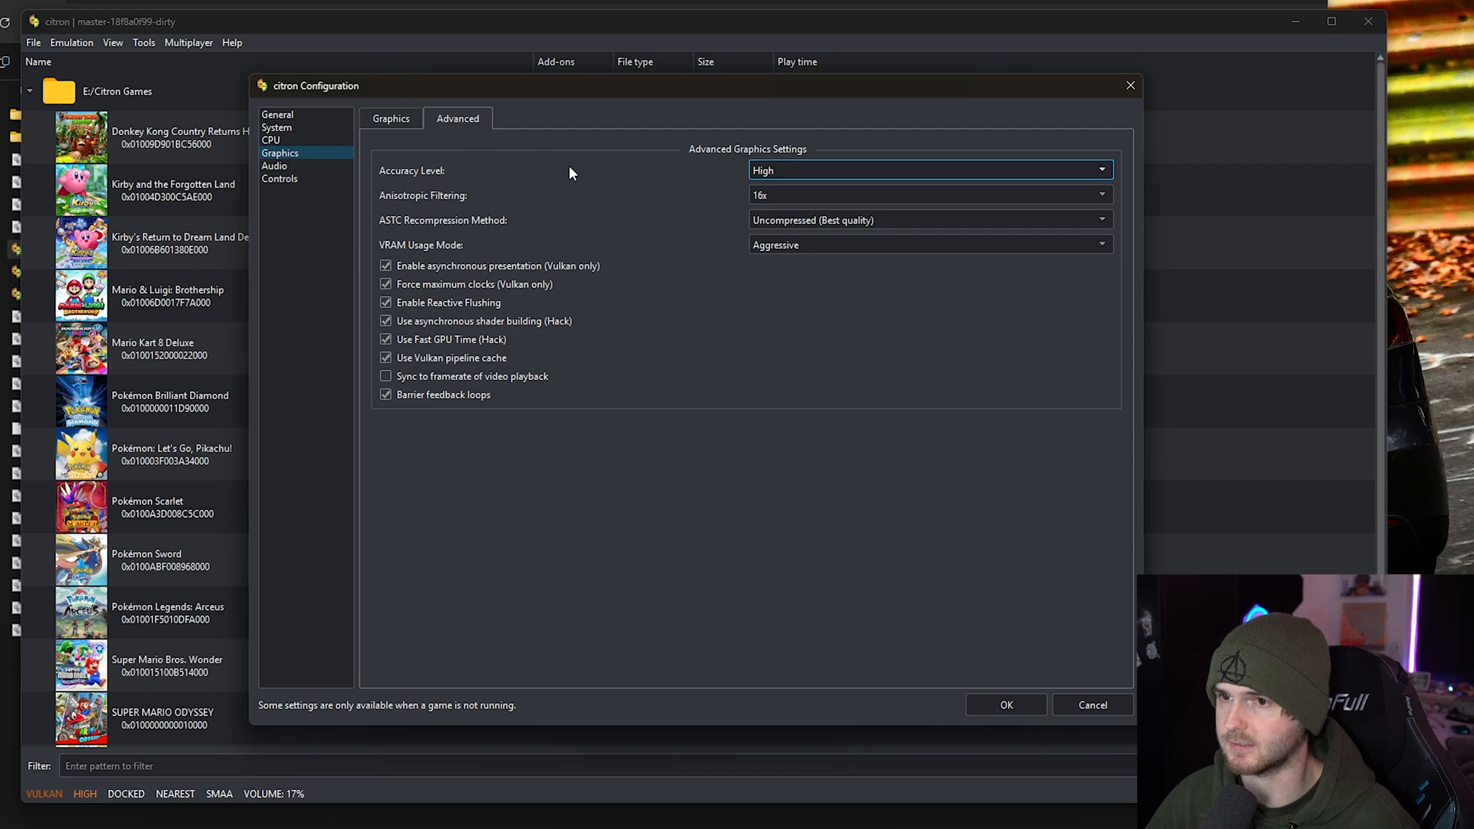
pyautogui.click(929, 170)
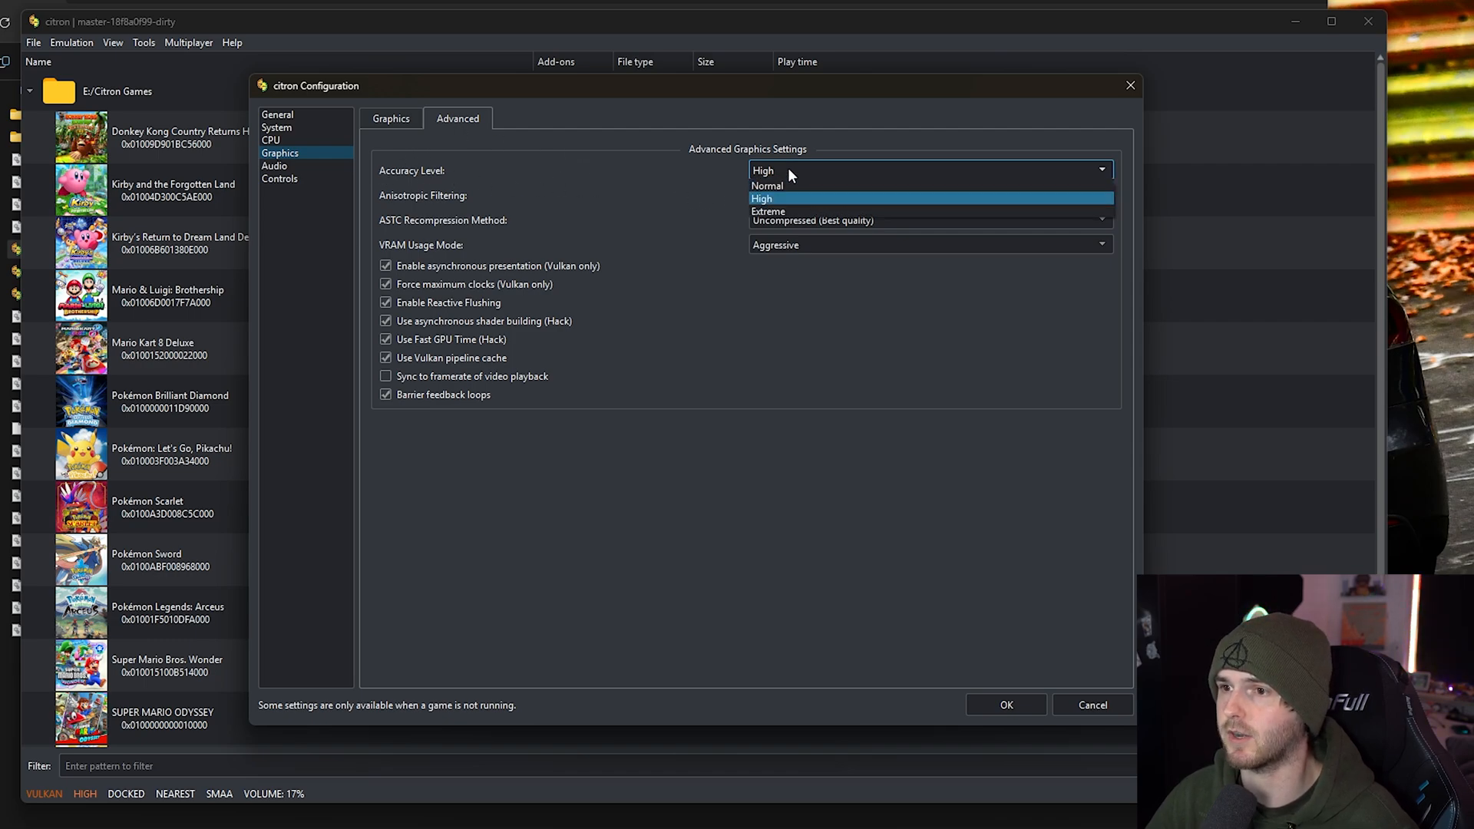
pyautogui.moveTo(799, 186)
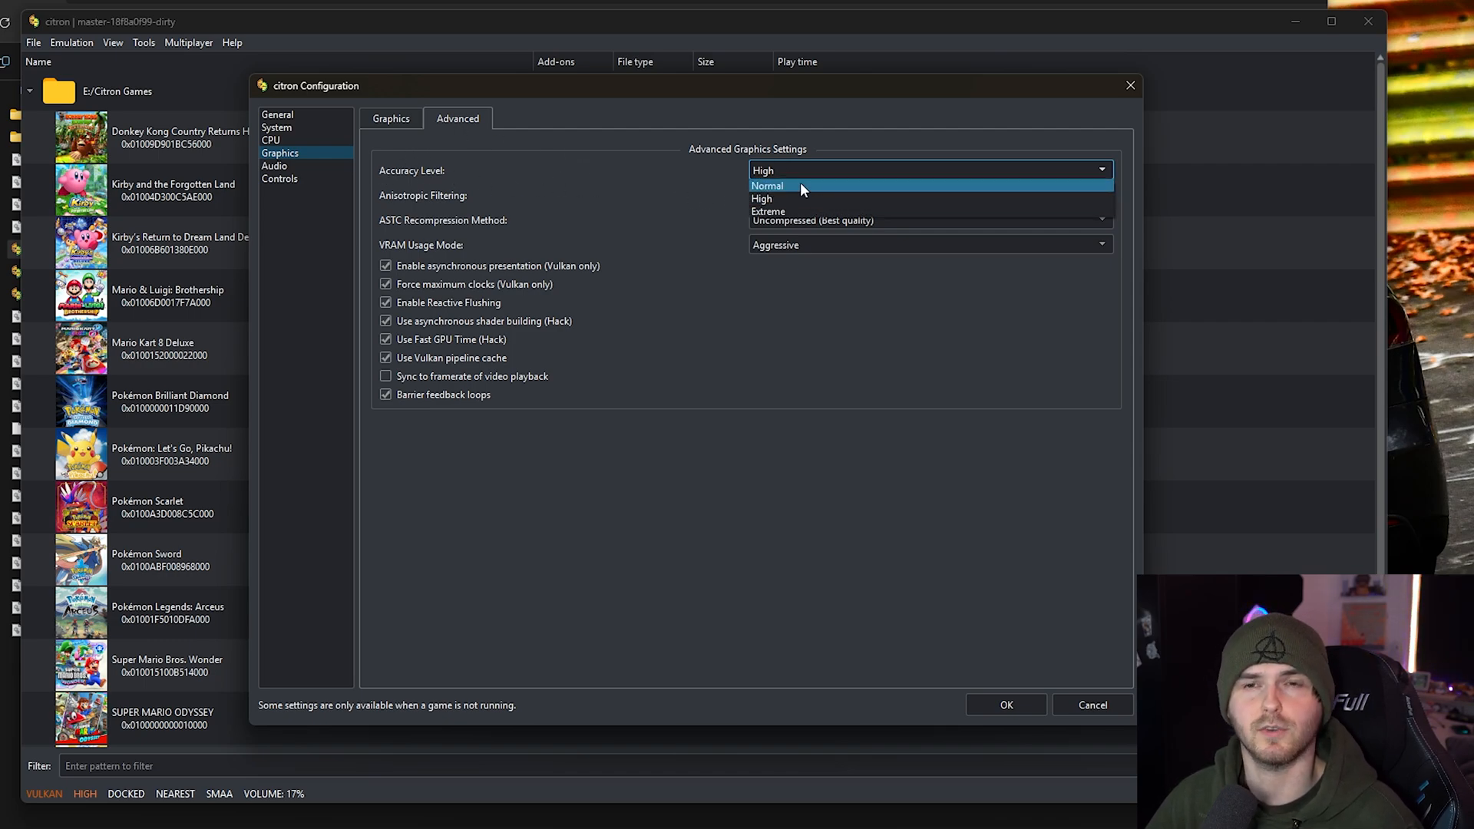
pyautogui.click(762, 198)
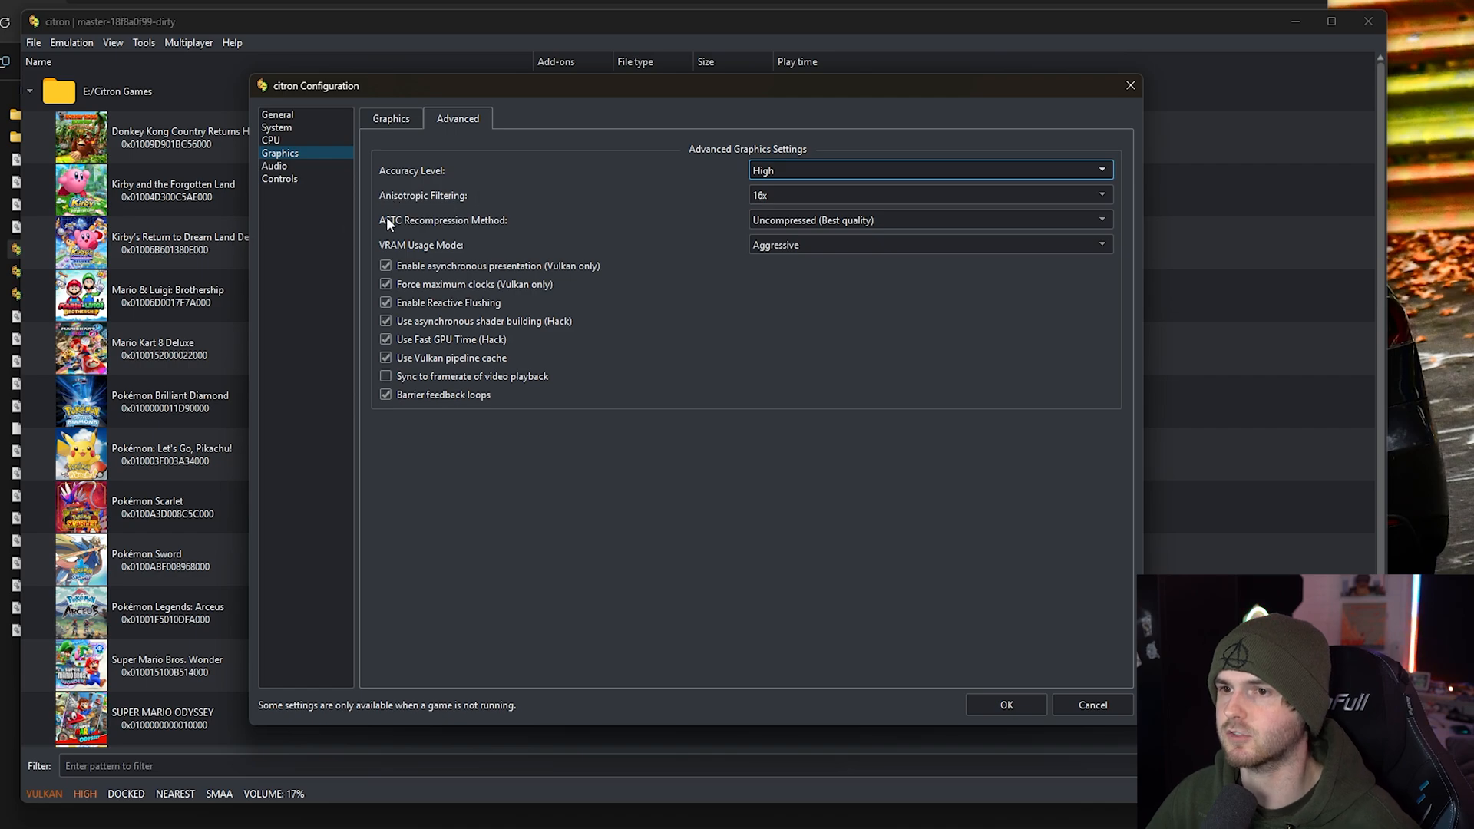
pyautogui.click(929, 194)
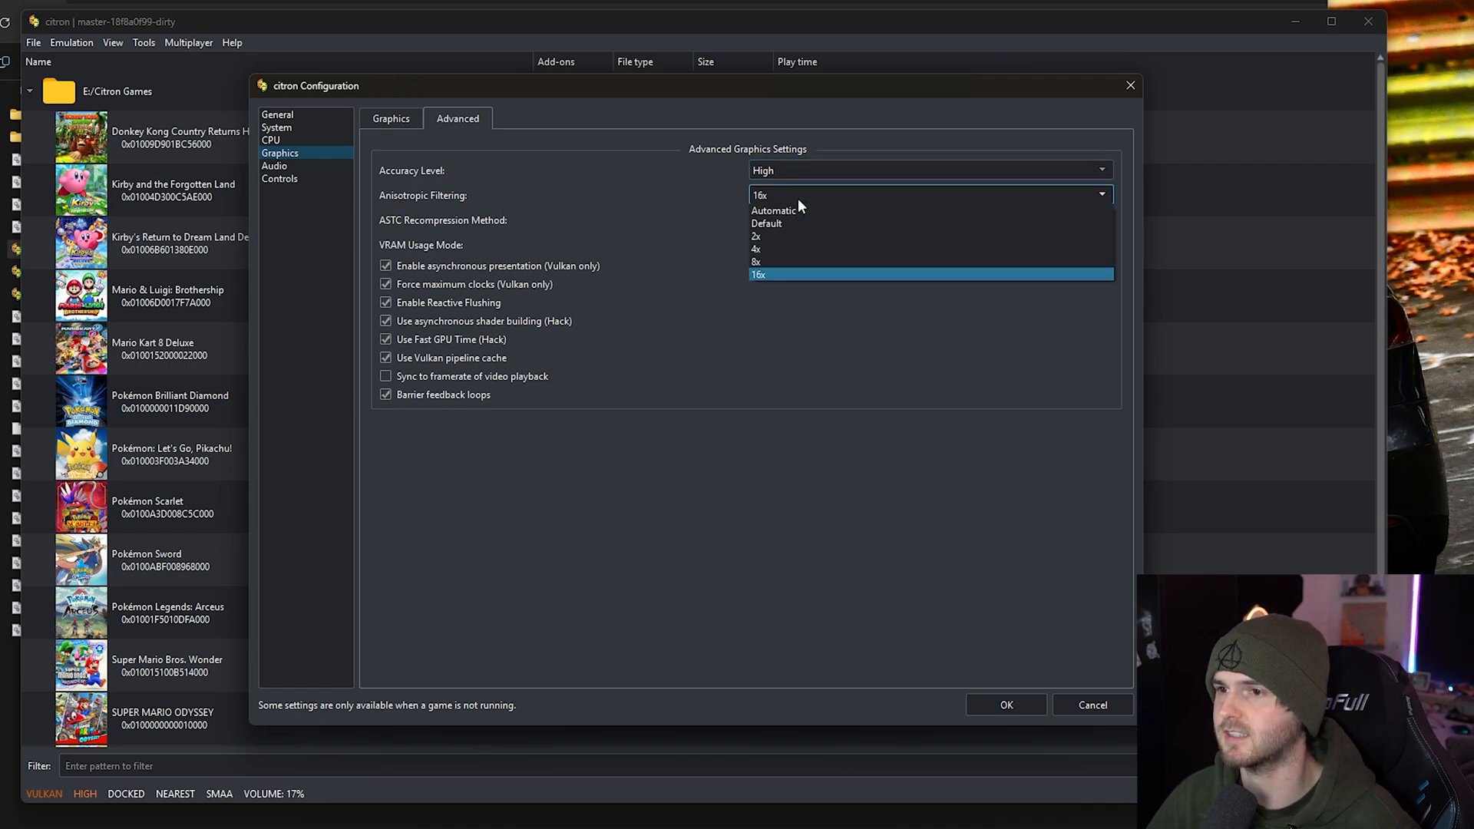
pyautogui.moveTo(642, 201)
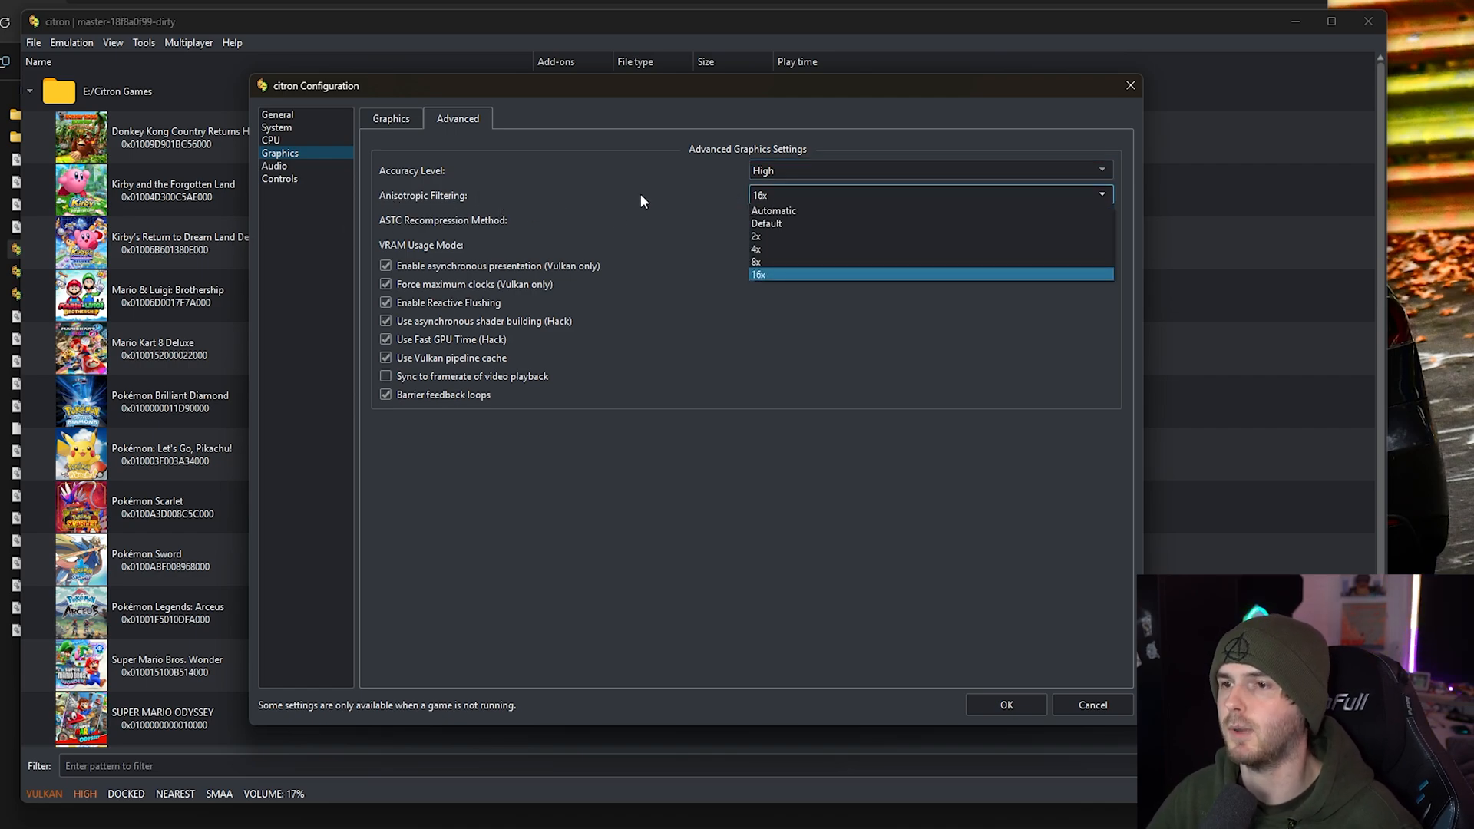
pyautogui.click(759, 274)
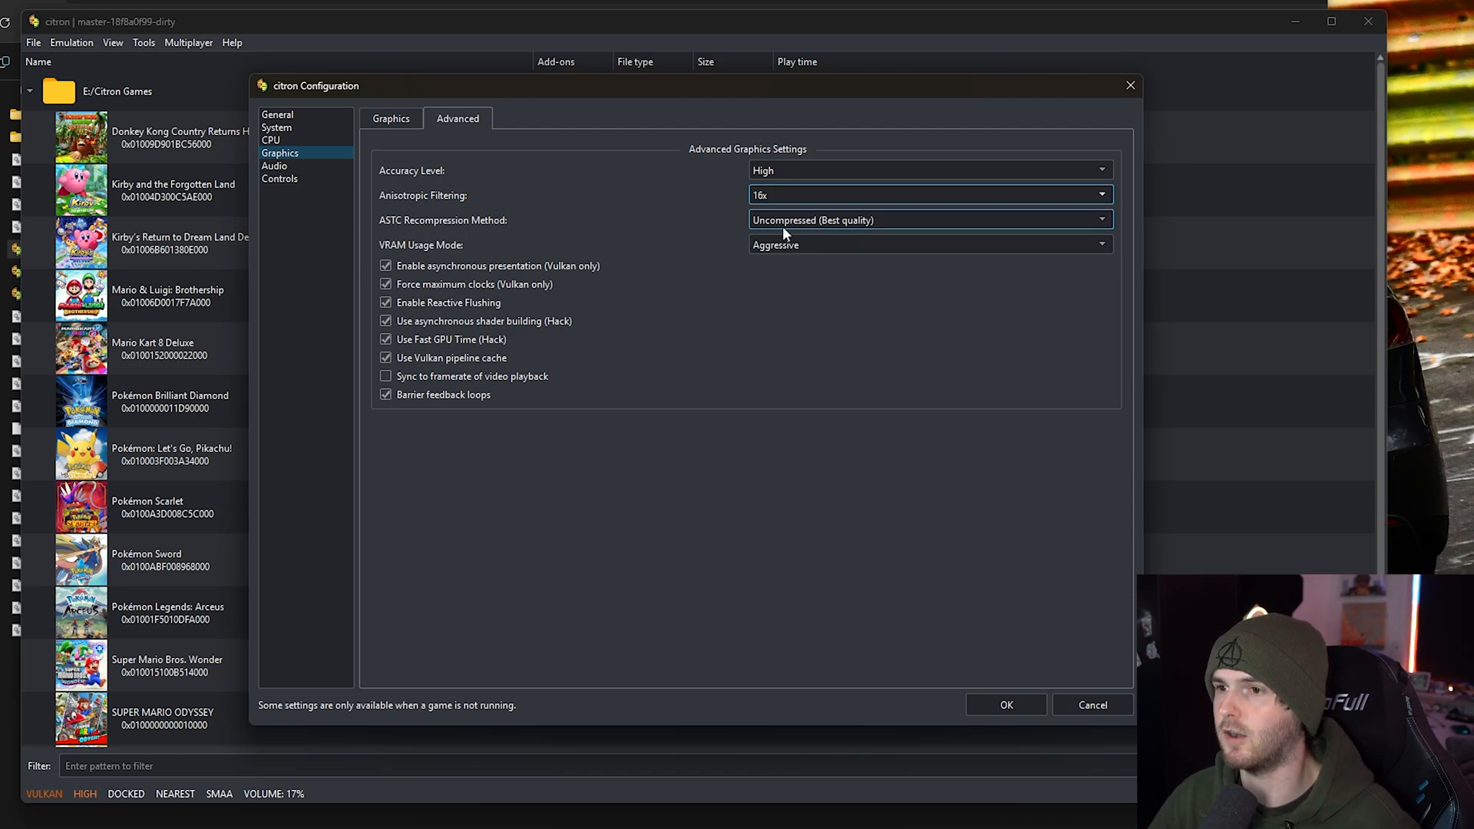
pyautogui.click(929, 220)
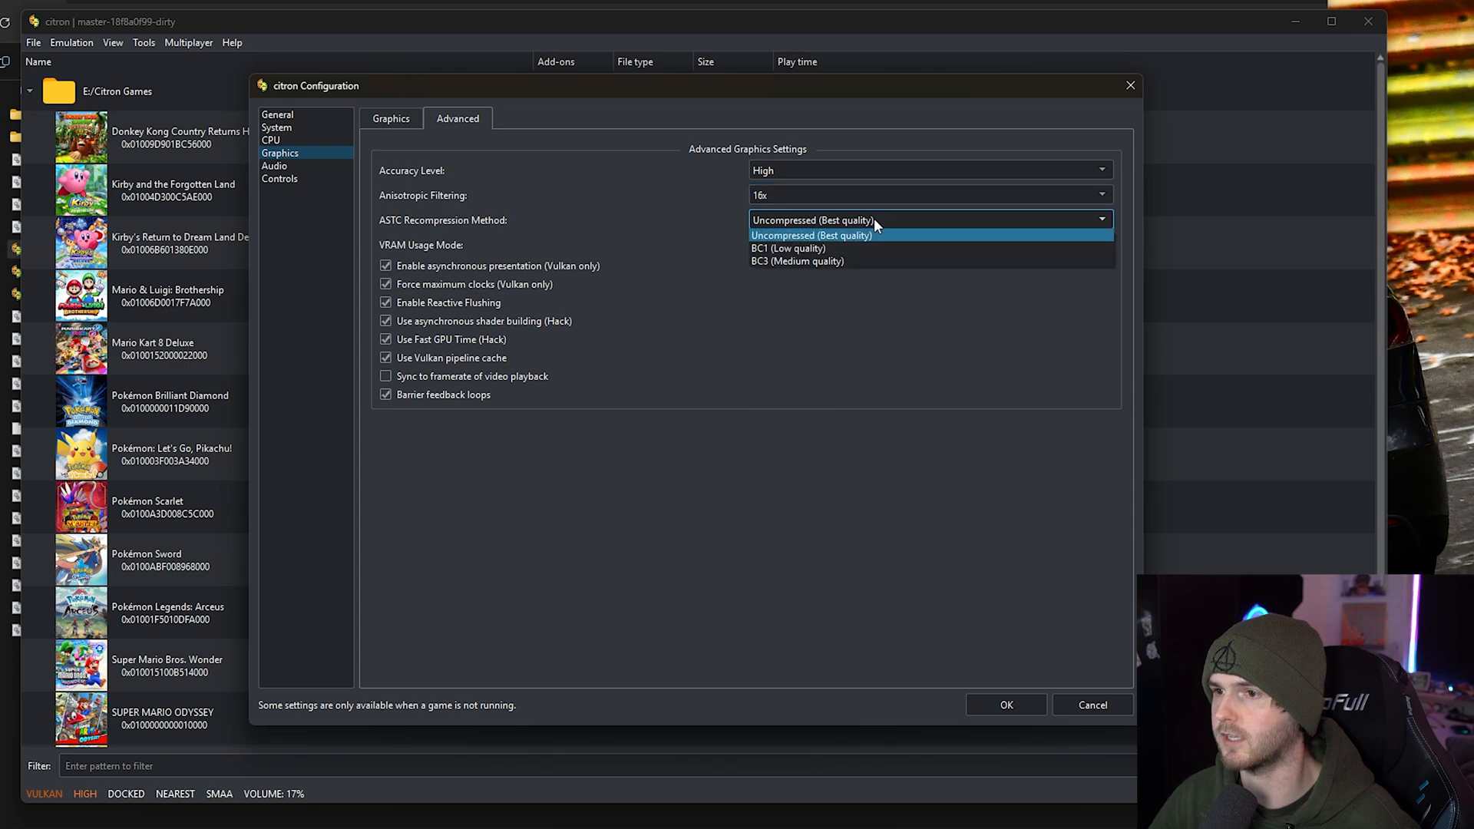
pyautogui.click(810, 220)
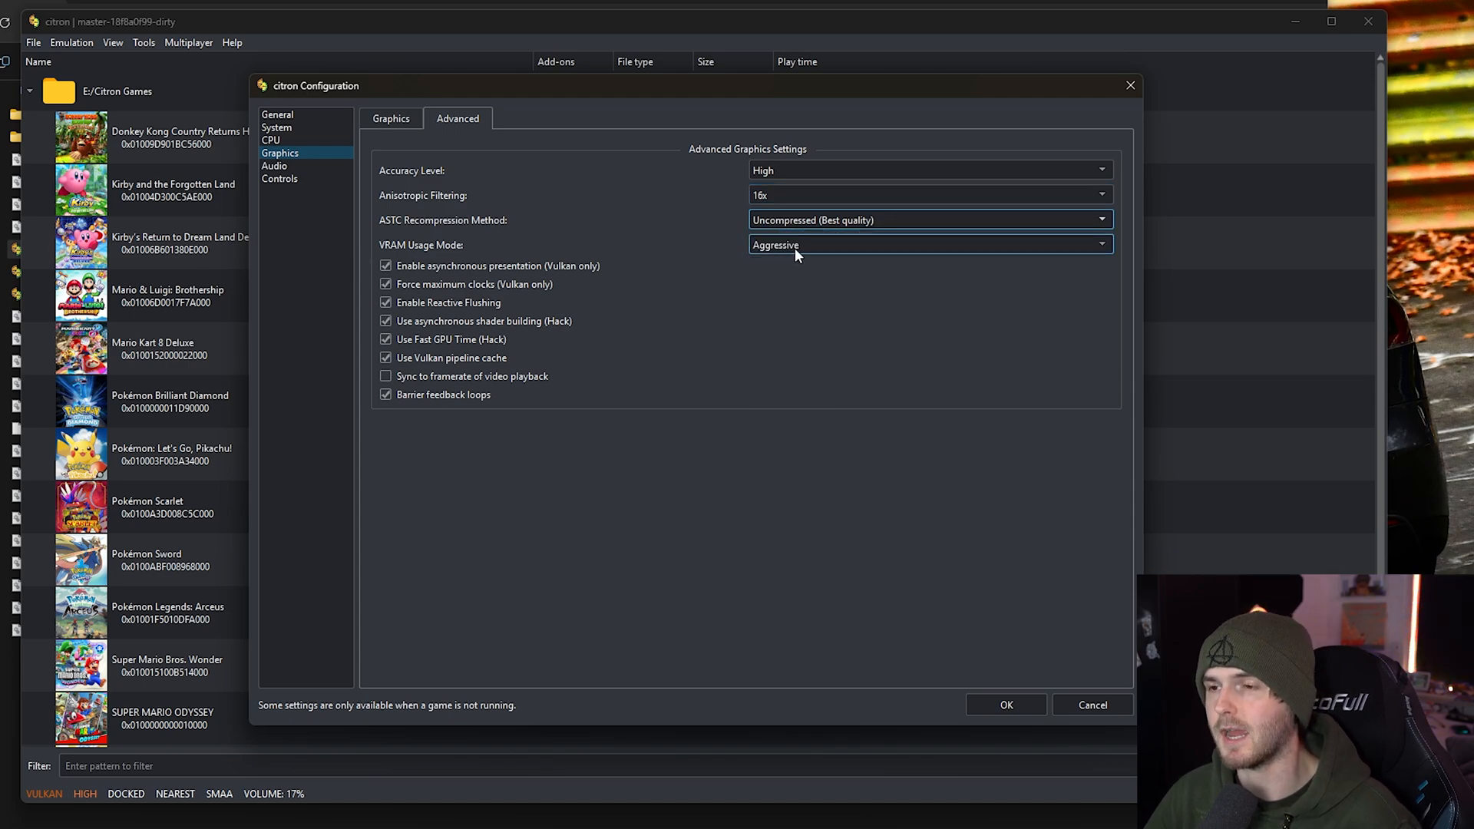
pyautogui.click(930, 244)
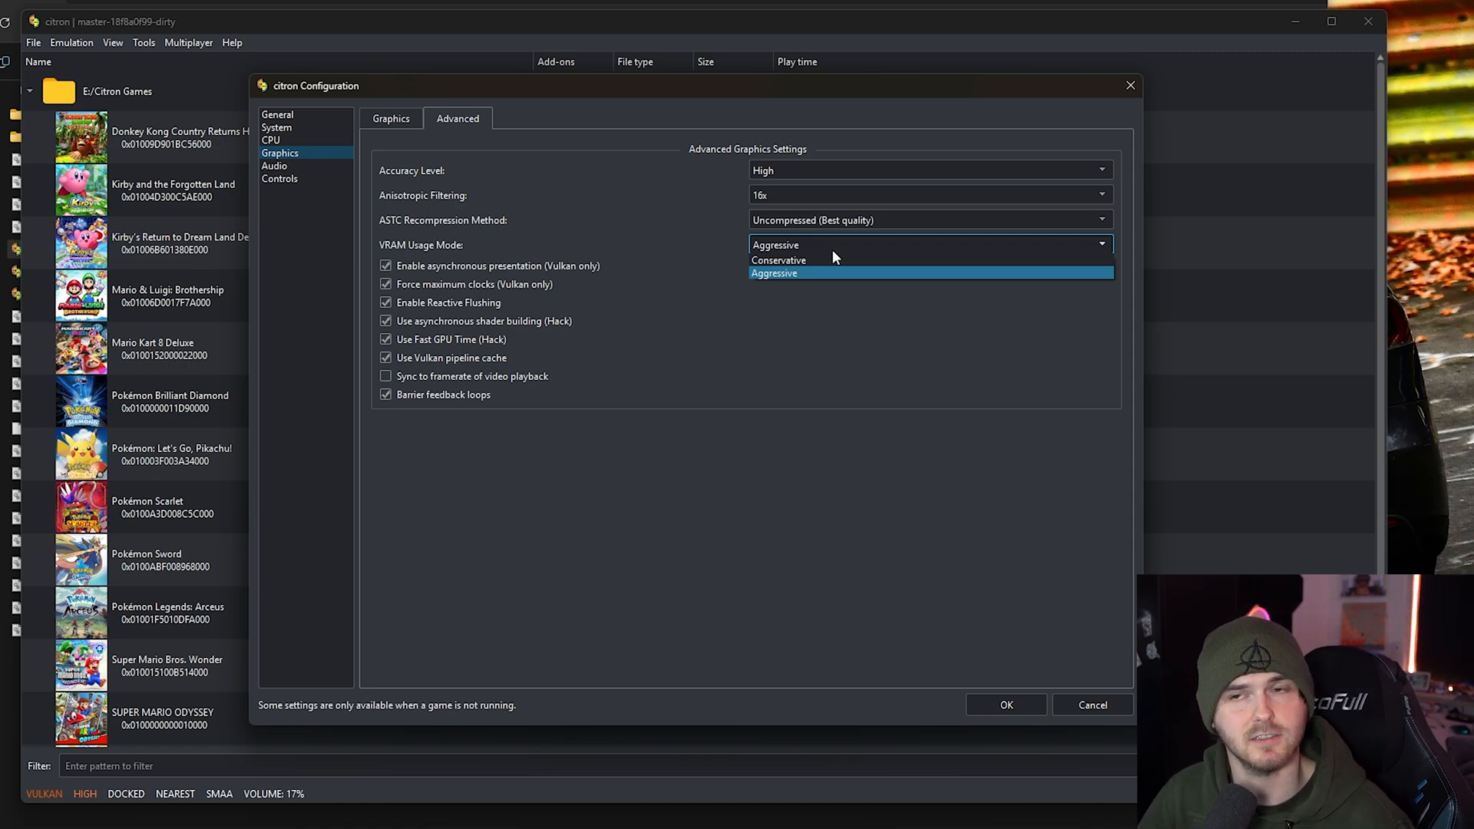
pyautogui.click(774, 273)
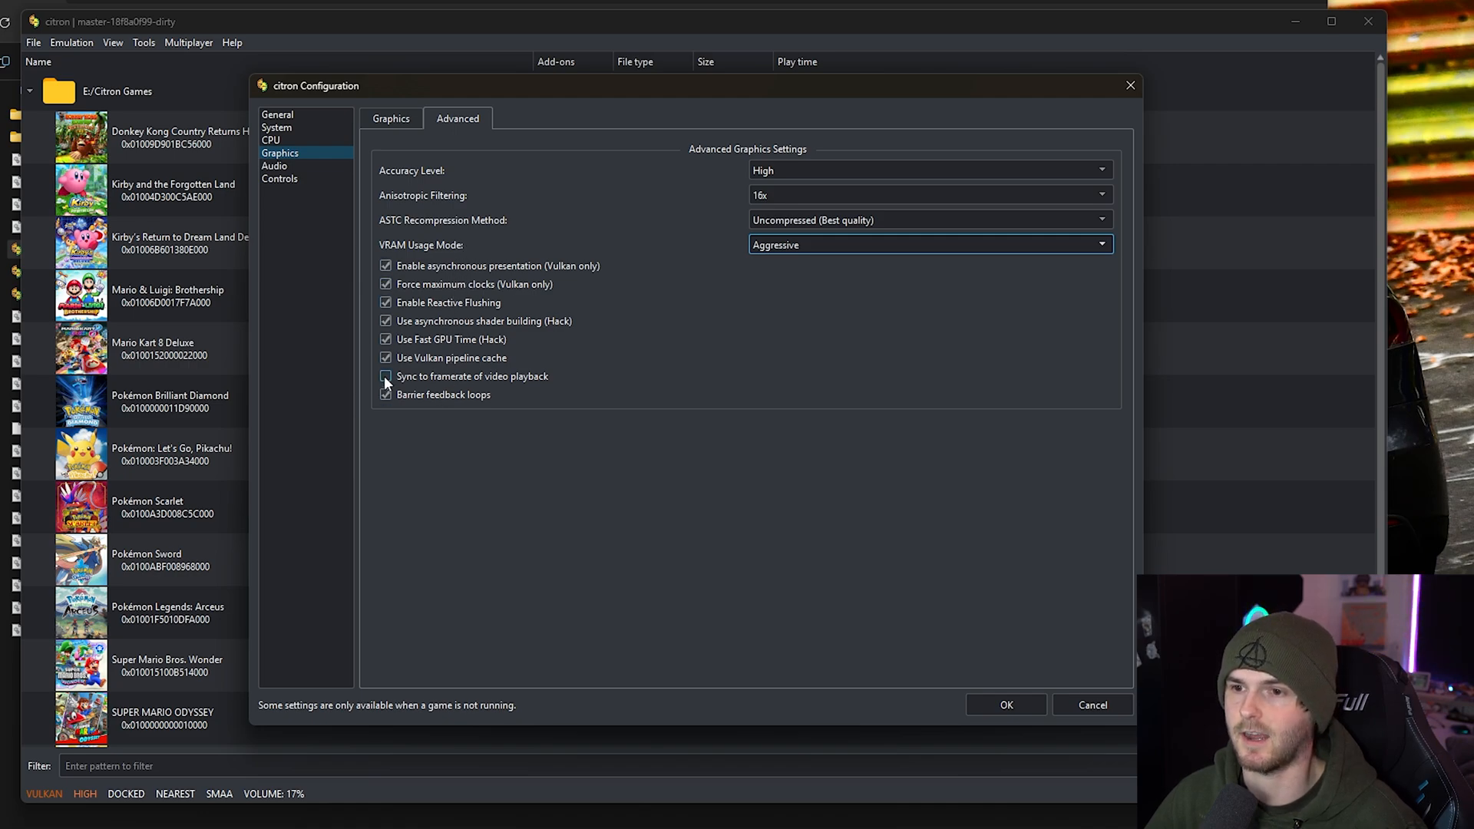
pyautogui.click(385, 376)
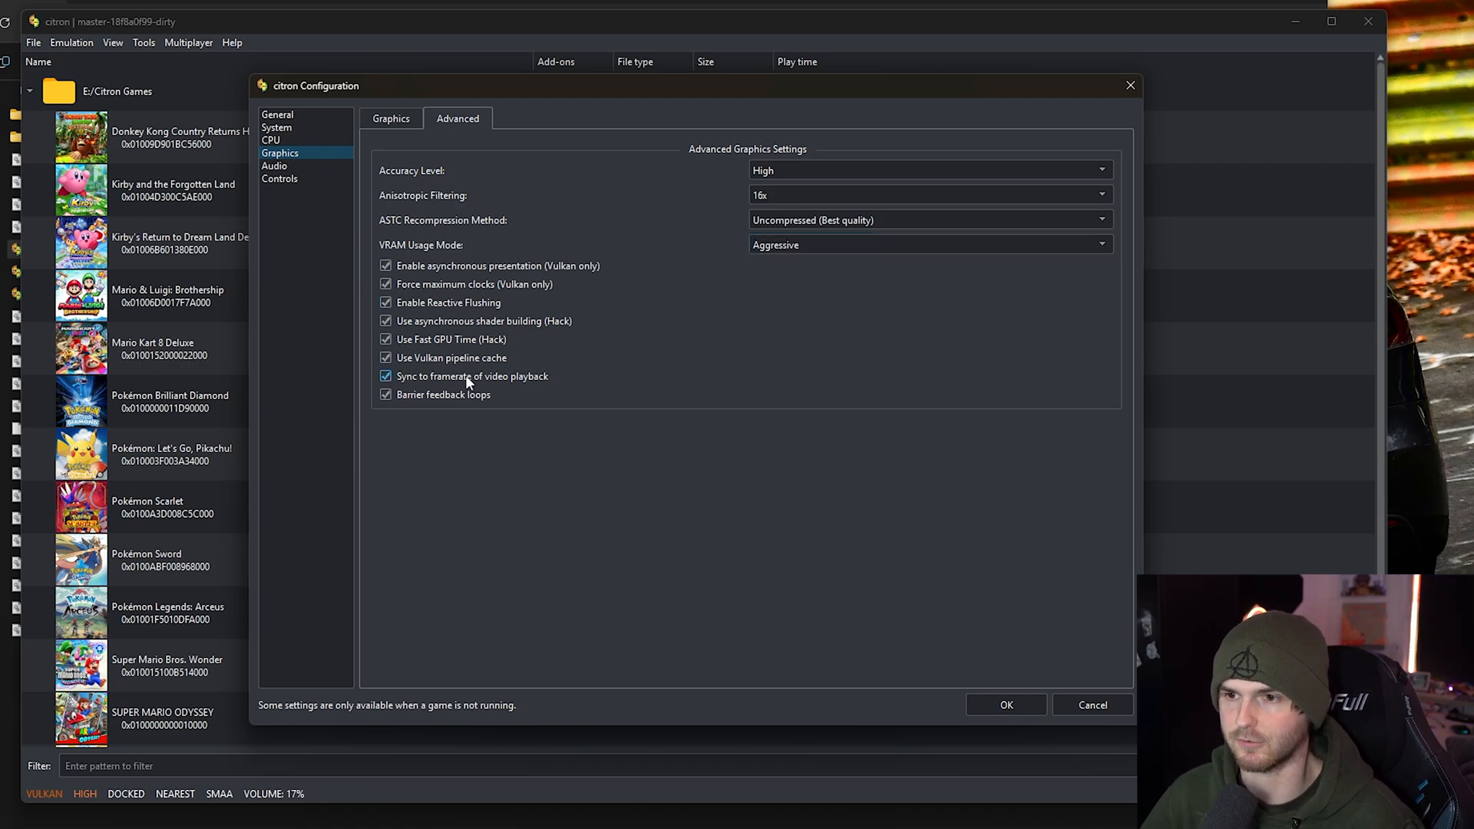
pyautogui.moveTo(713, 382)
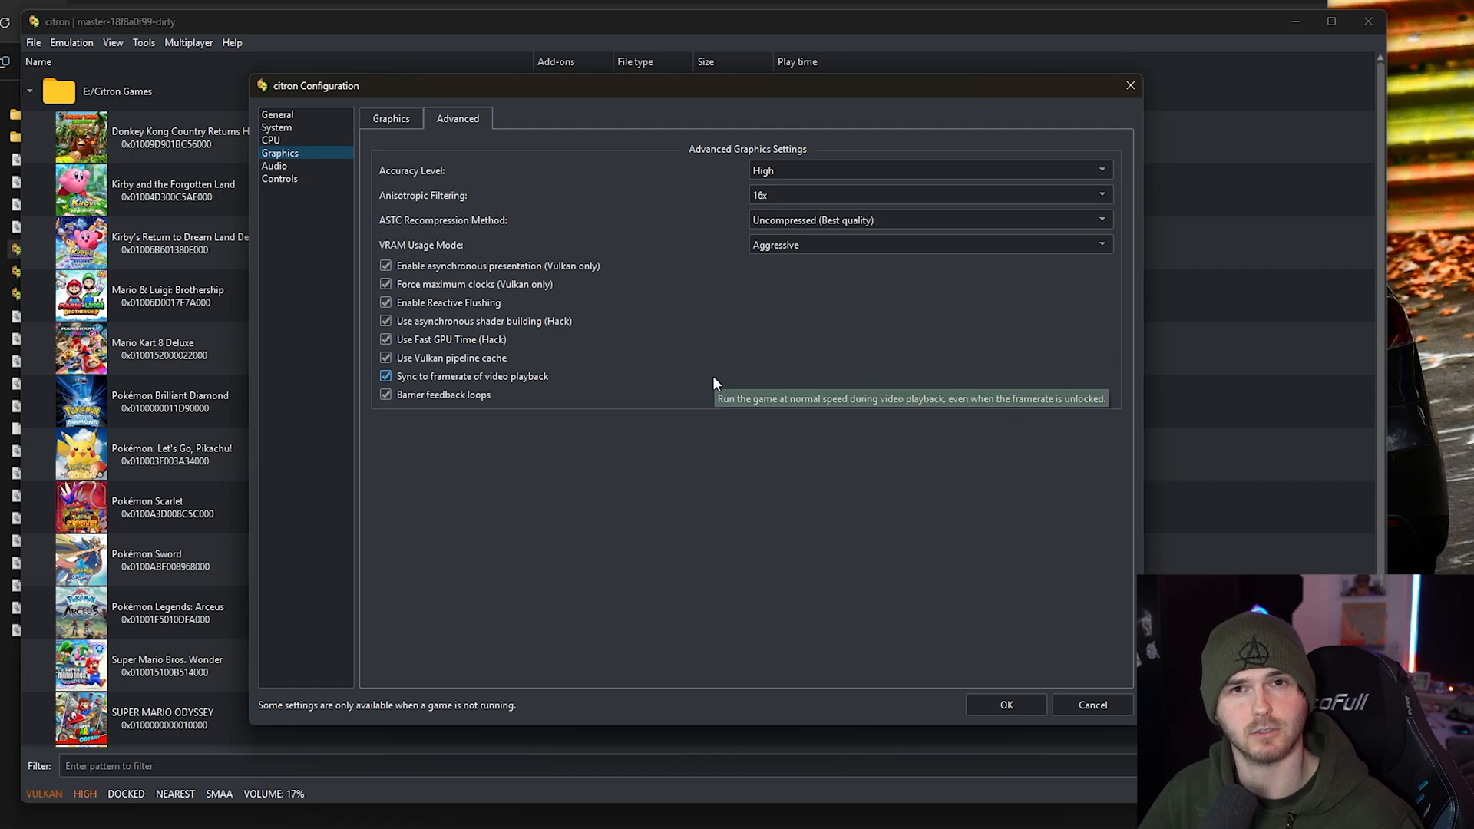
pyautogui.moveTo(625, 233)
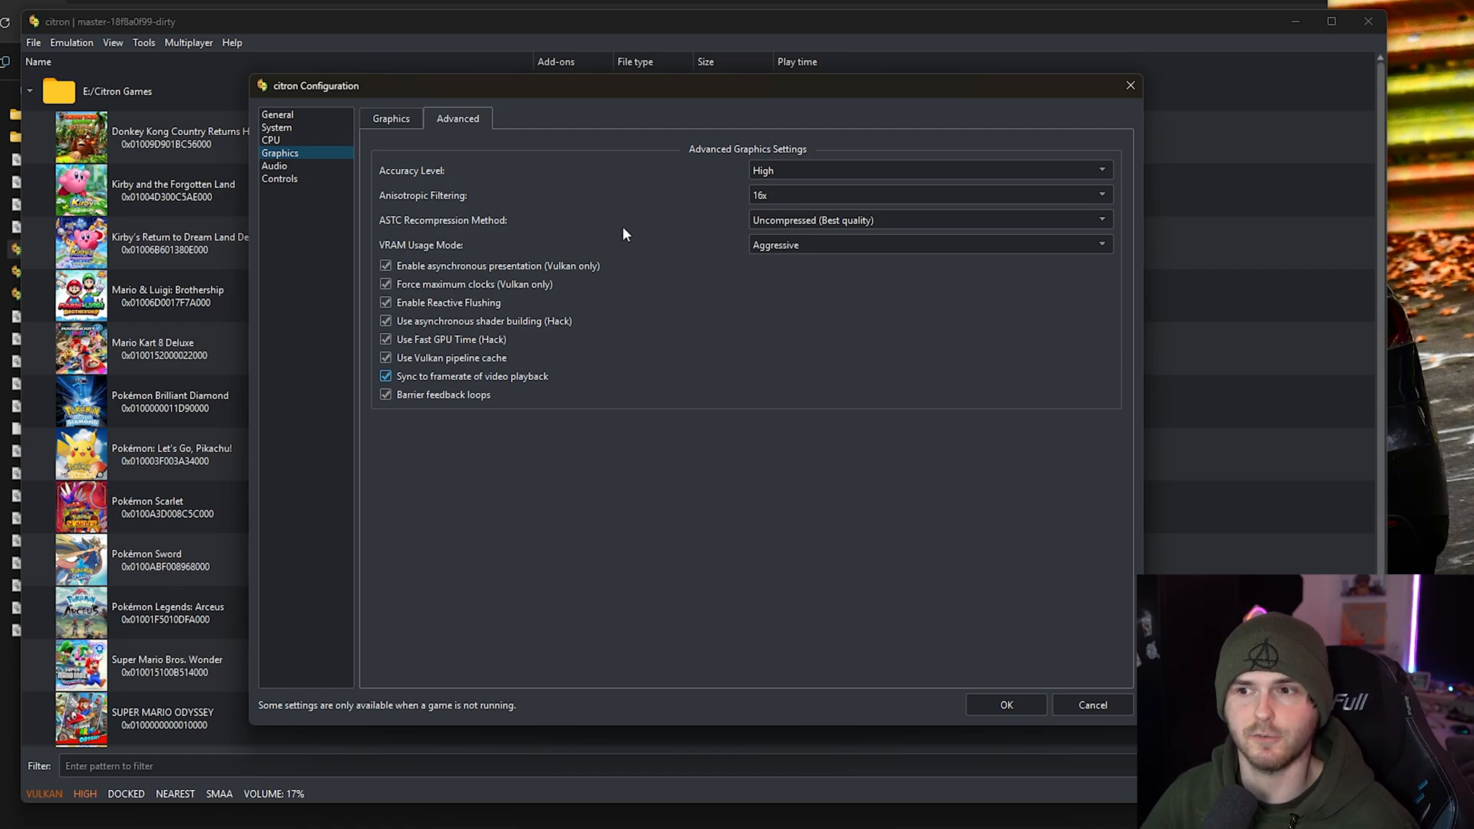
pyautogui.moveTo(736, 402)
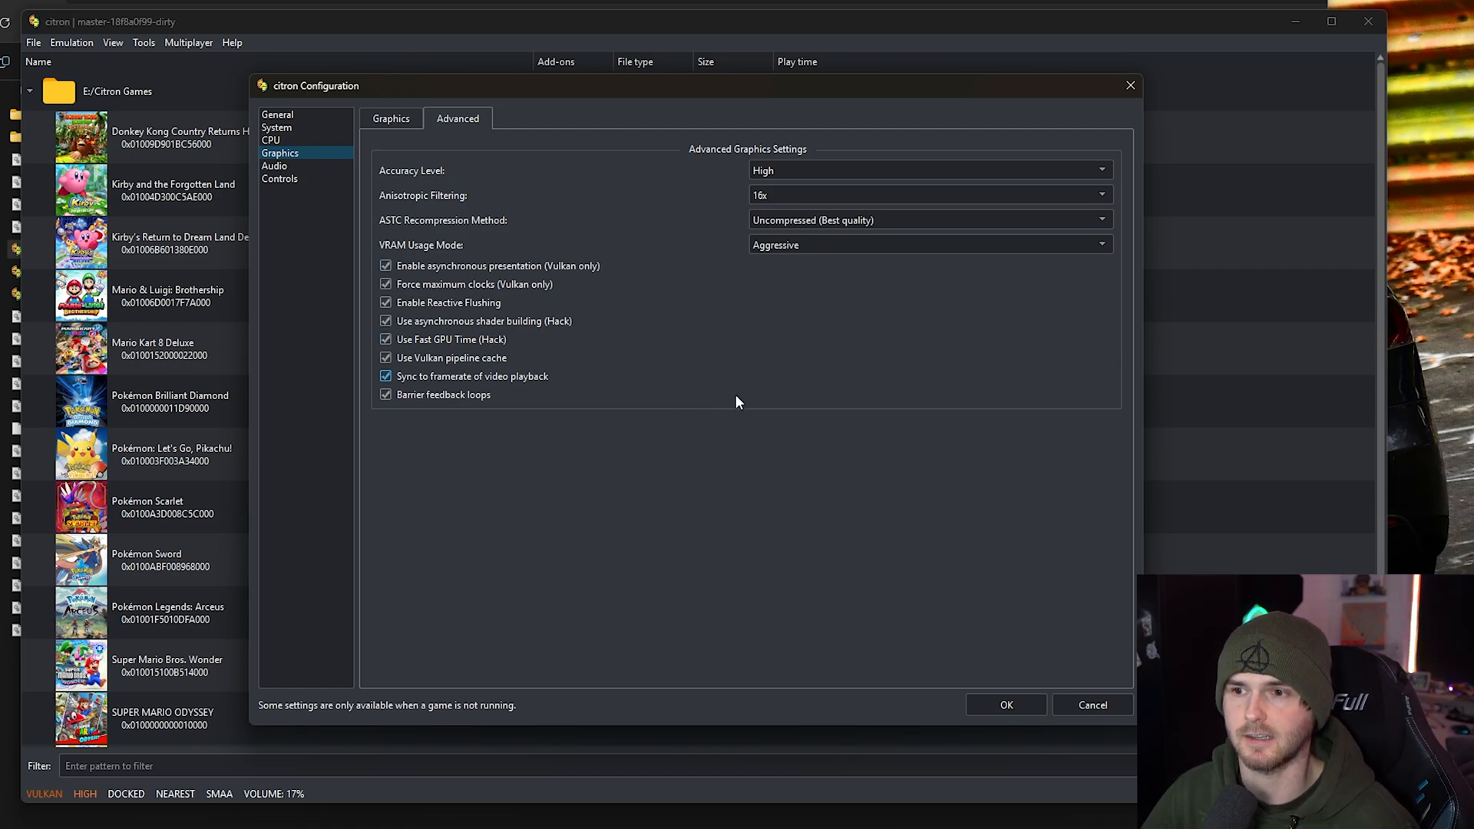
pyautogui.moveTo(667, 478)
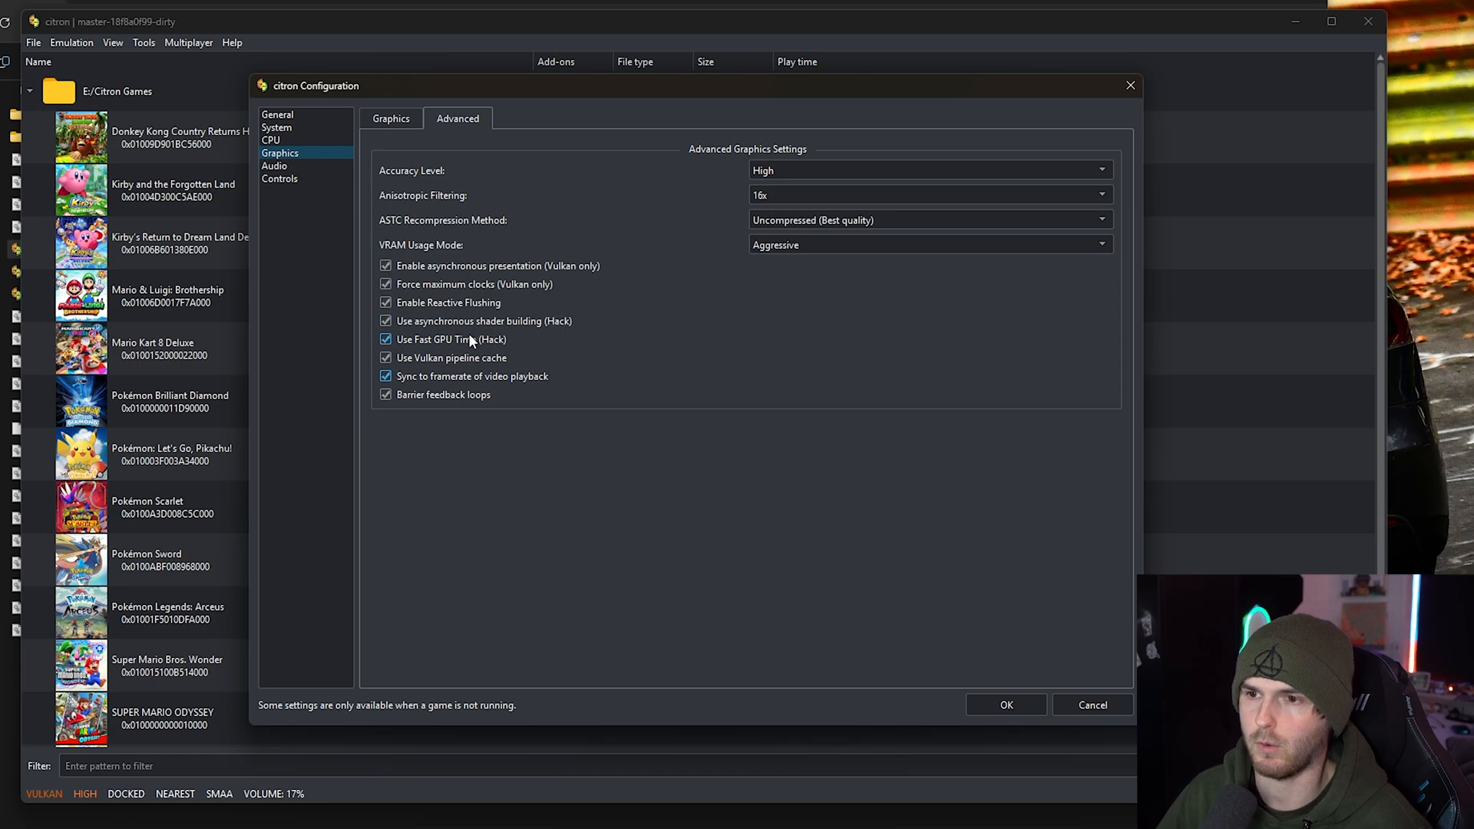
pyautogui.moveTo(432, 423)
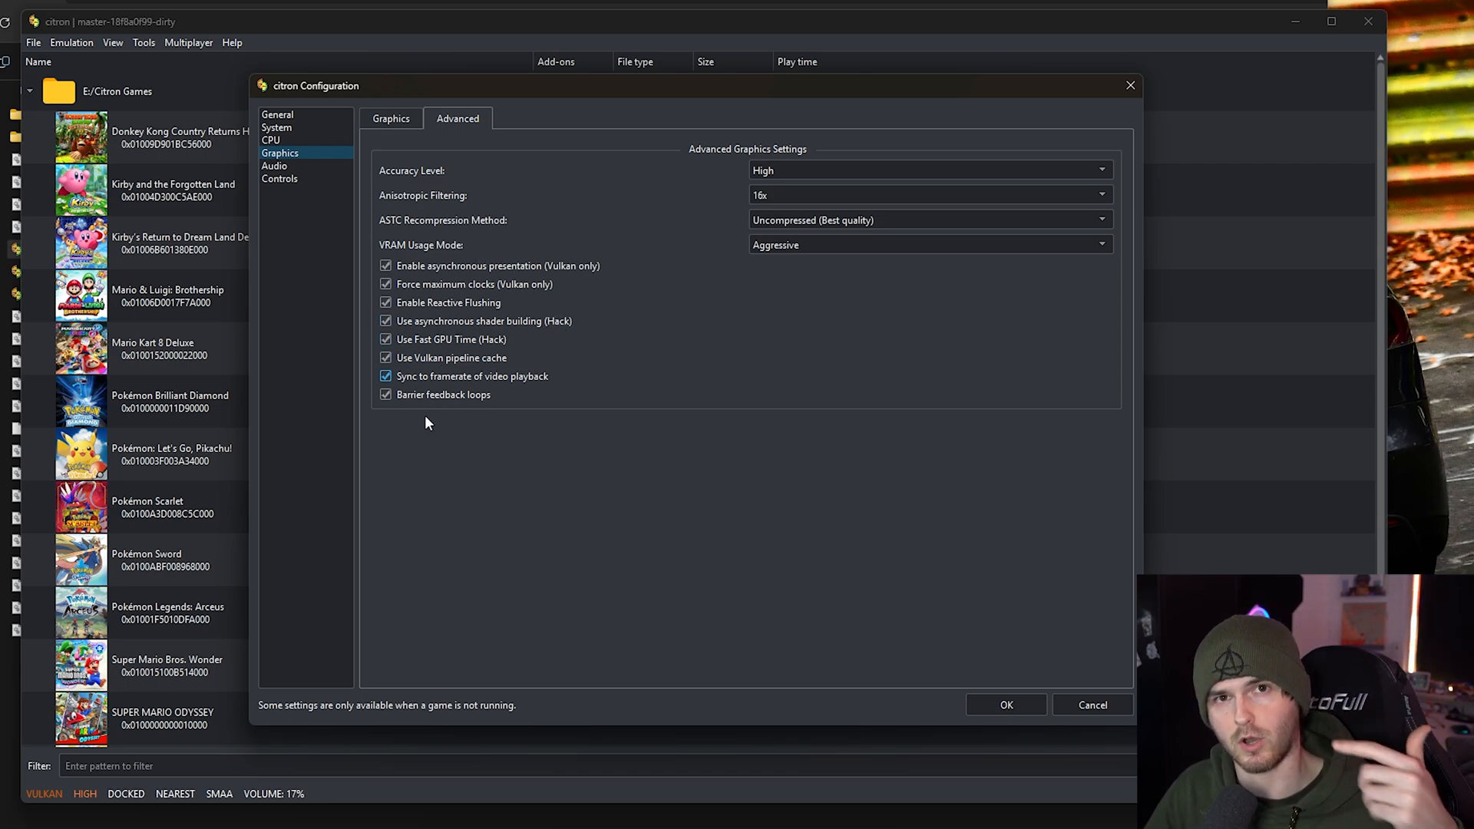
pyautogui.moveTo(686, 472)
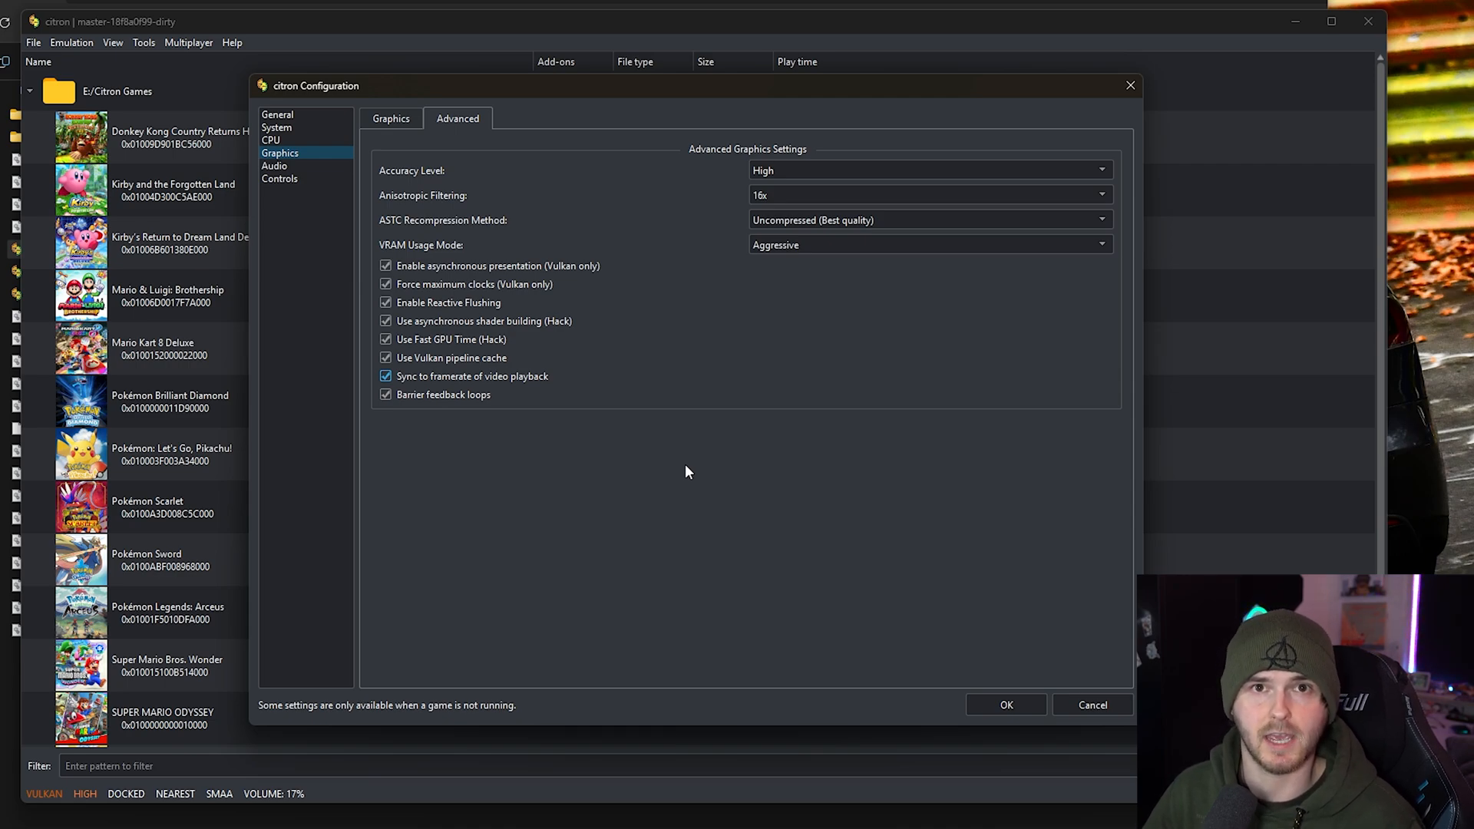
# Switch to the Audio page and keep the input device on auto.
pyautogui.click(275, 165)
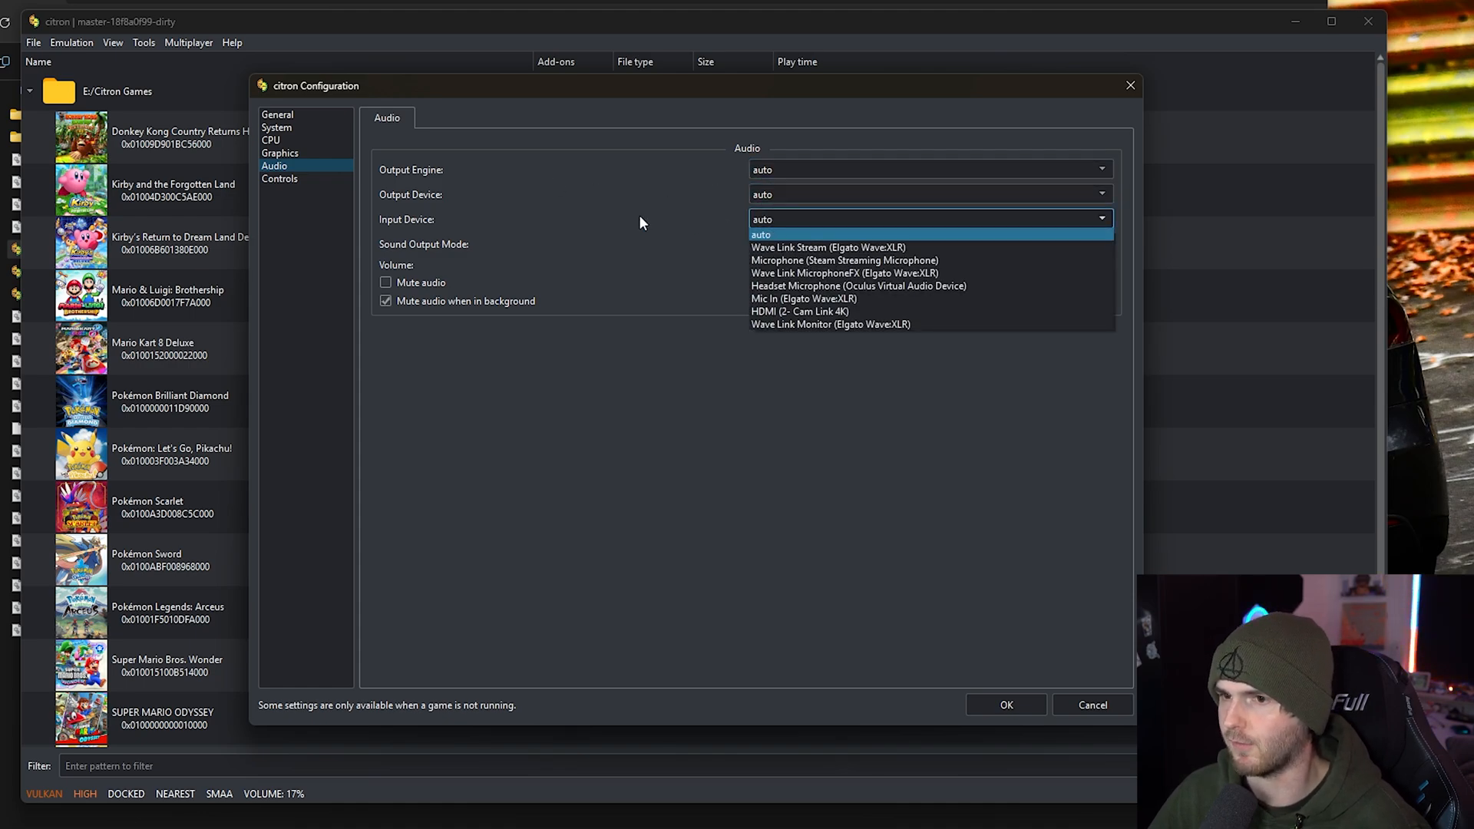
pyautogui.click(928, 244)
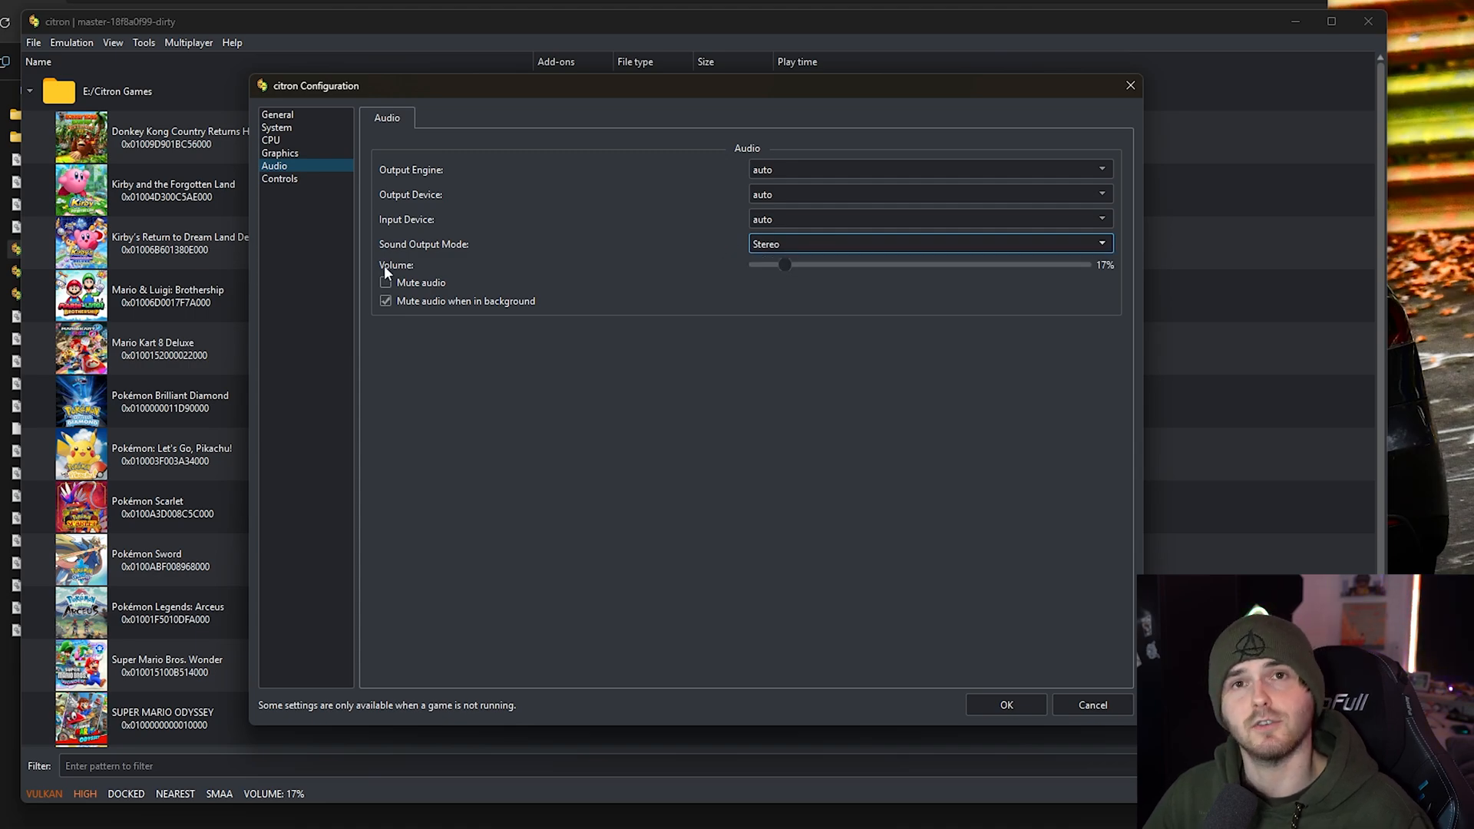
pyautogui.moveTo(745, 273)
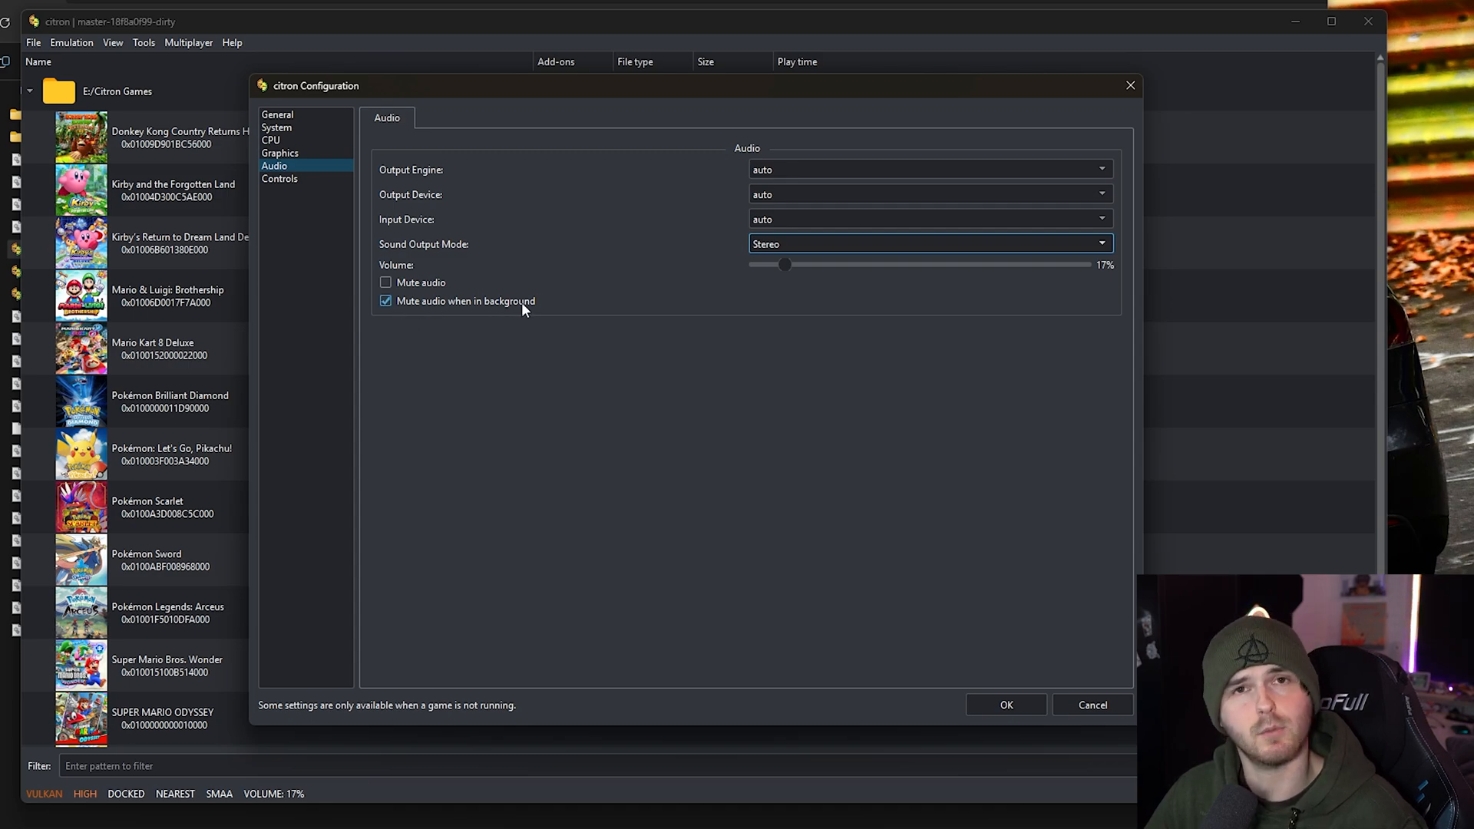
pyautogui.moveTo(279, 179)
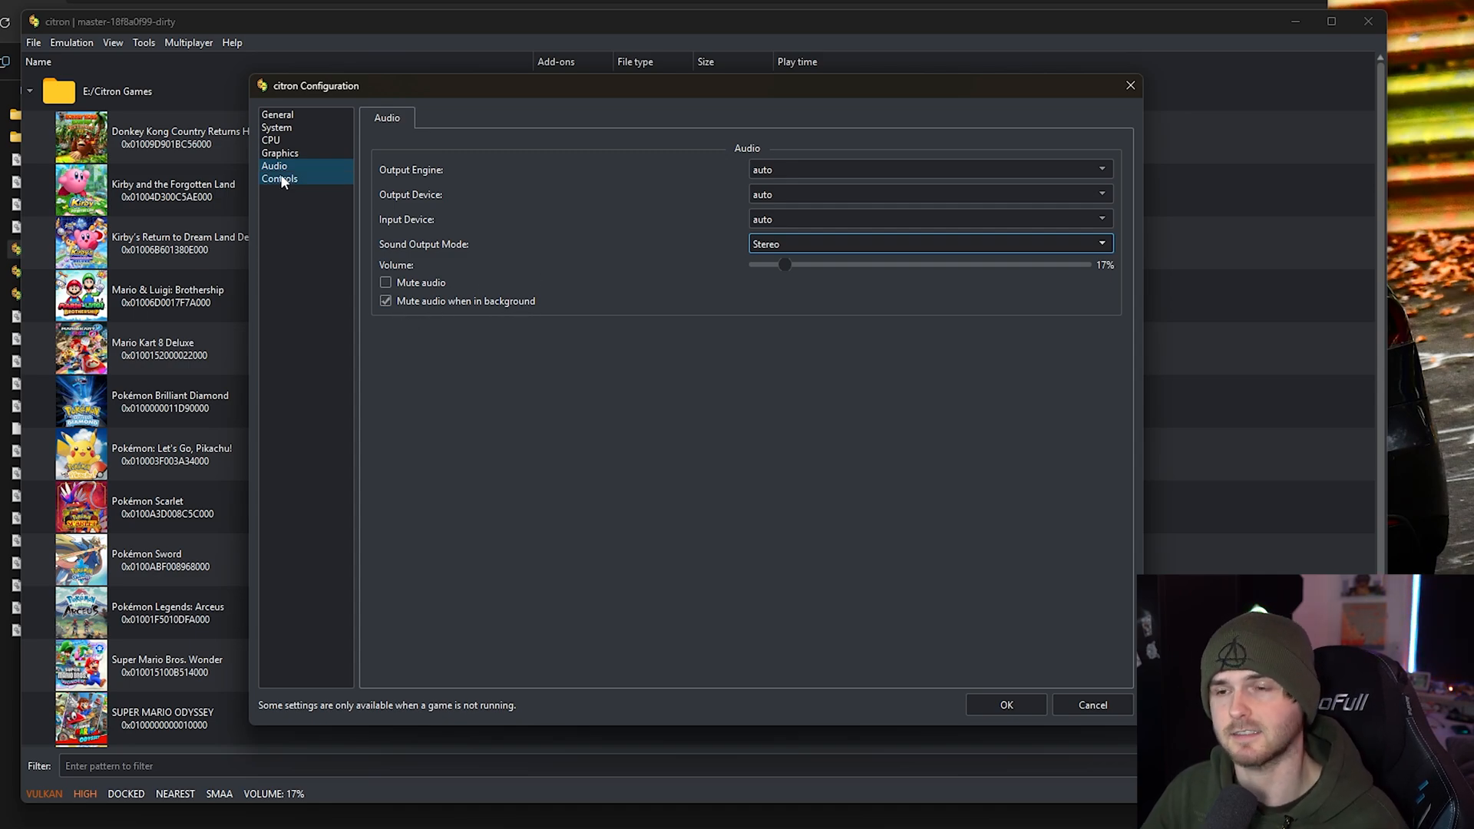
# Show Player 1's Pro Controller mapping and begin rebinding the X and Y buttons.
pyautogui.click(279, 179)
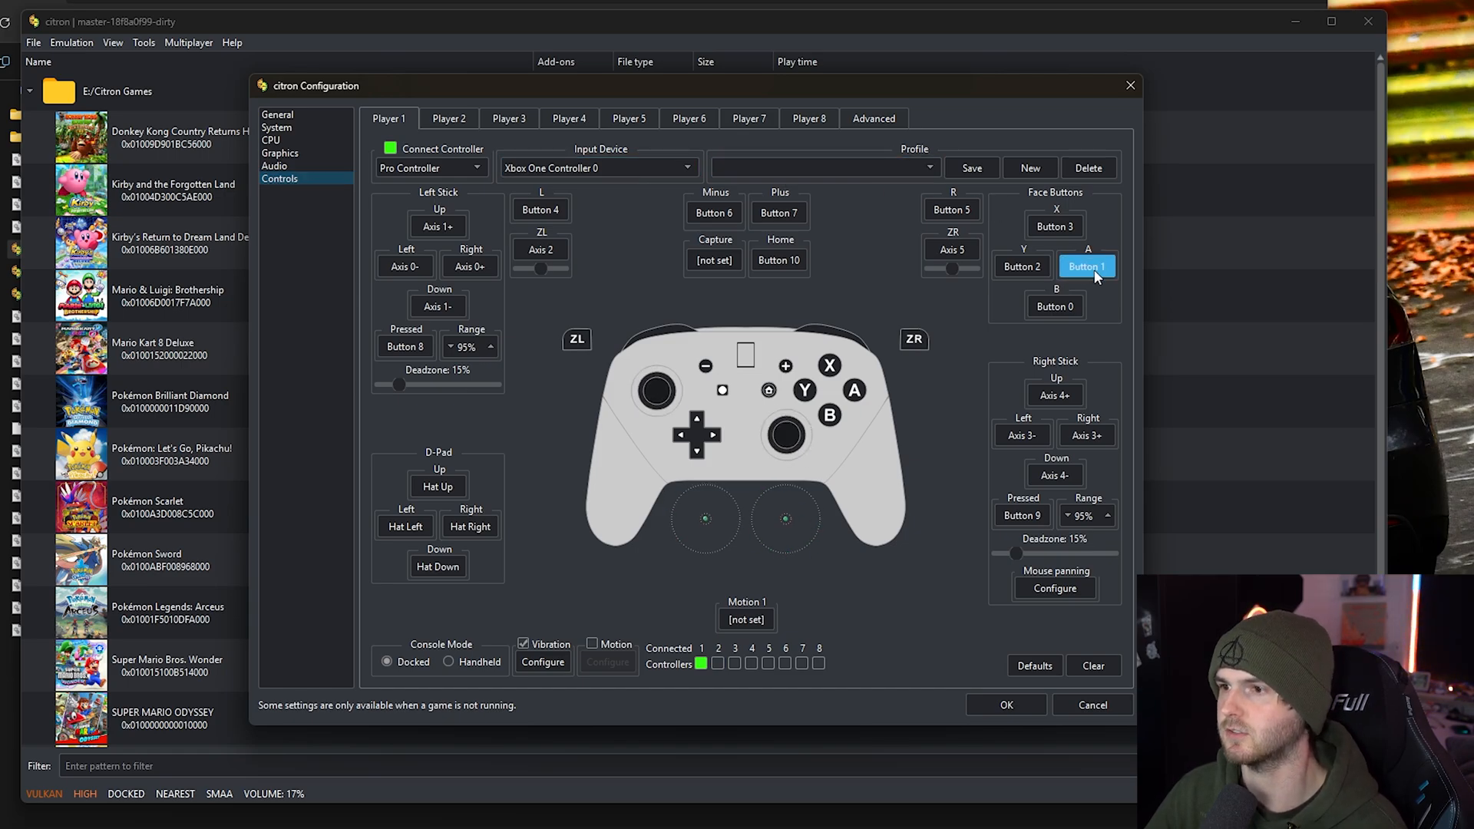
pyautogui.click(1055, 225)
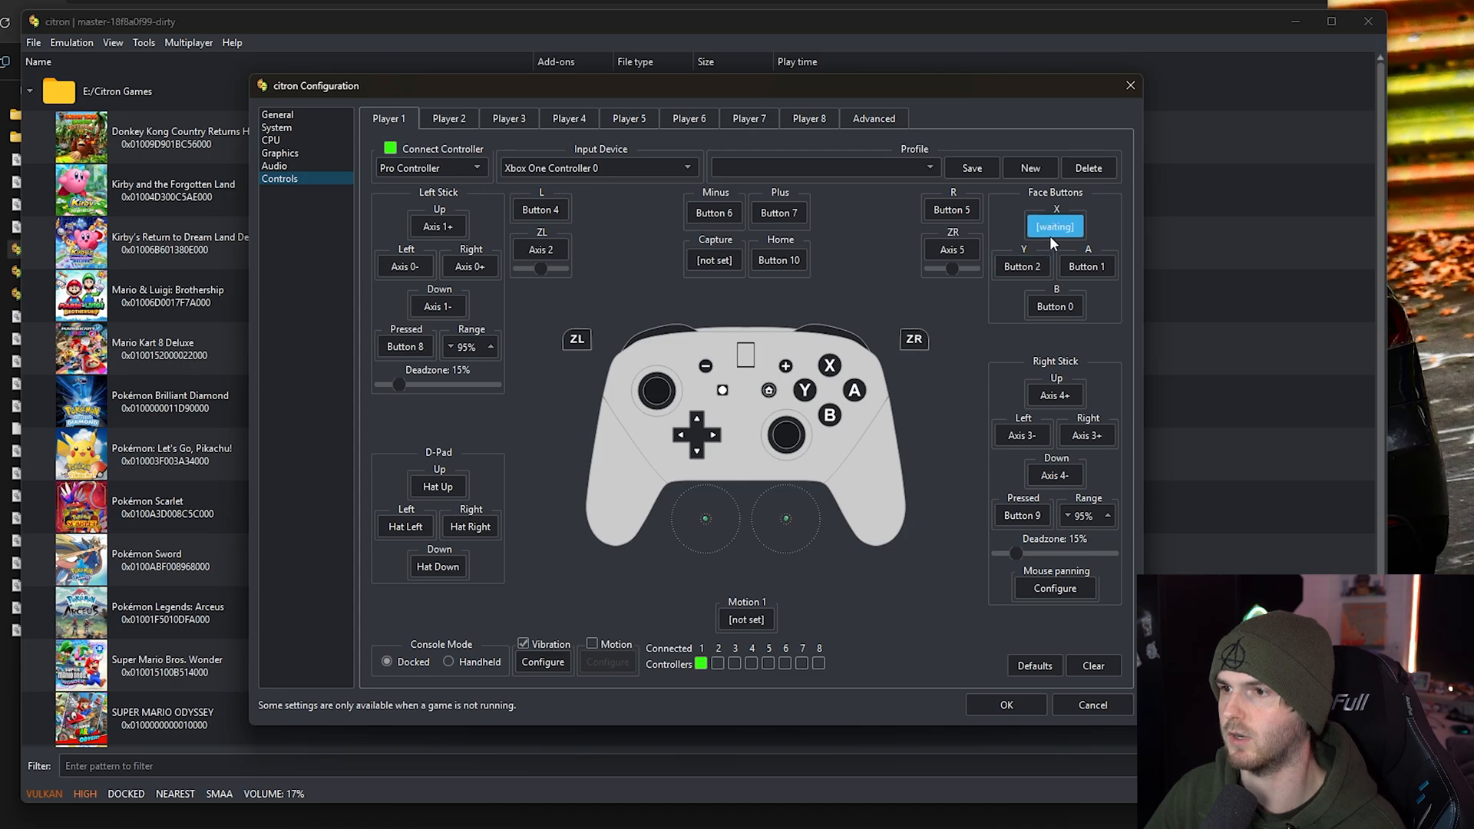
pyautogui.click(1022, 266)
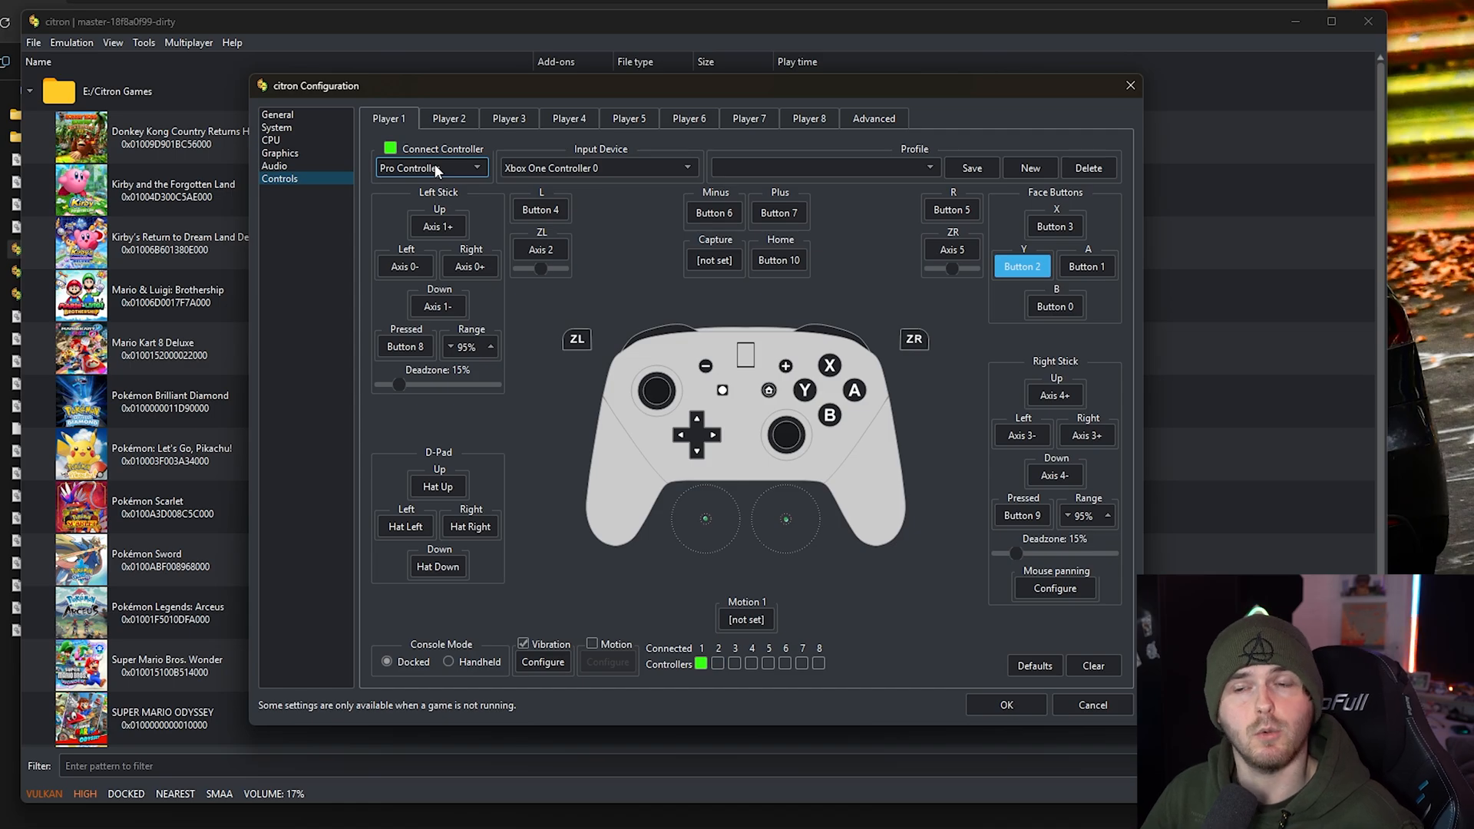
pyautogui.moveTo(454, 176)
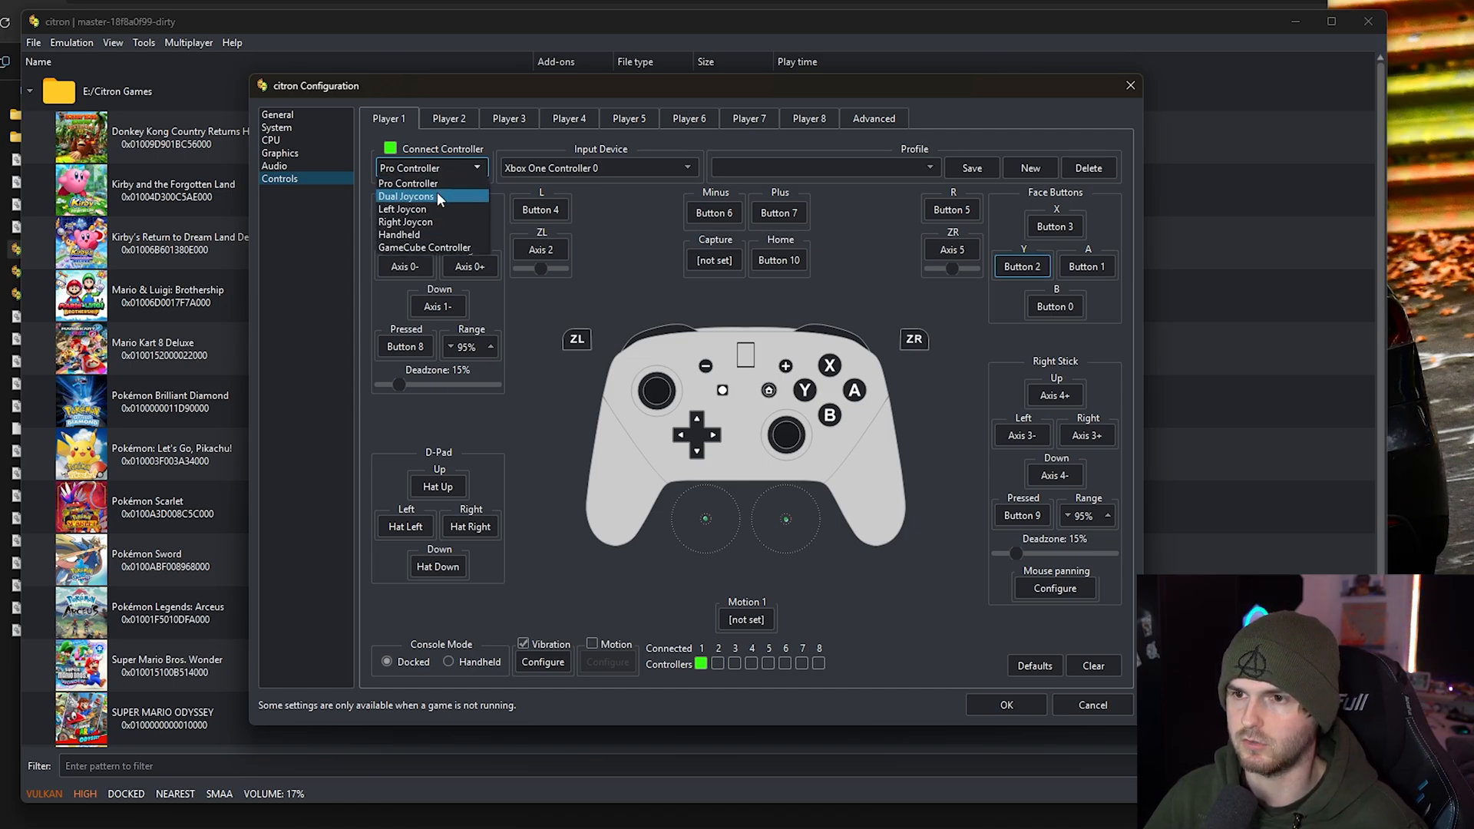
pyautogui.click(406, 196)
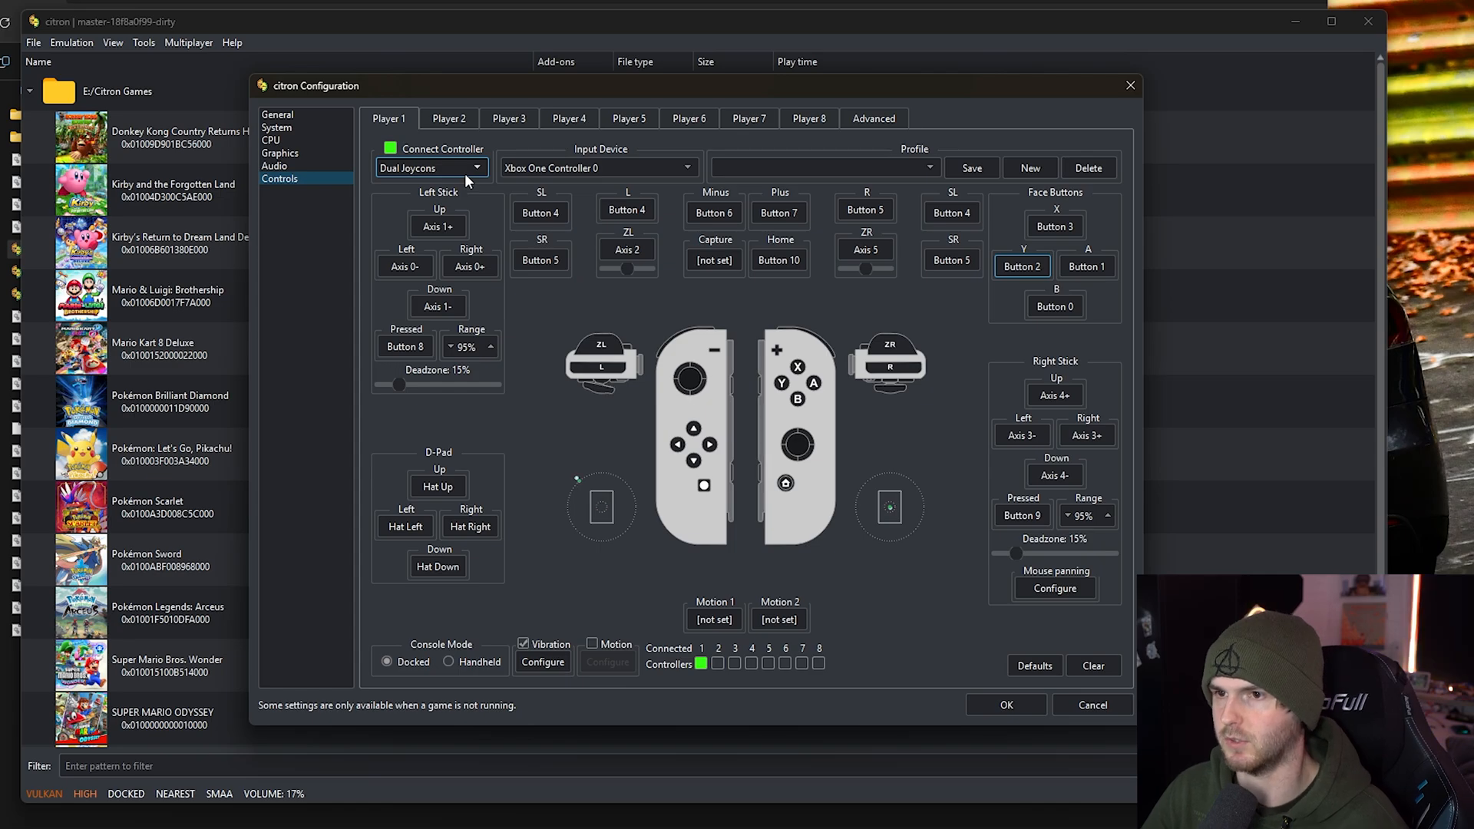
pyautogui.click(430, 168)
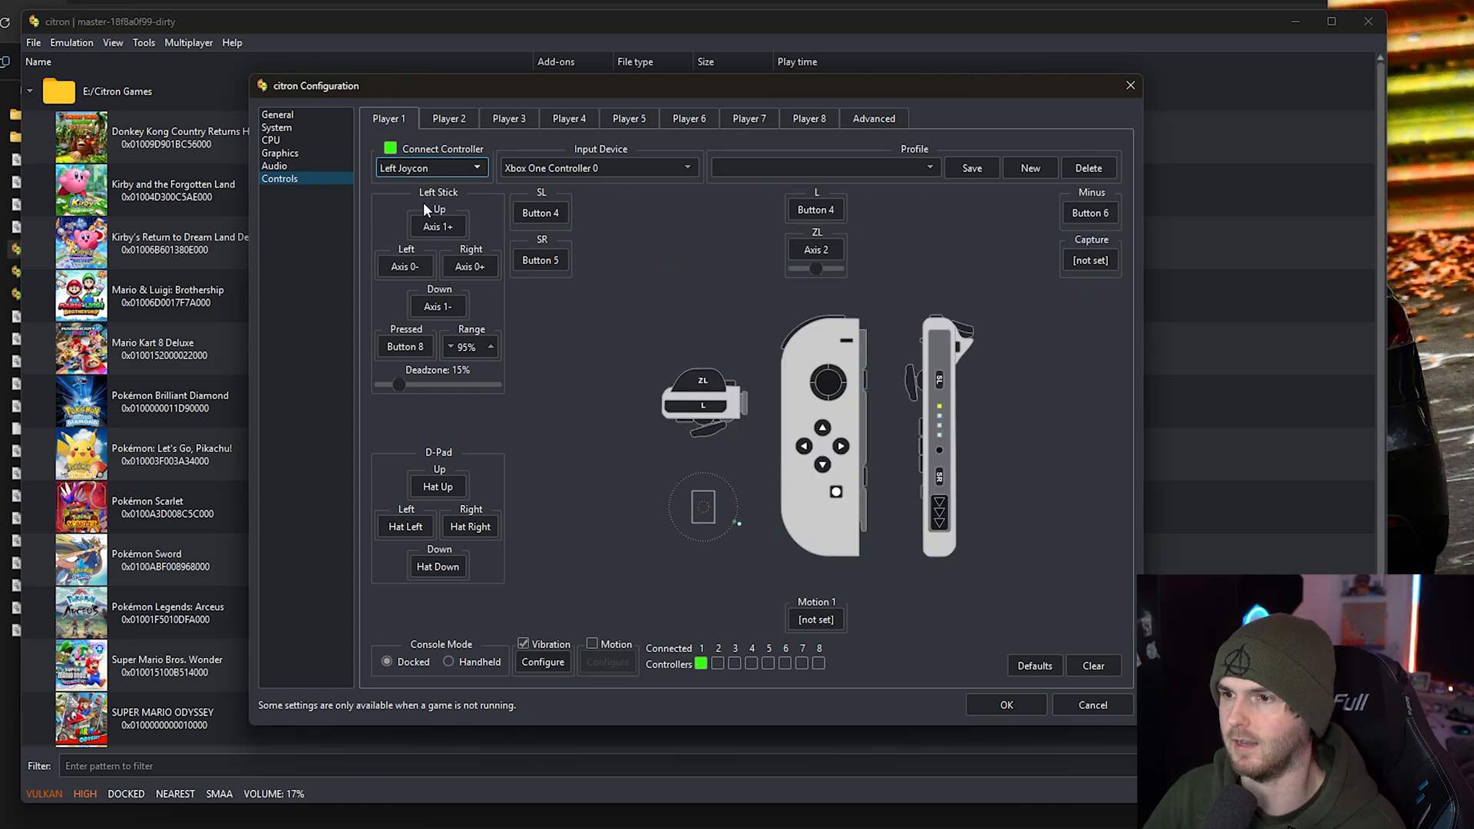
pyautogui.click(430, 168)
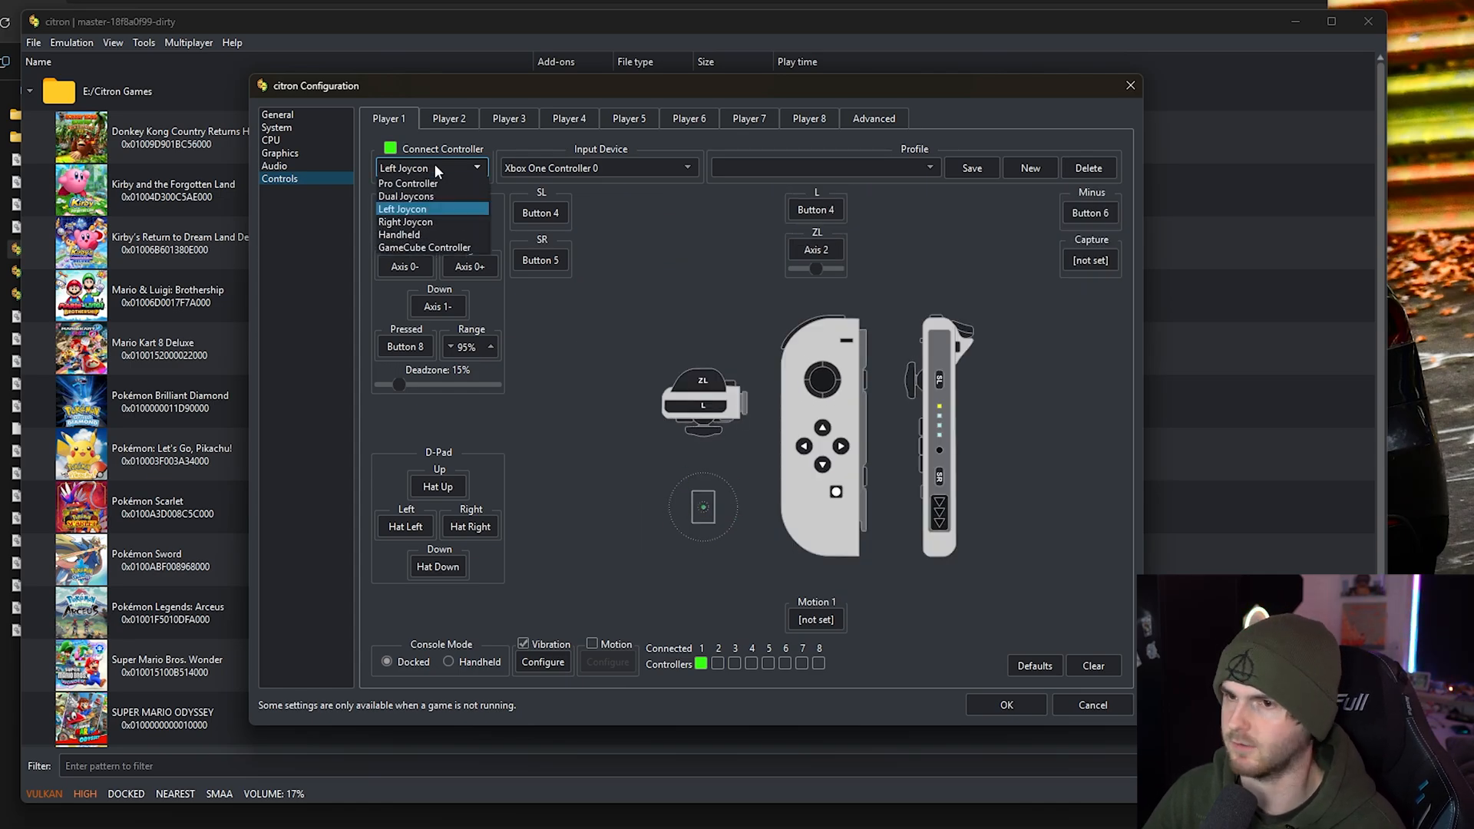
pyautogui.click(399, 234)
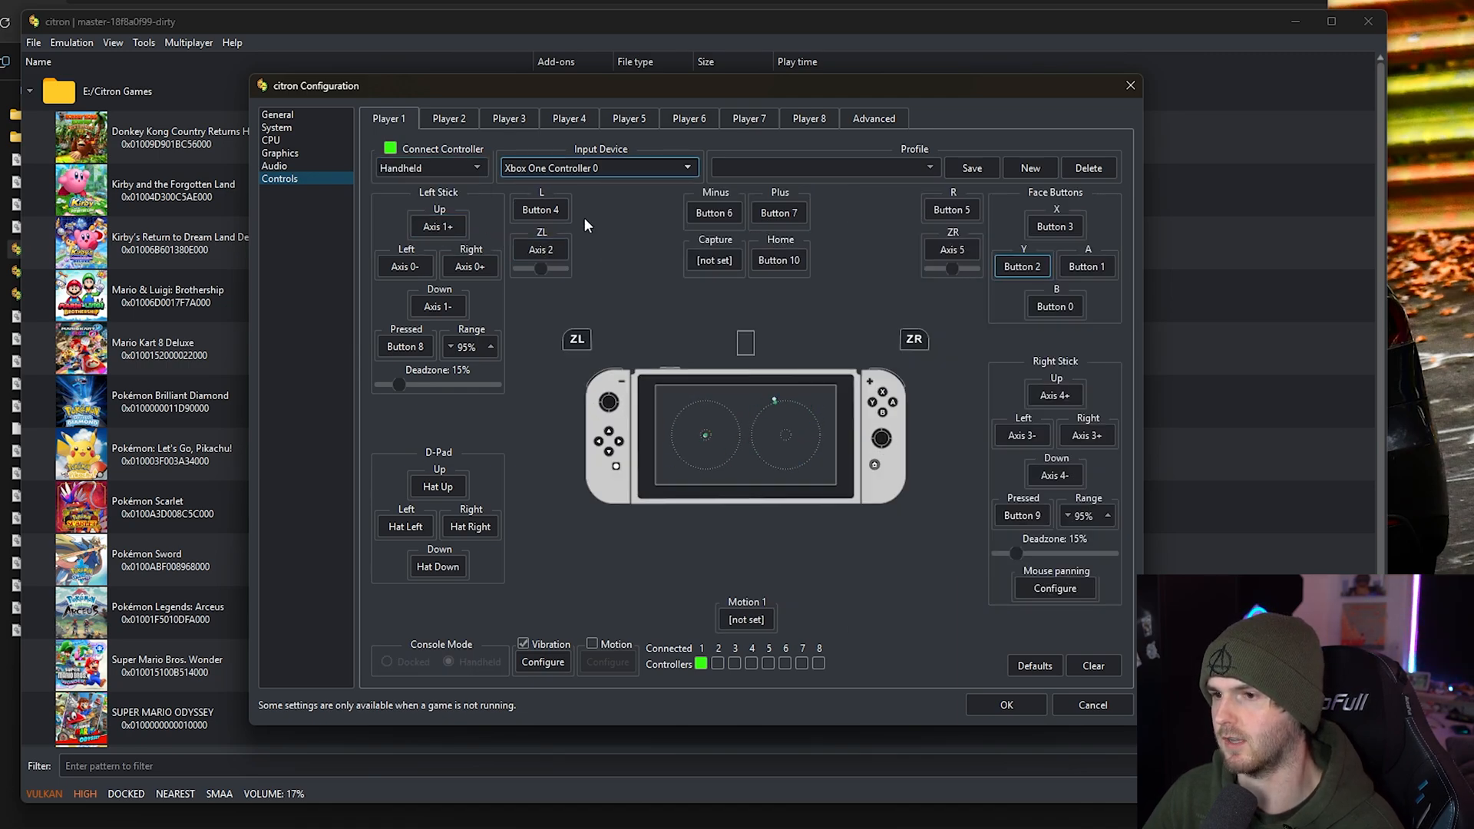
pyautogui.click(431, 167)
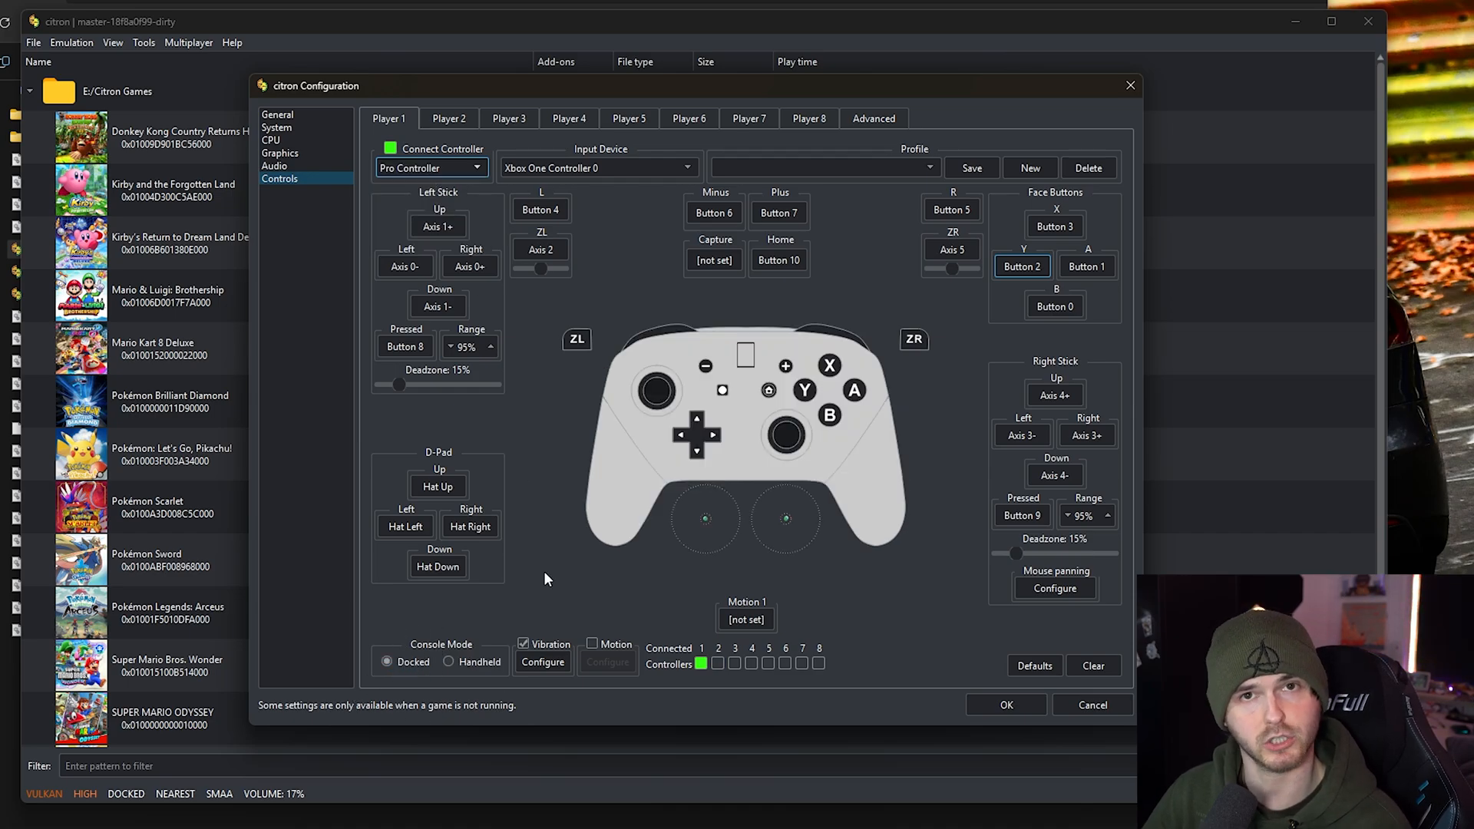
pyautogui.moveTo(581, 641)
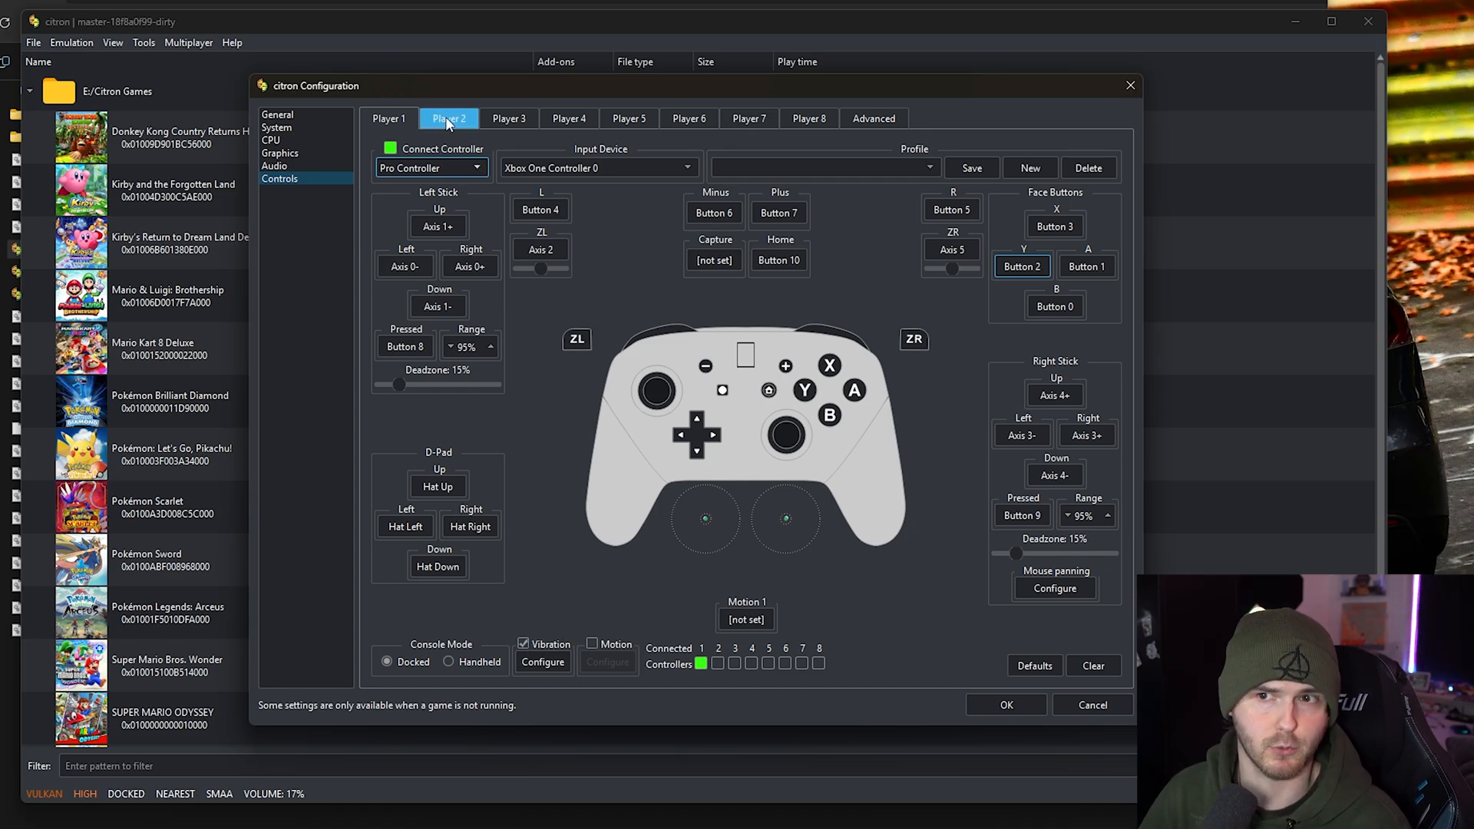
# Connect Player 2 as a Right Joycon on Keyboard Only, then accept the configuration with OK.
pyautogui.click(390, 148)
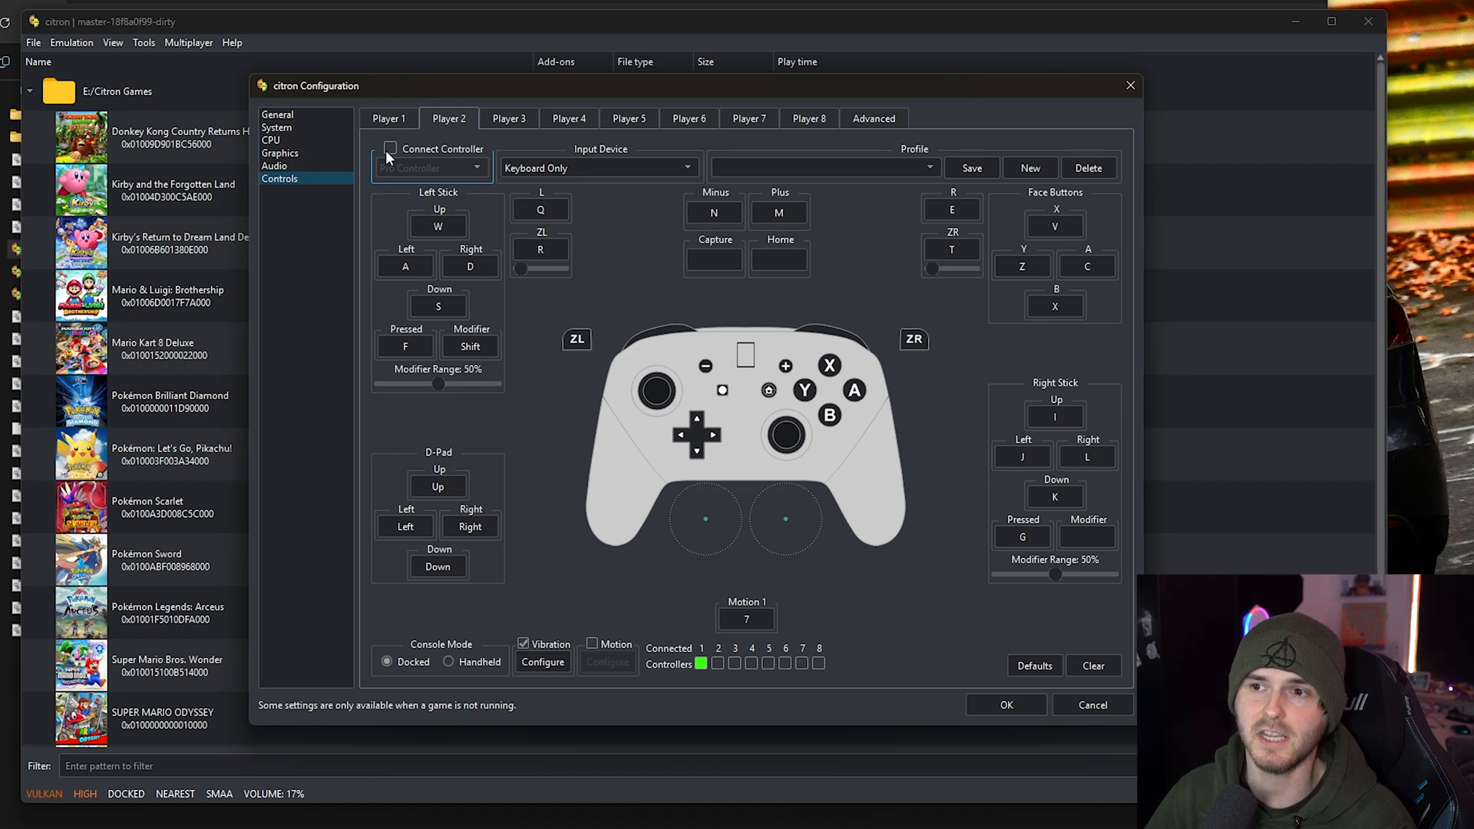
pyautogui.click(390, 149)
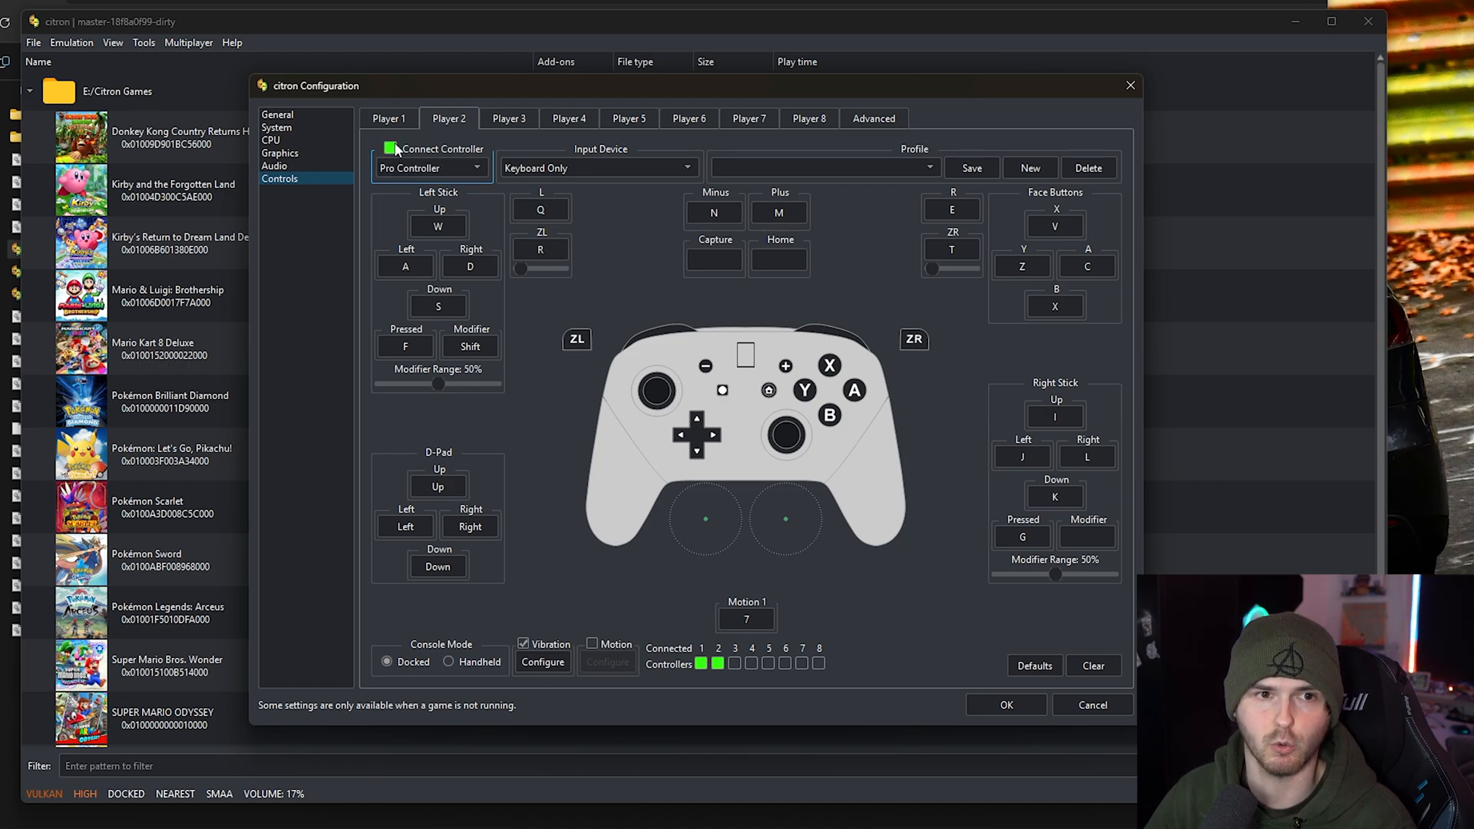
pyautogui.click(430, 167)
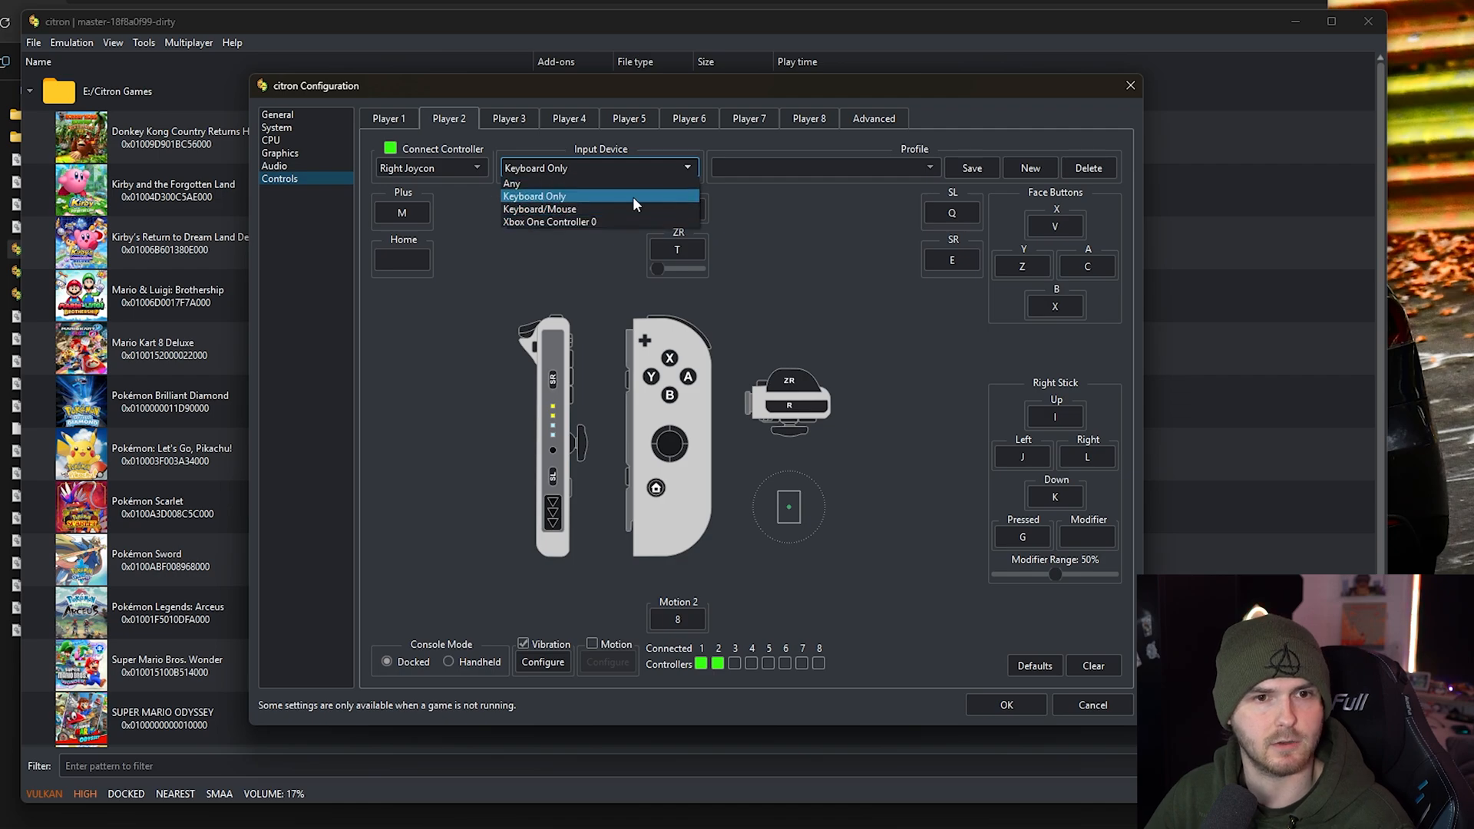
pyautogui.click(535, 196)
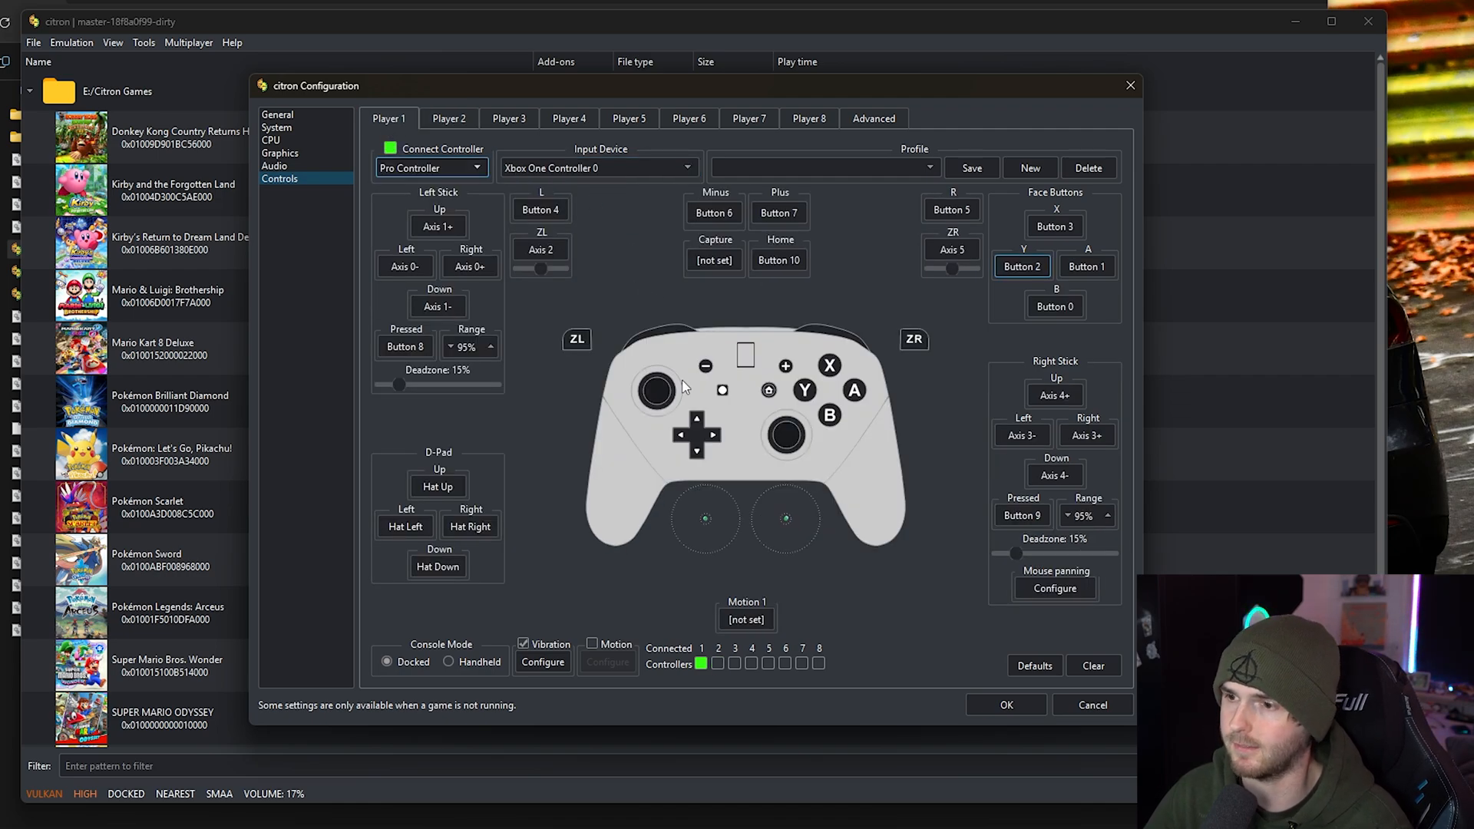
pyautogui.click(1005, 705)
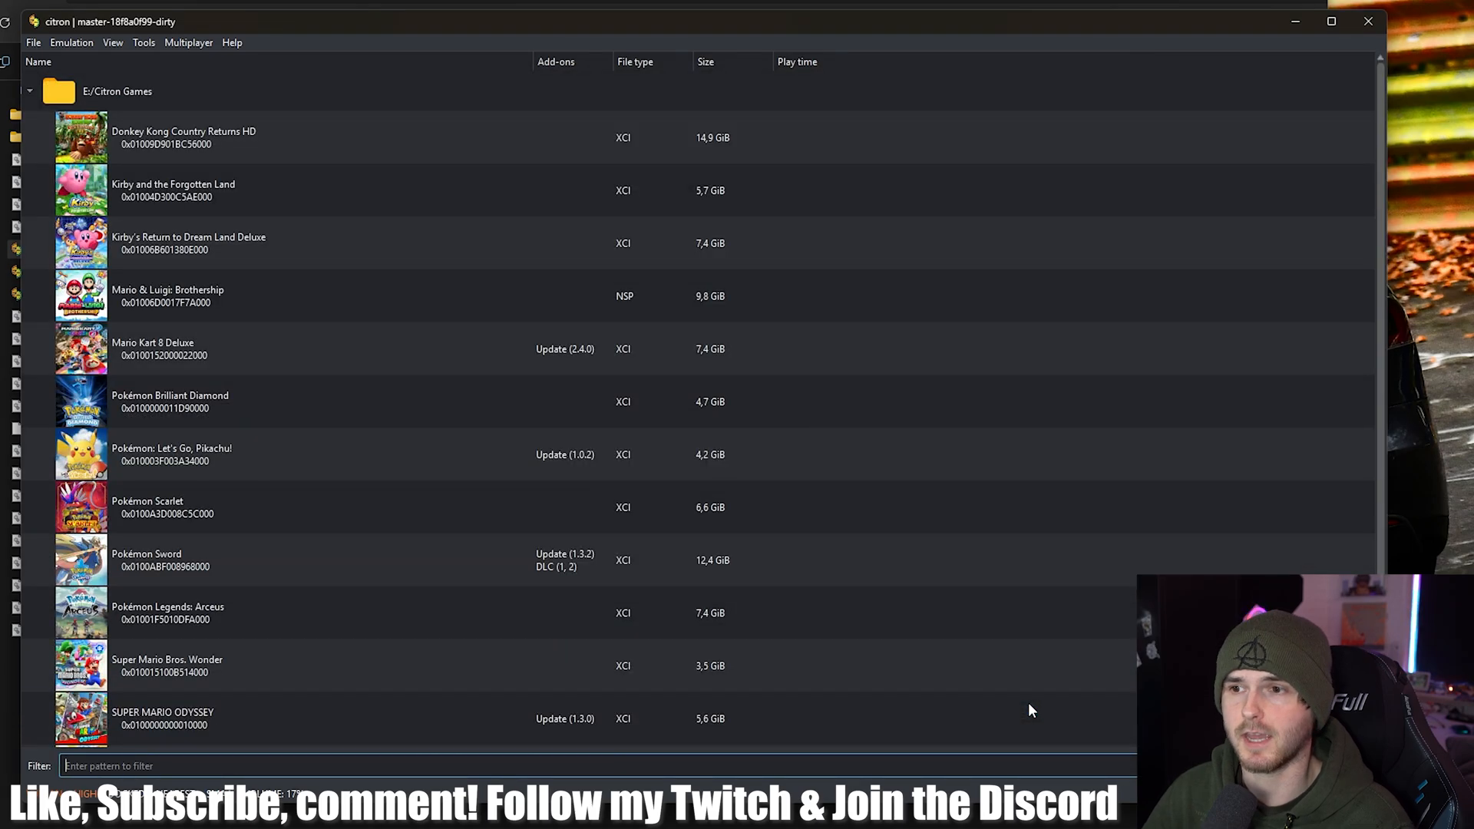